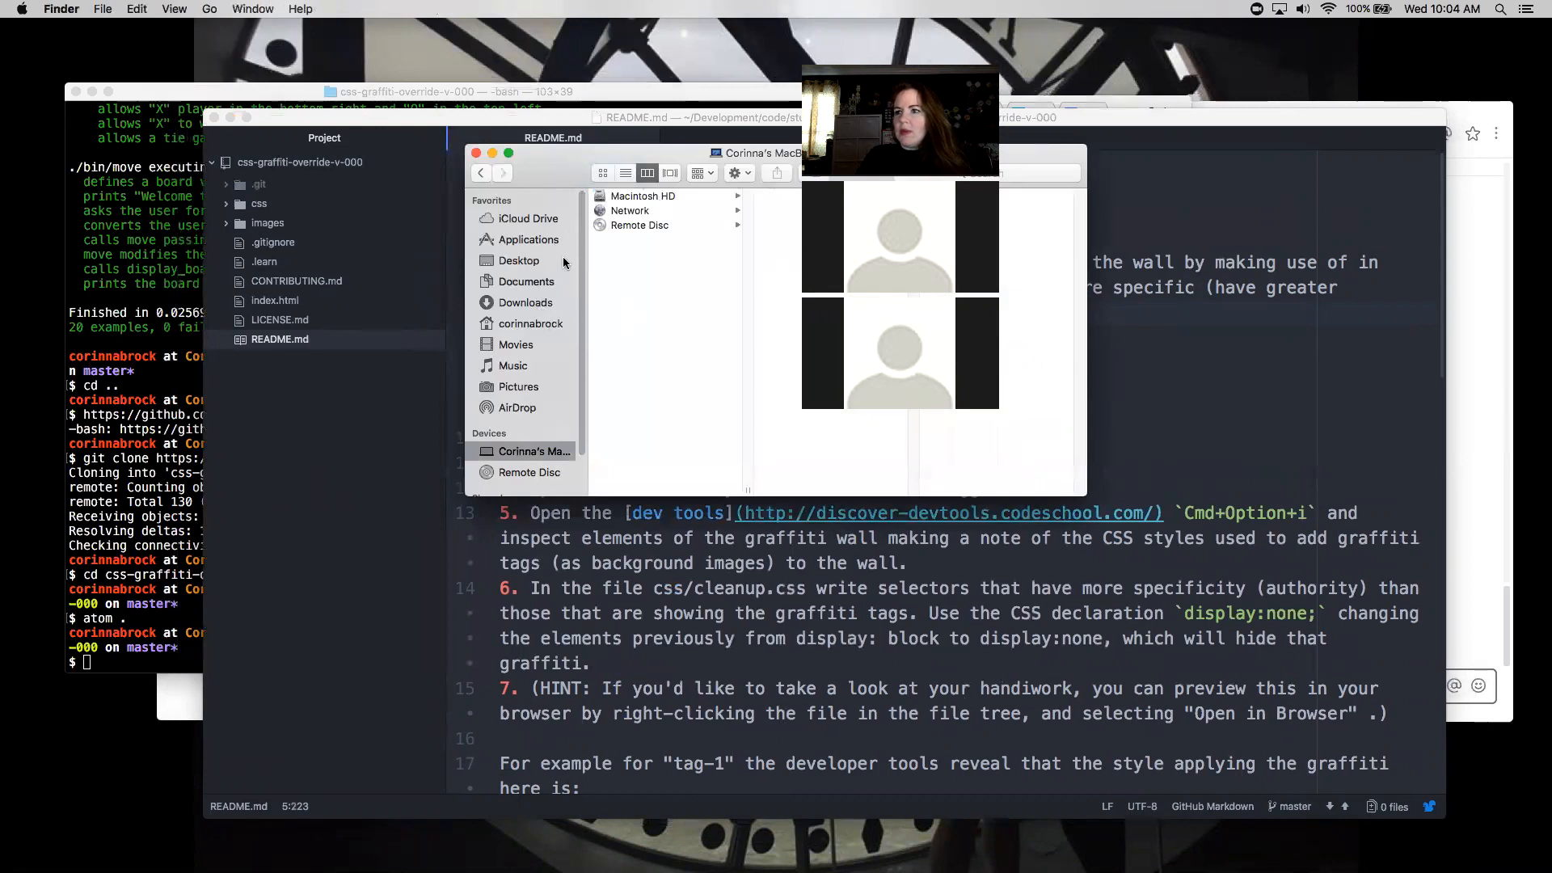
Navigate Finder from Macintosh HD through Users and home to the project and open index.html with Chrome.
left_click(644, 196)
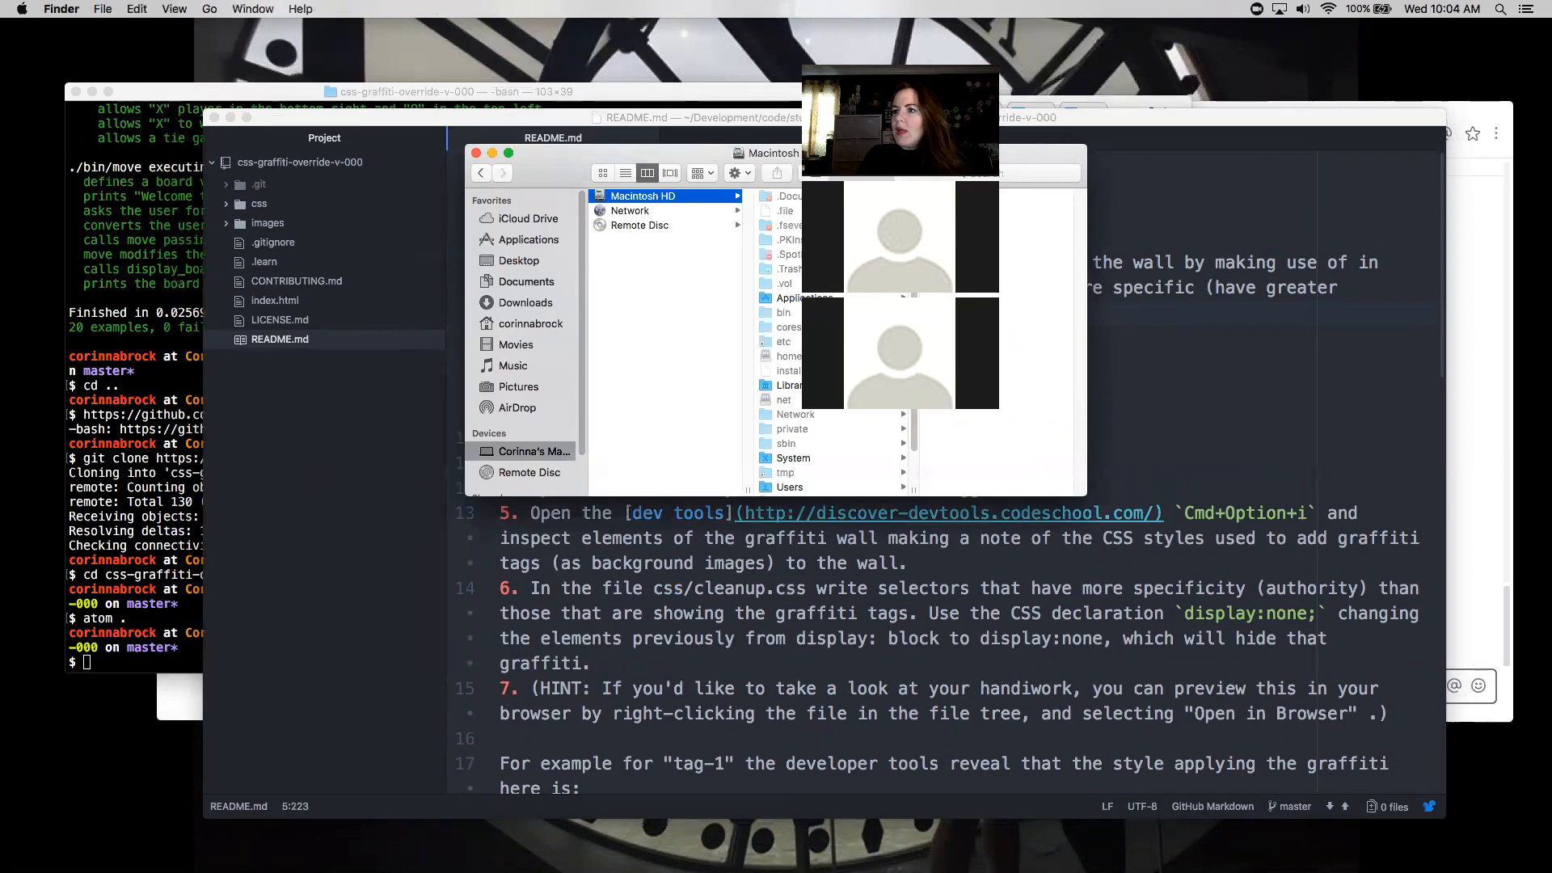
left_click(791, 447)
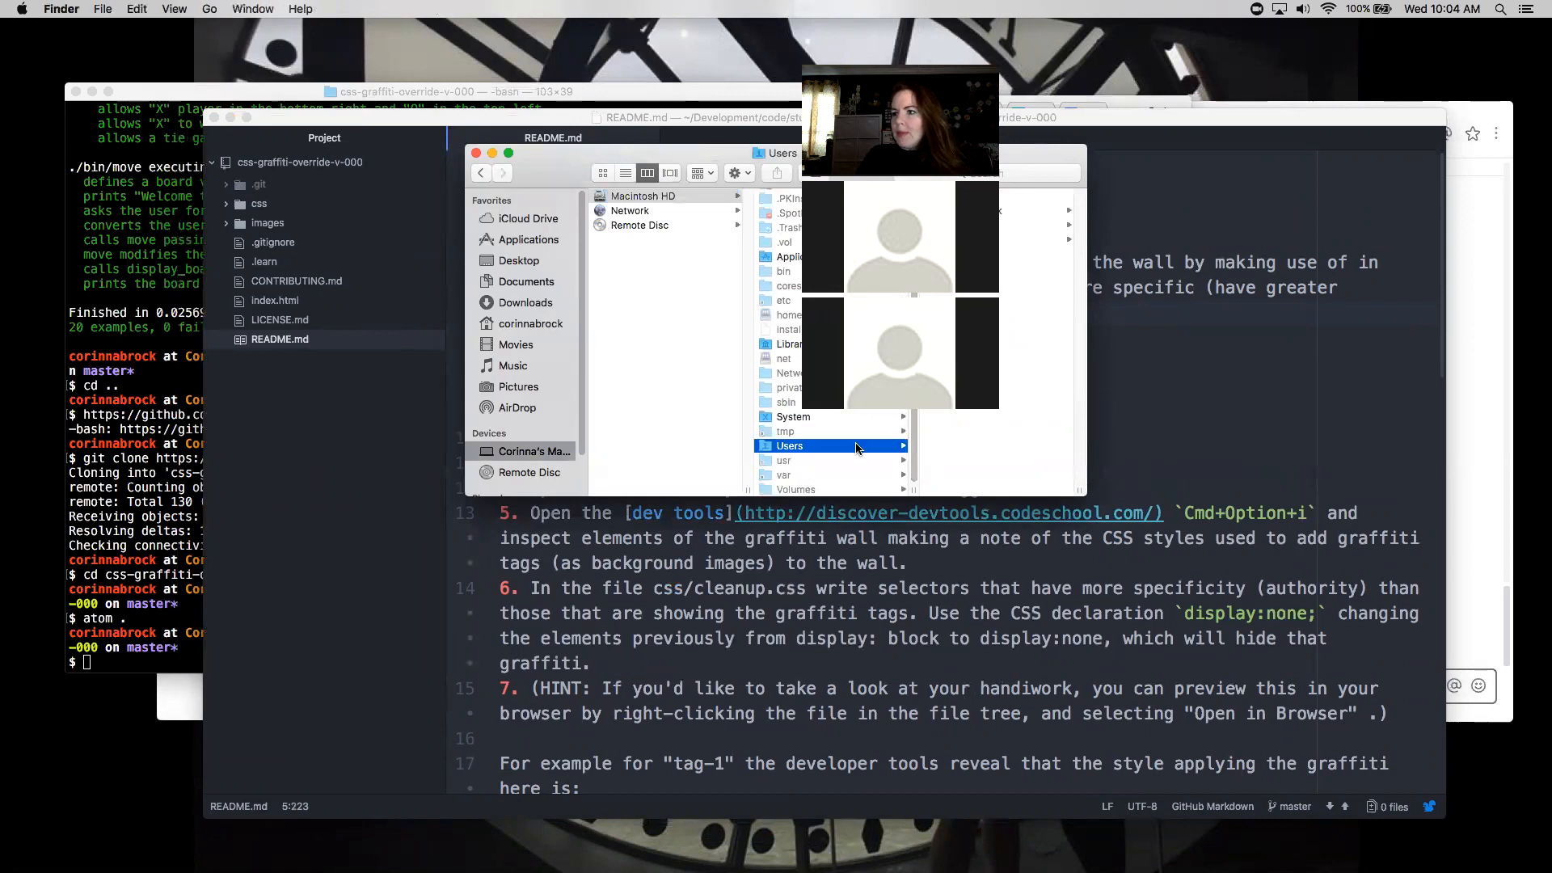
left_click(789, 446)
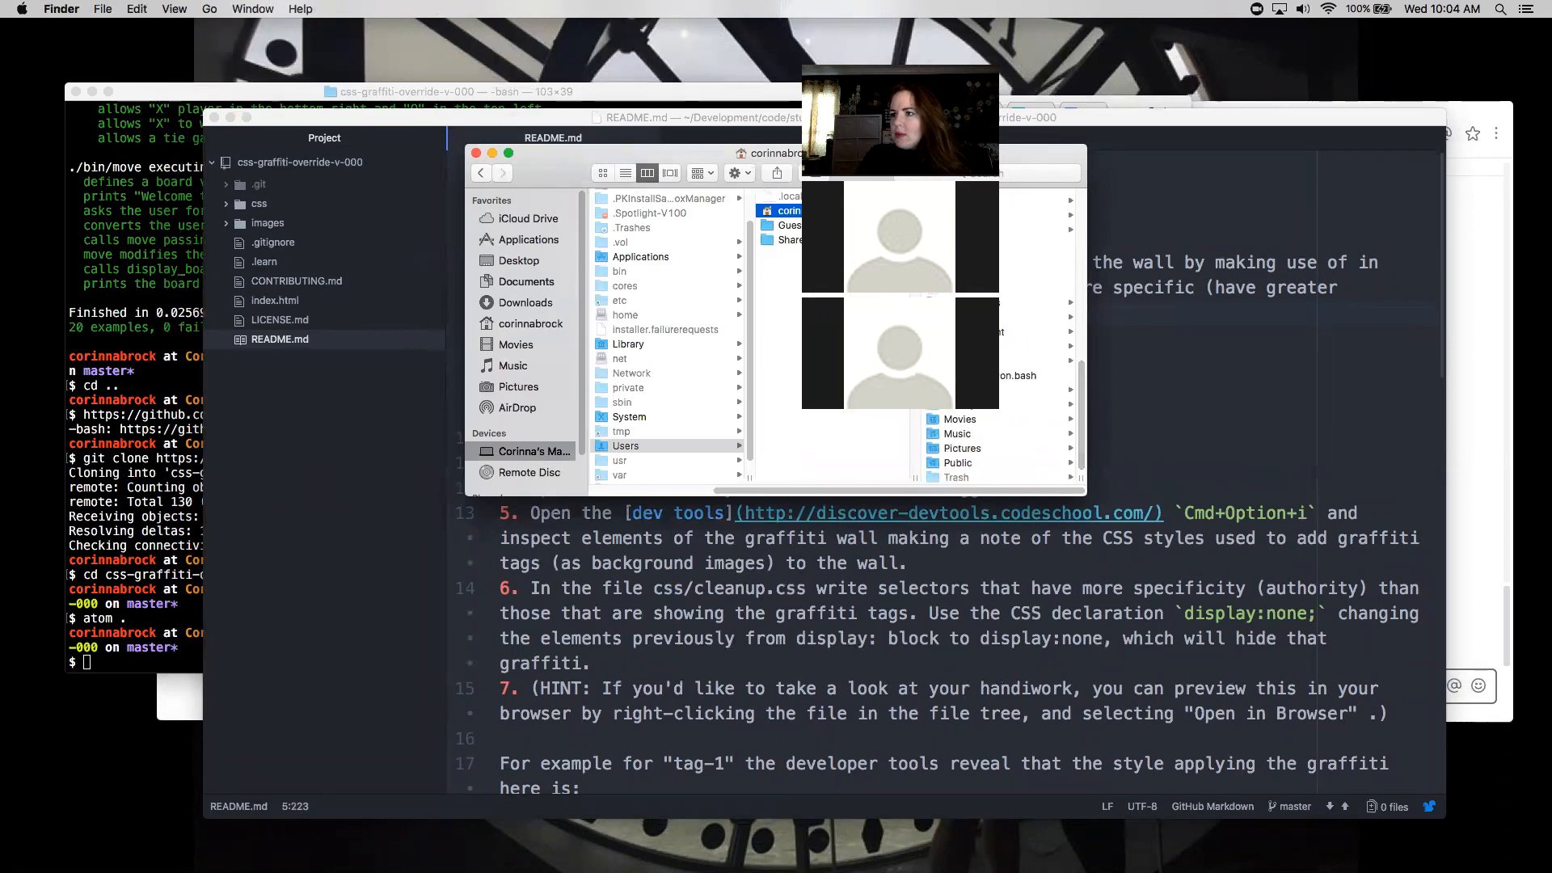
left_click(644, 331)
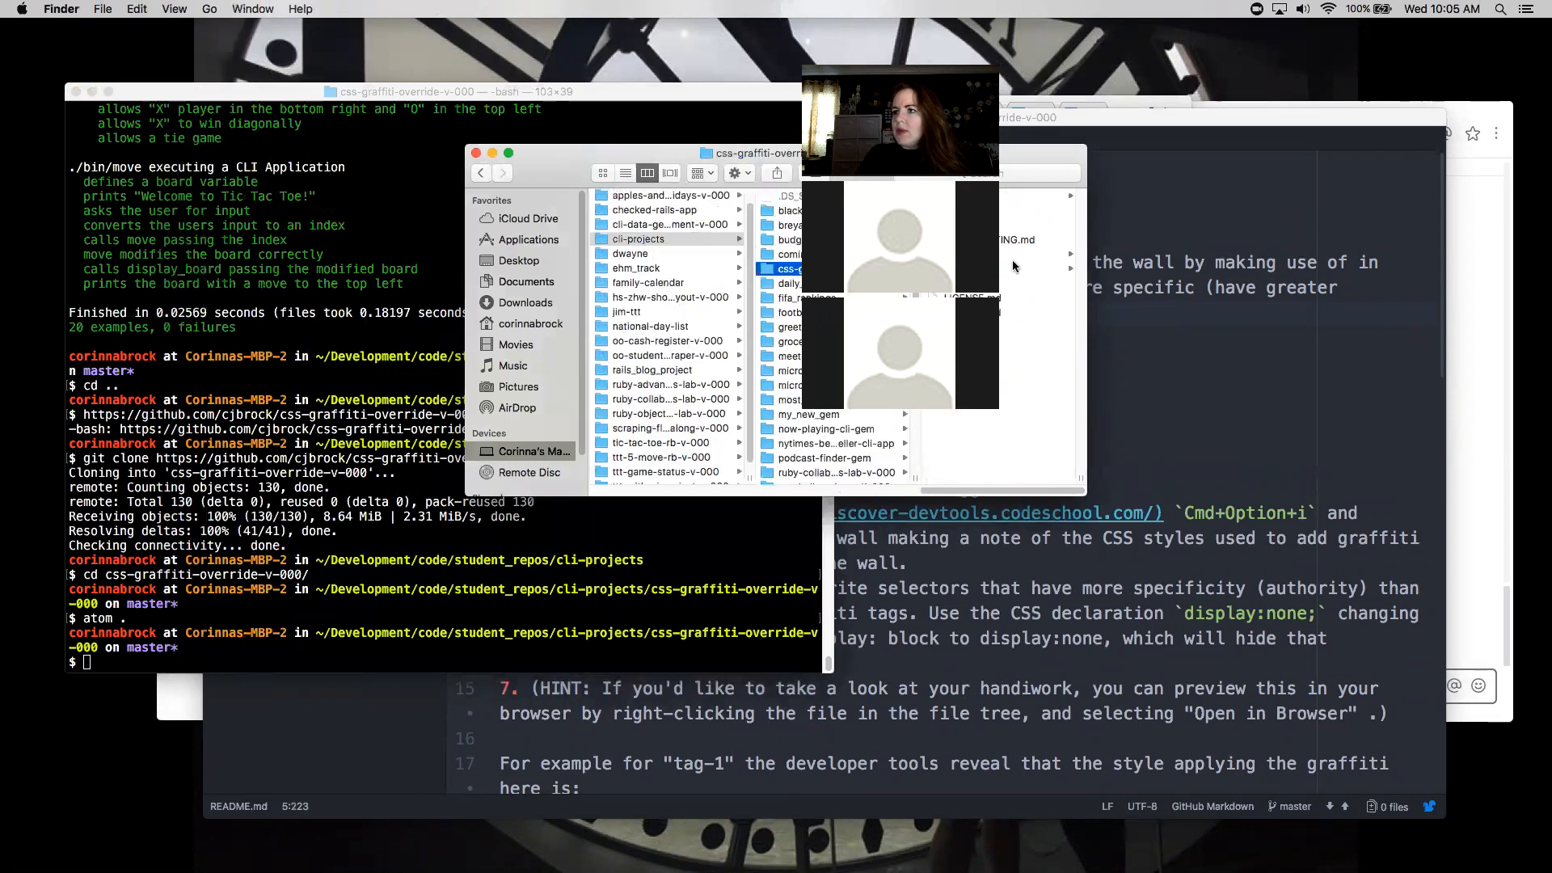
right_click(788, 283)
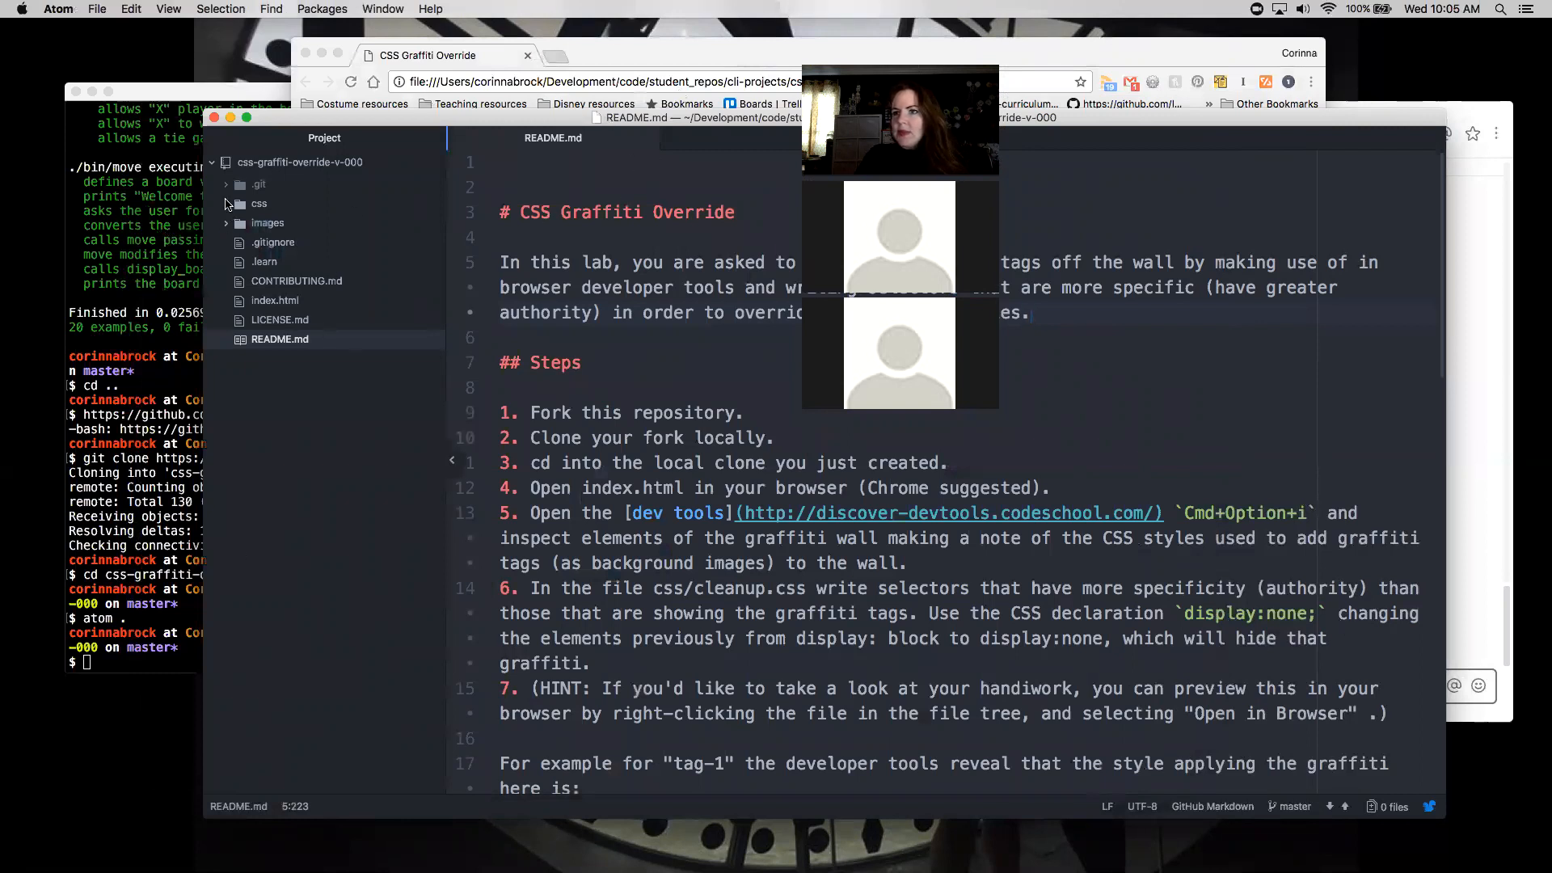
Expand the css folder and read README.md down to its Resources section.
left_click(258, 204)
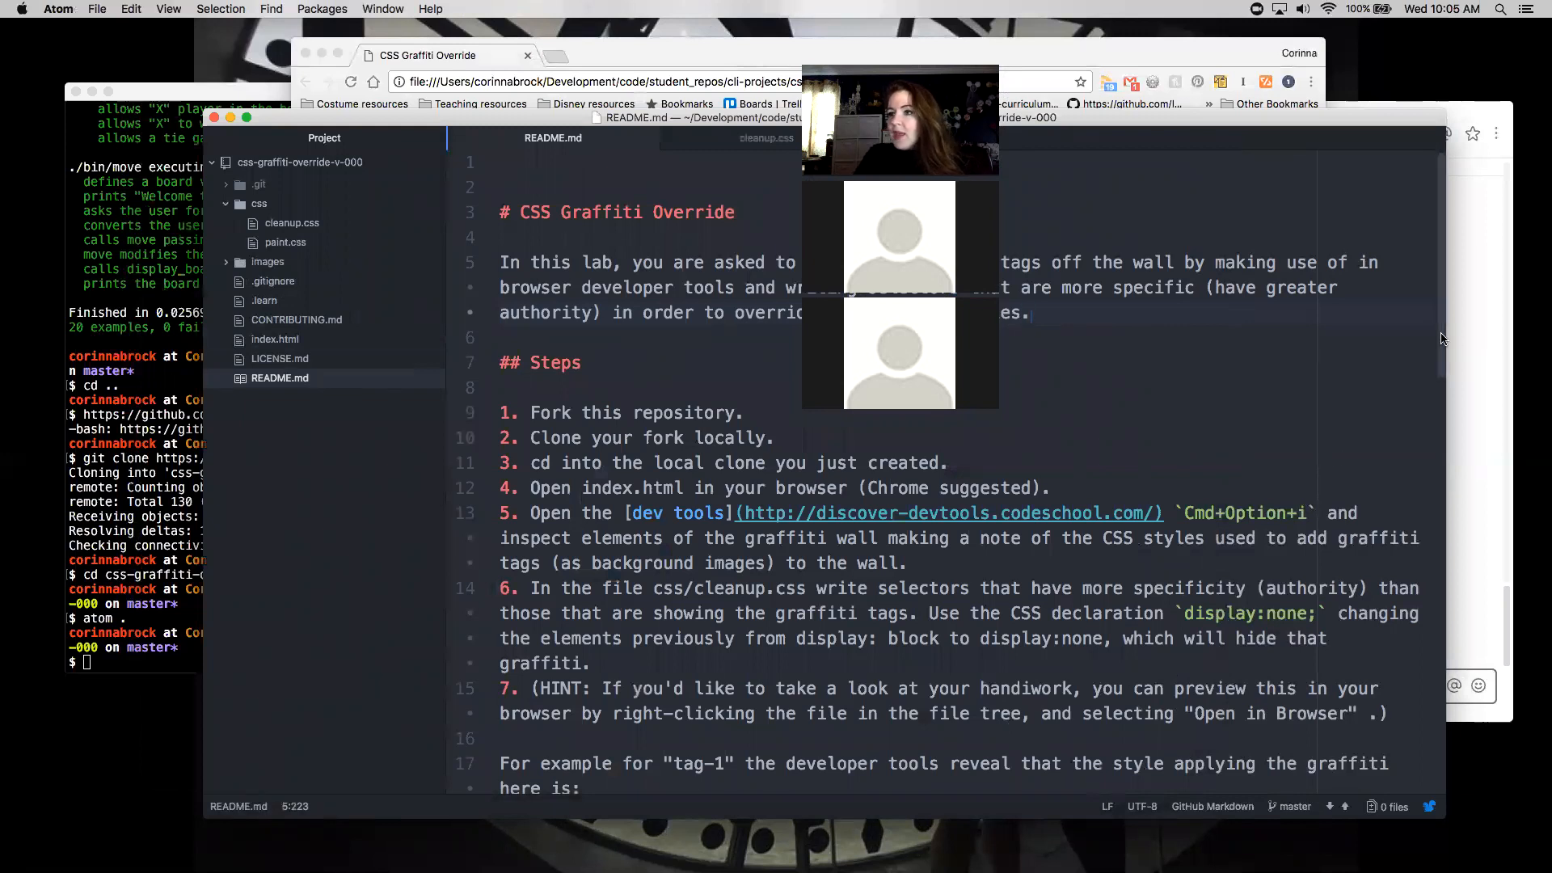
scroll("down", 3)
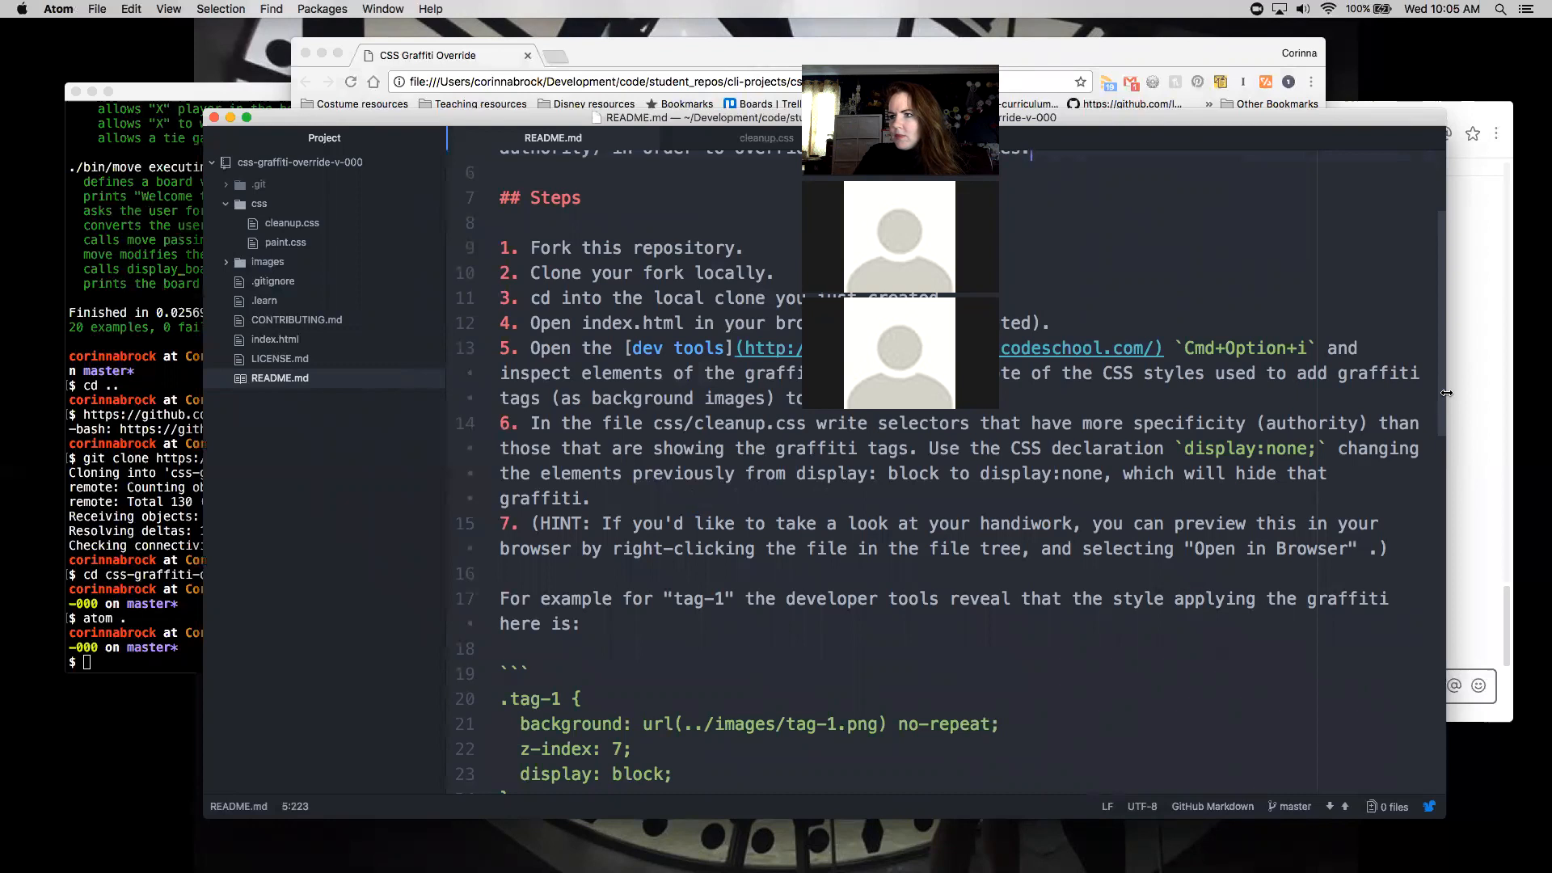
scroll("down", 3)
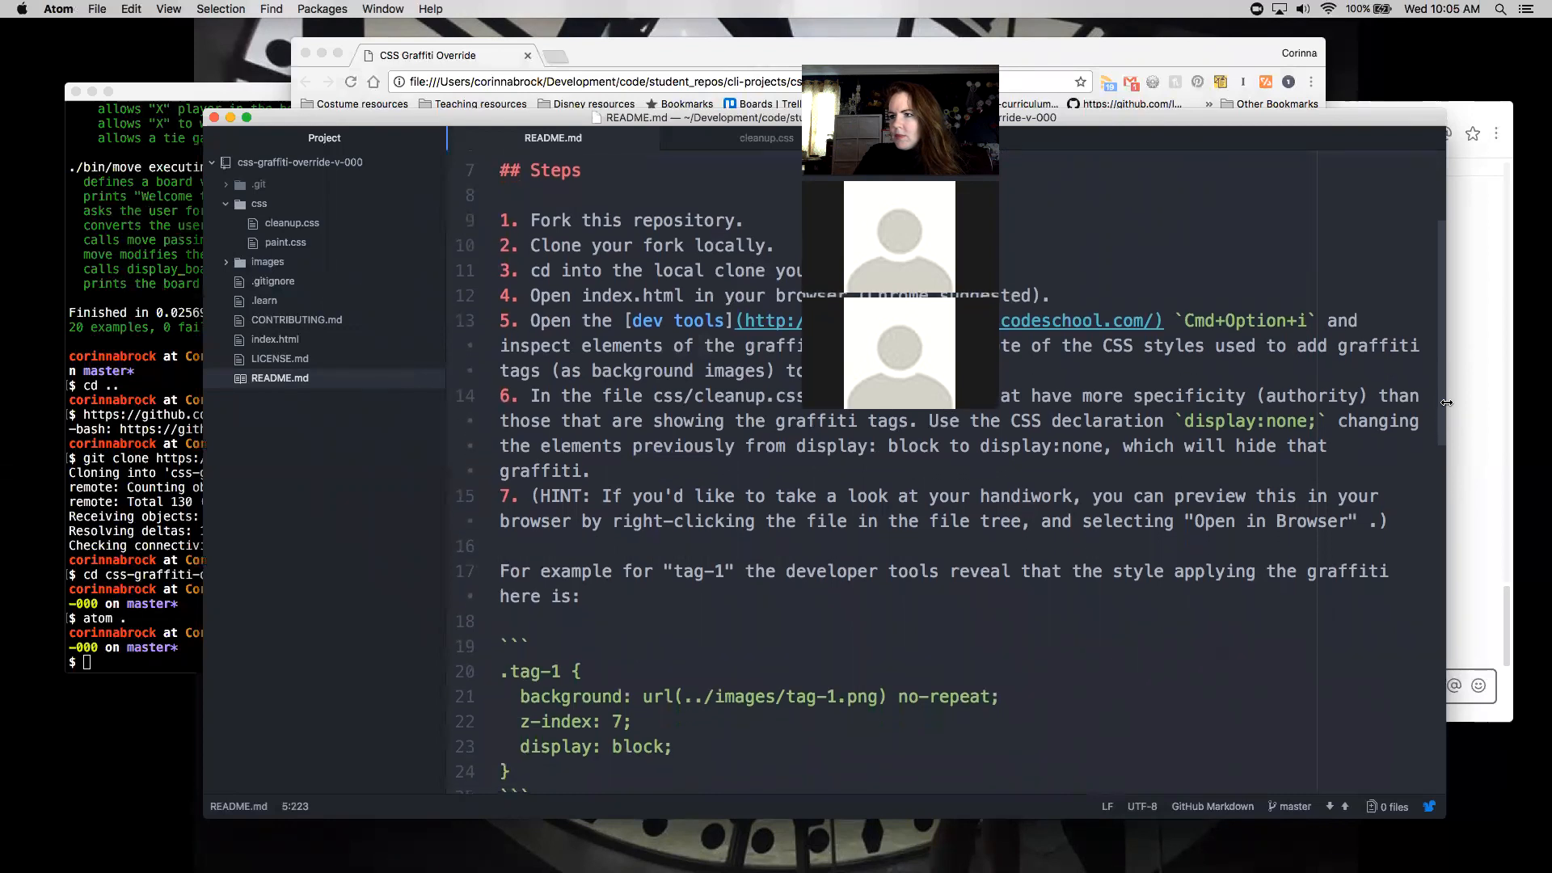
scroll("down", 3)
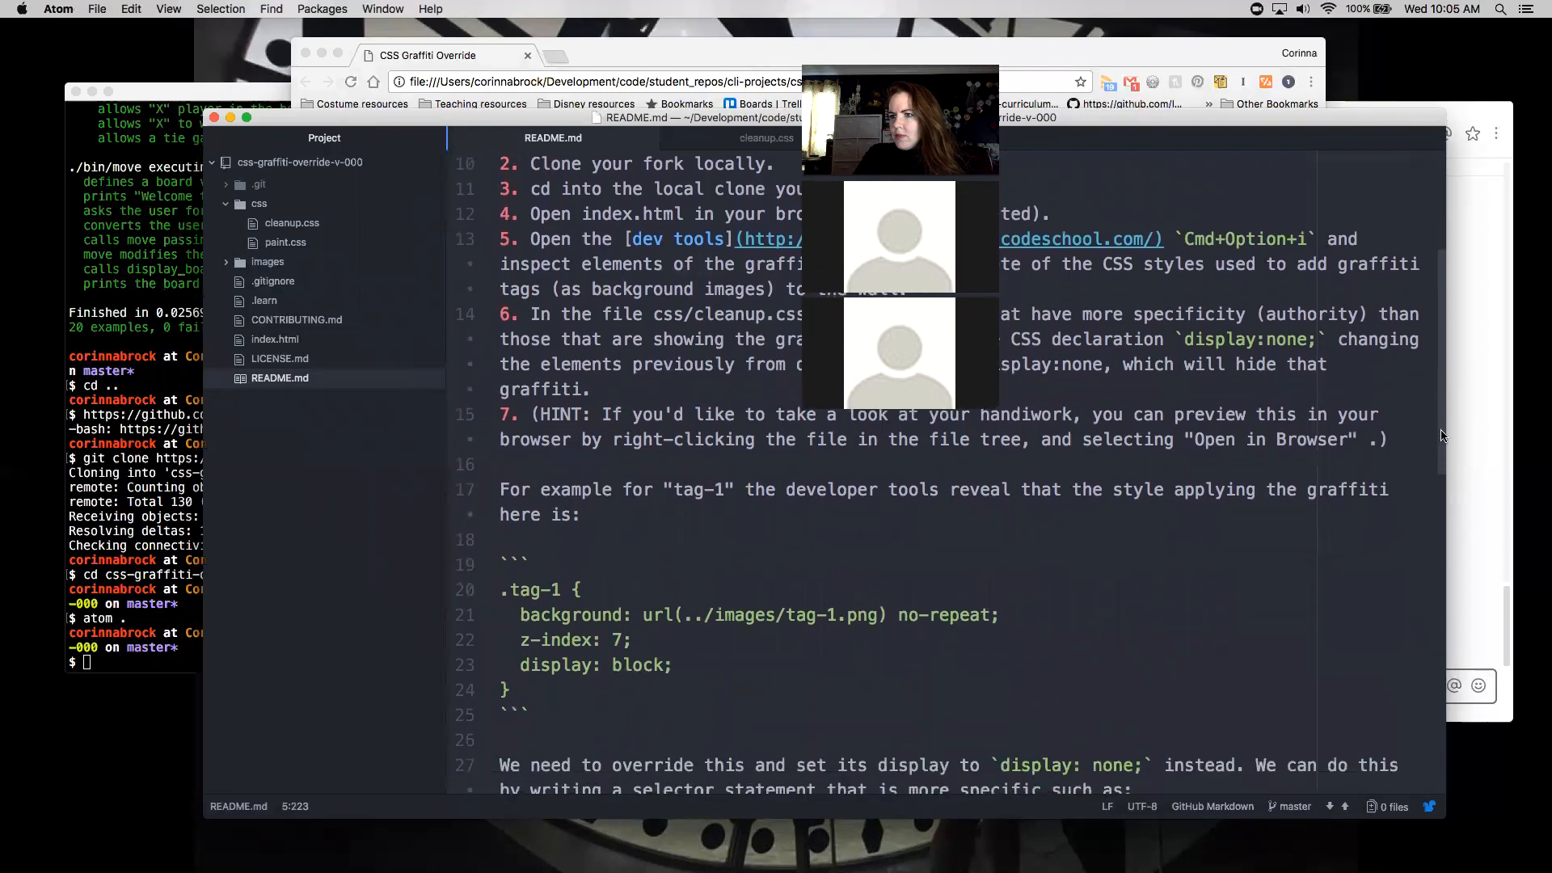
scroll("down", 3)
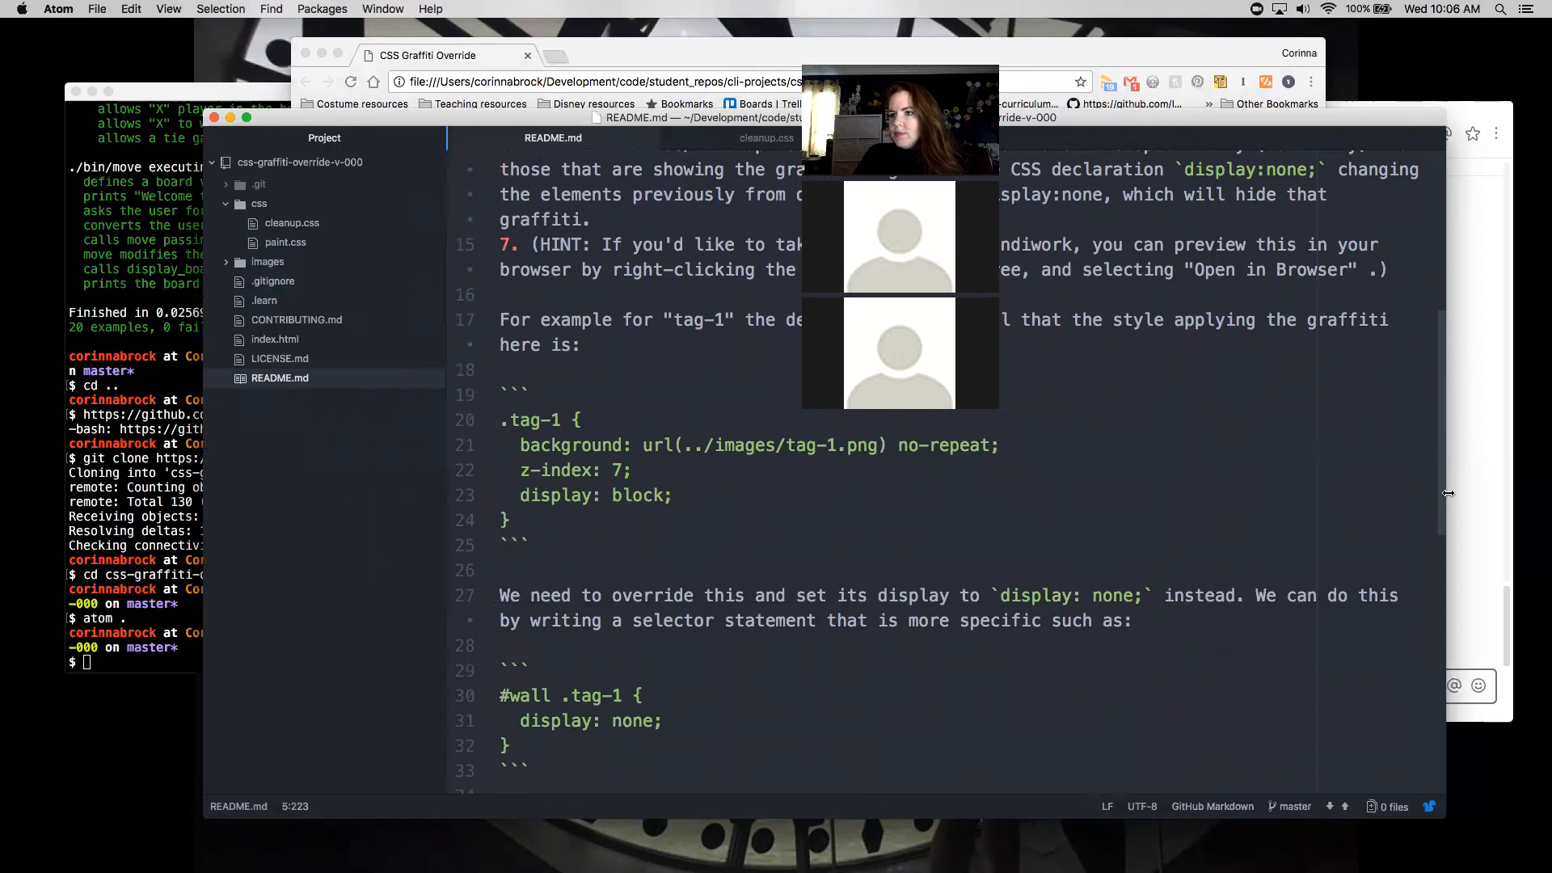
scroll("down", 3)
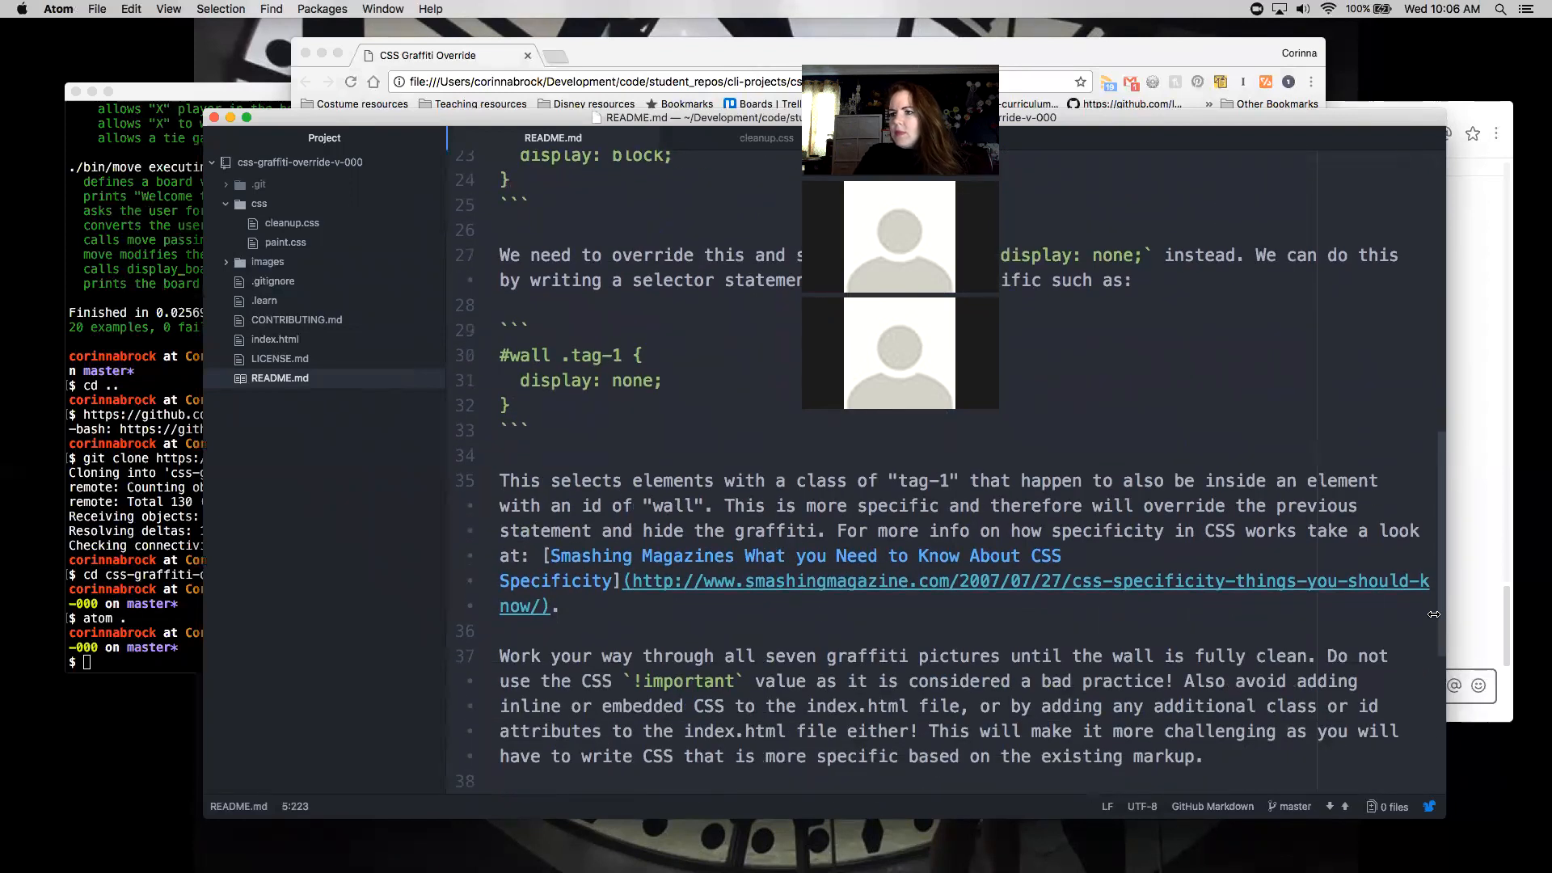
scroll("down", 3)
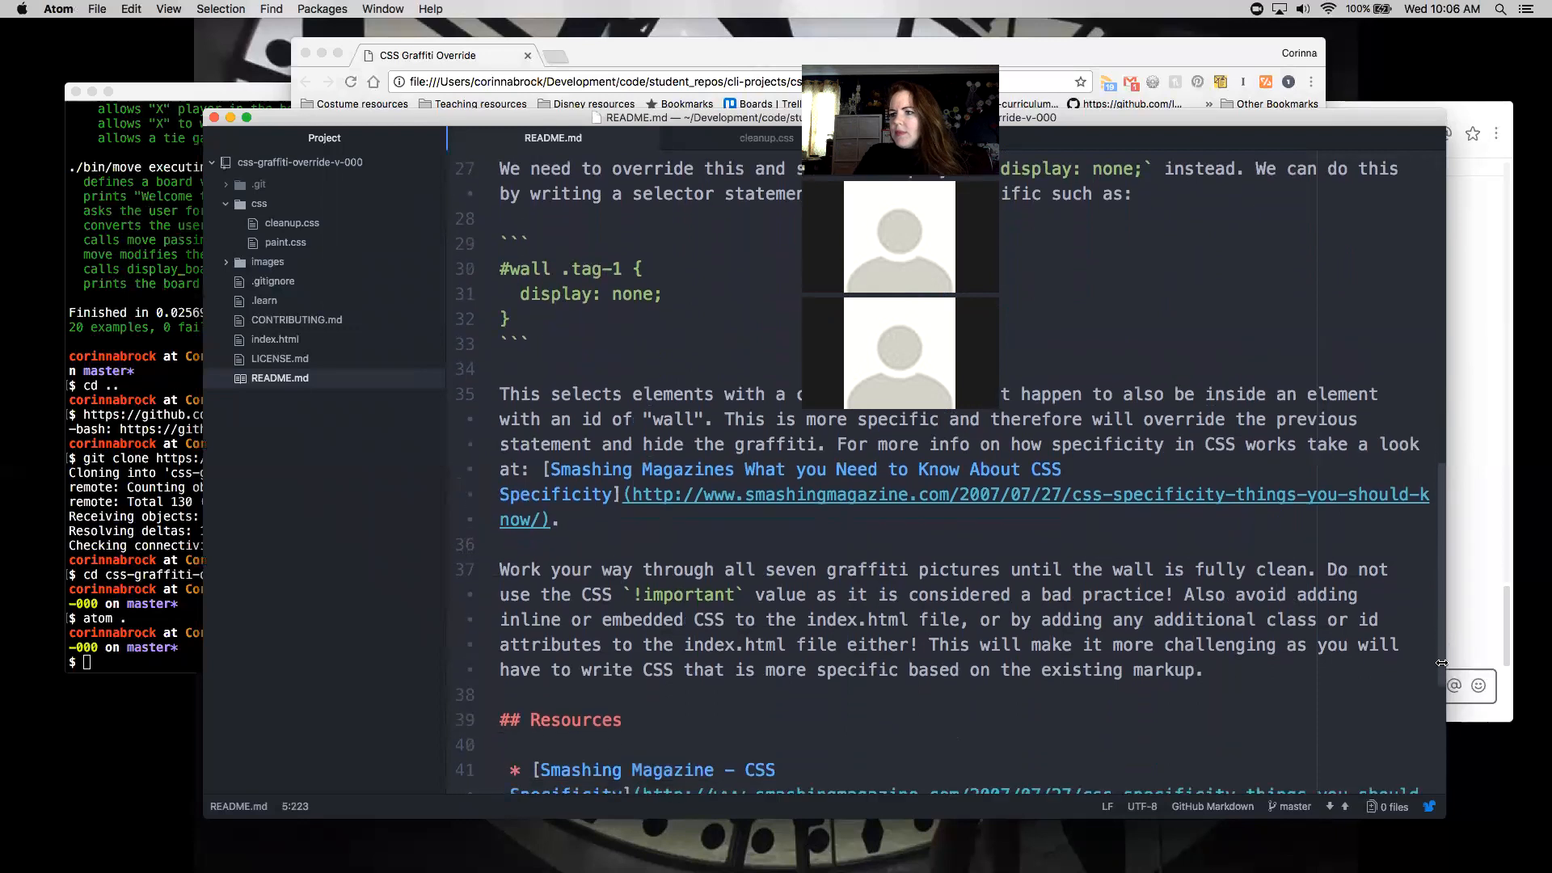
scroll("down", 3)
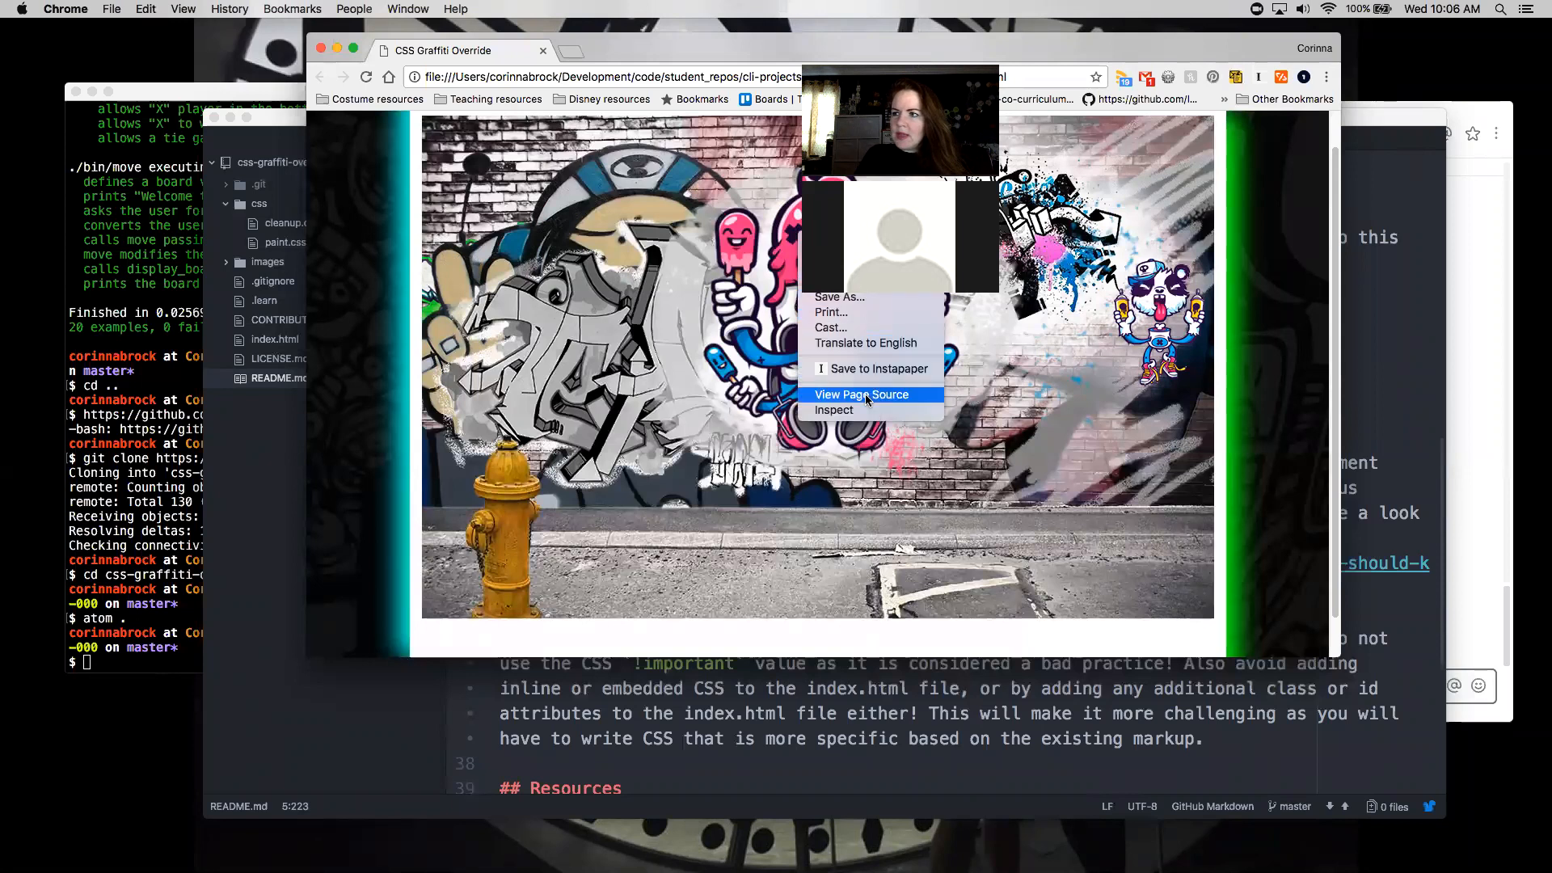
Inspect the graffiti wall and select the tag-1 div to see its paint.css display: block rule.
left_click(835, 409)
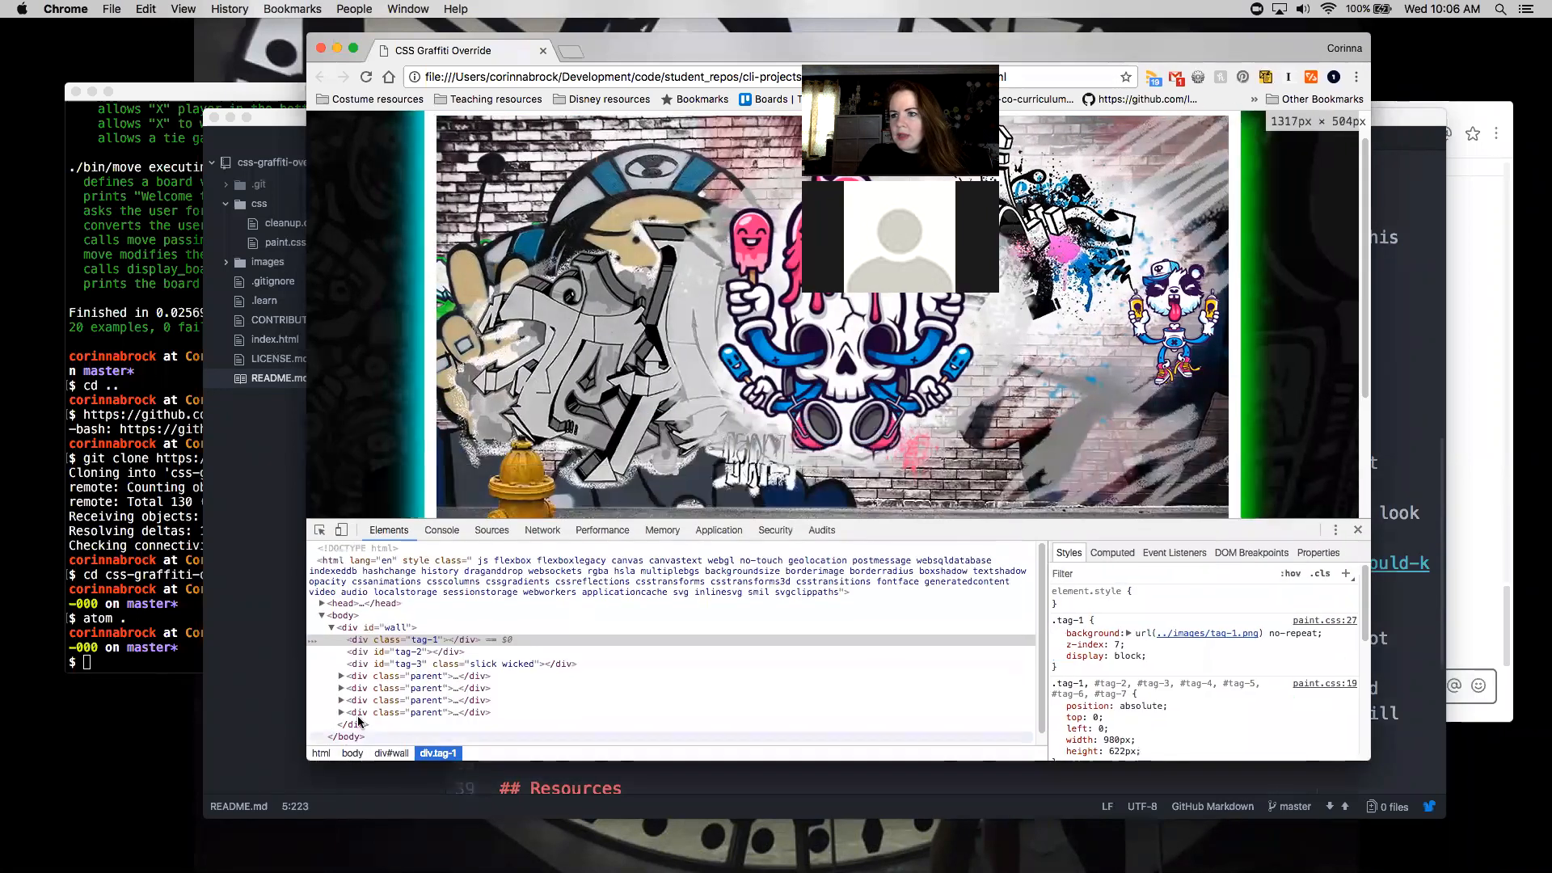
left_click(401, 640)
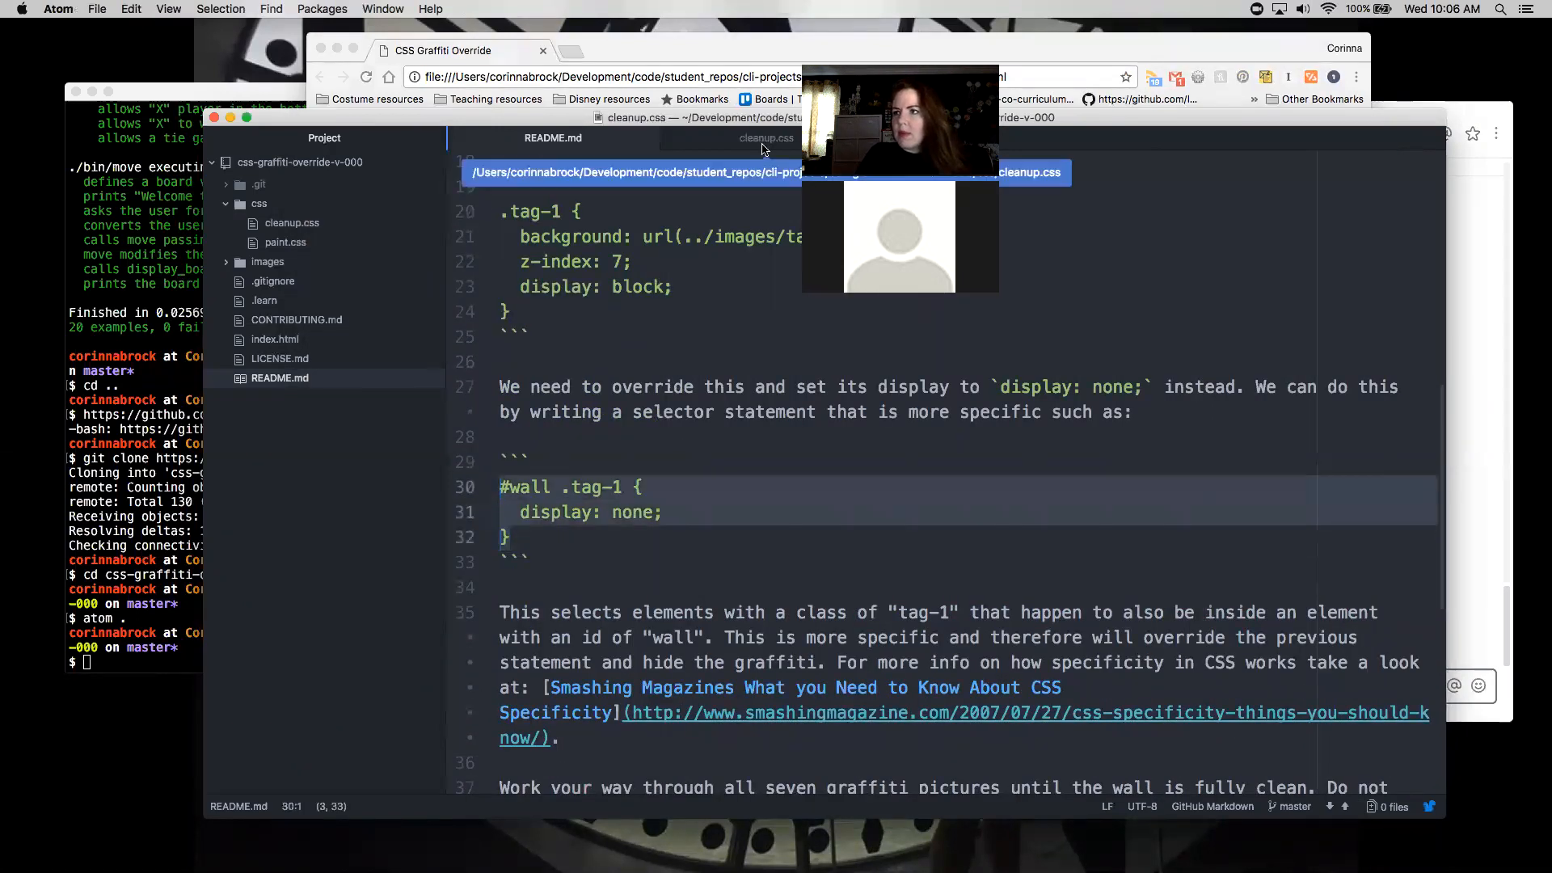
Switch to cleanup.css to write the #wall .tag-1 { display: none; } rule.
left_click(766, 138)
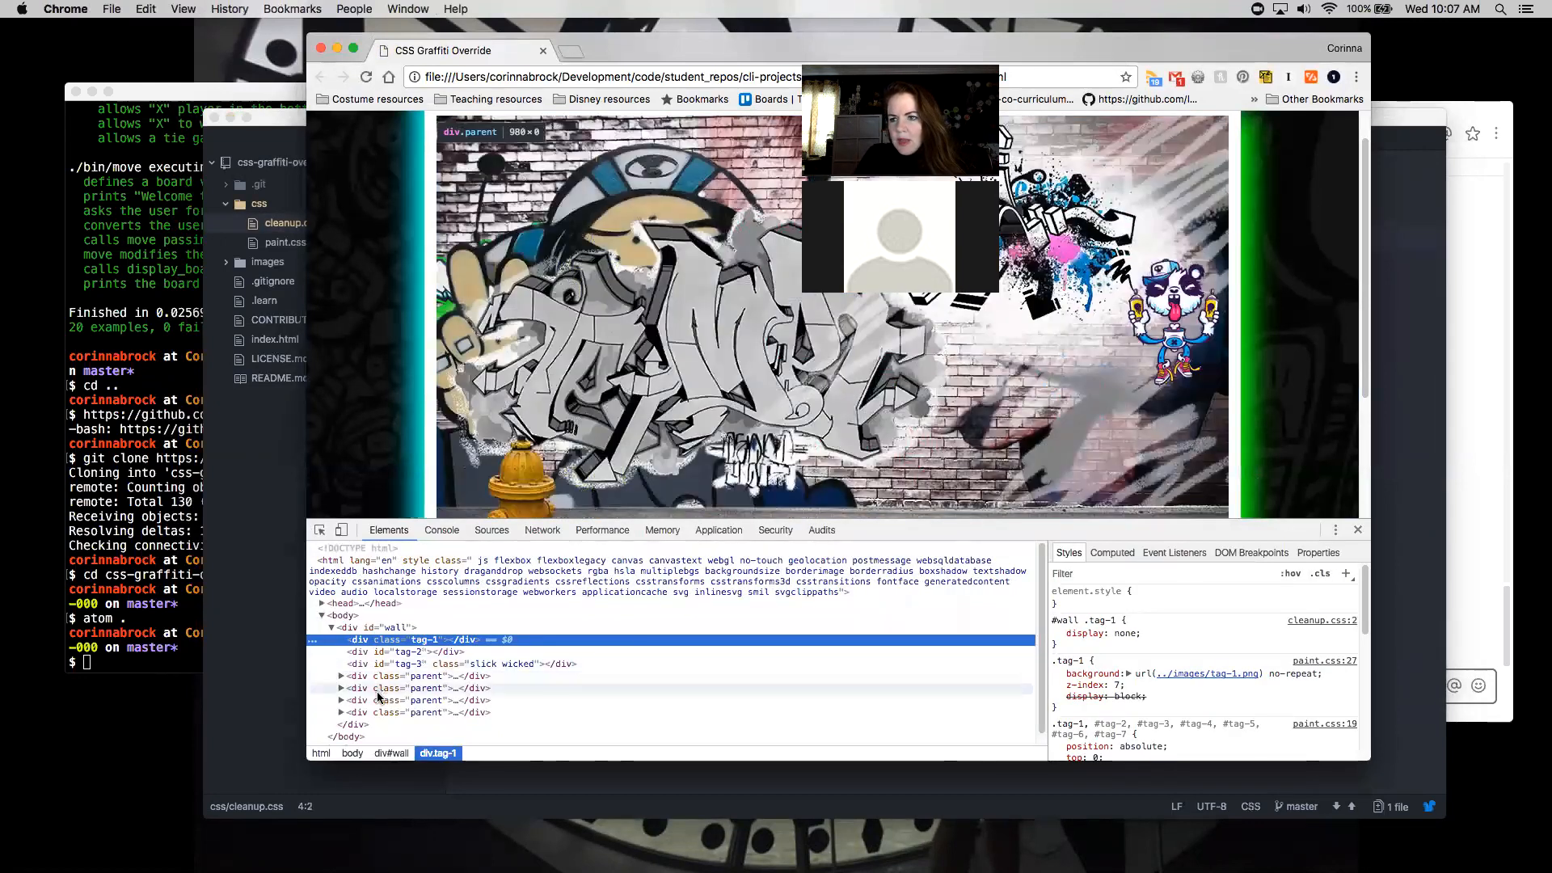
mouse_move(401, 651)
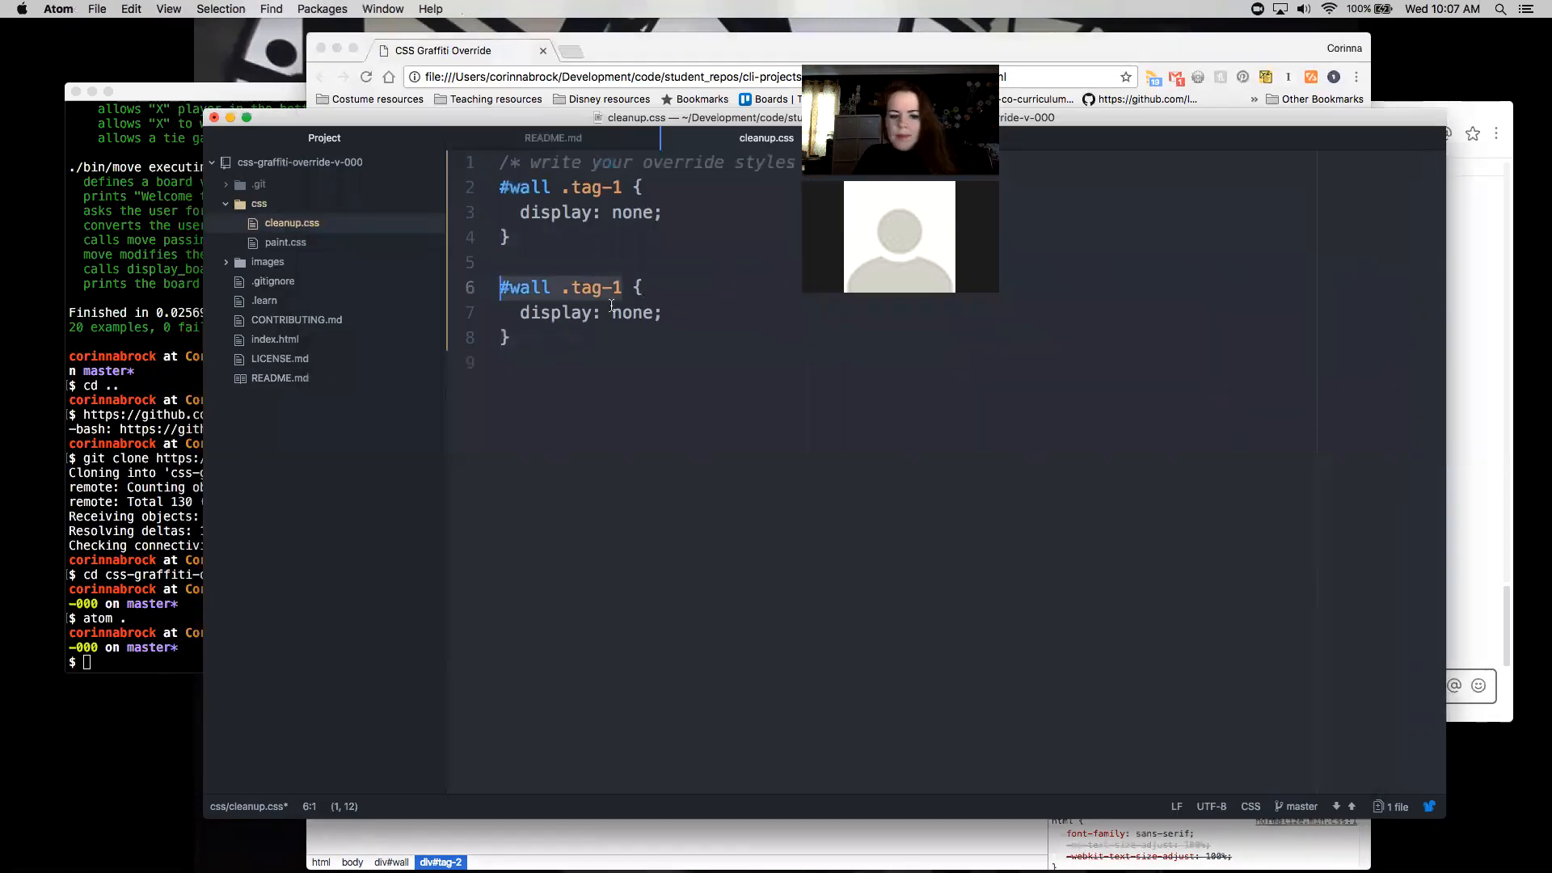
Change the pasted rule's selector to body #wall #tag-2 with display: none and save.
type("#tag-2")
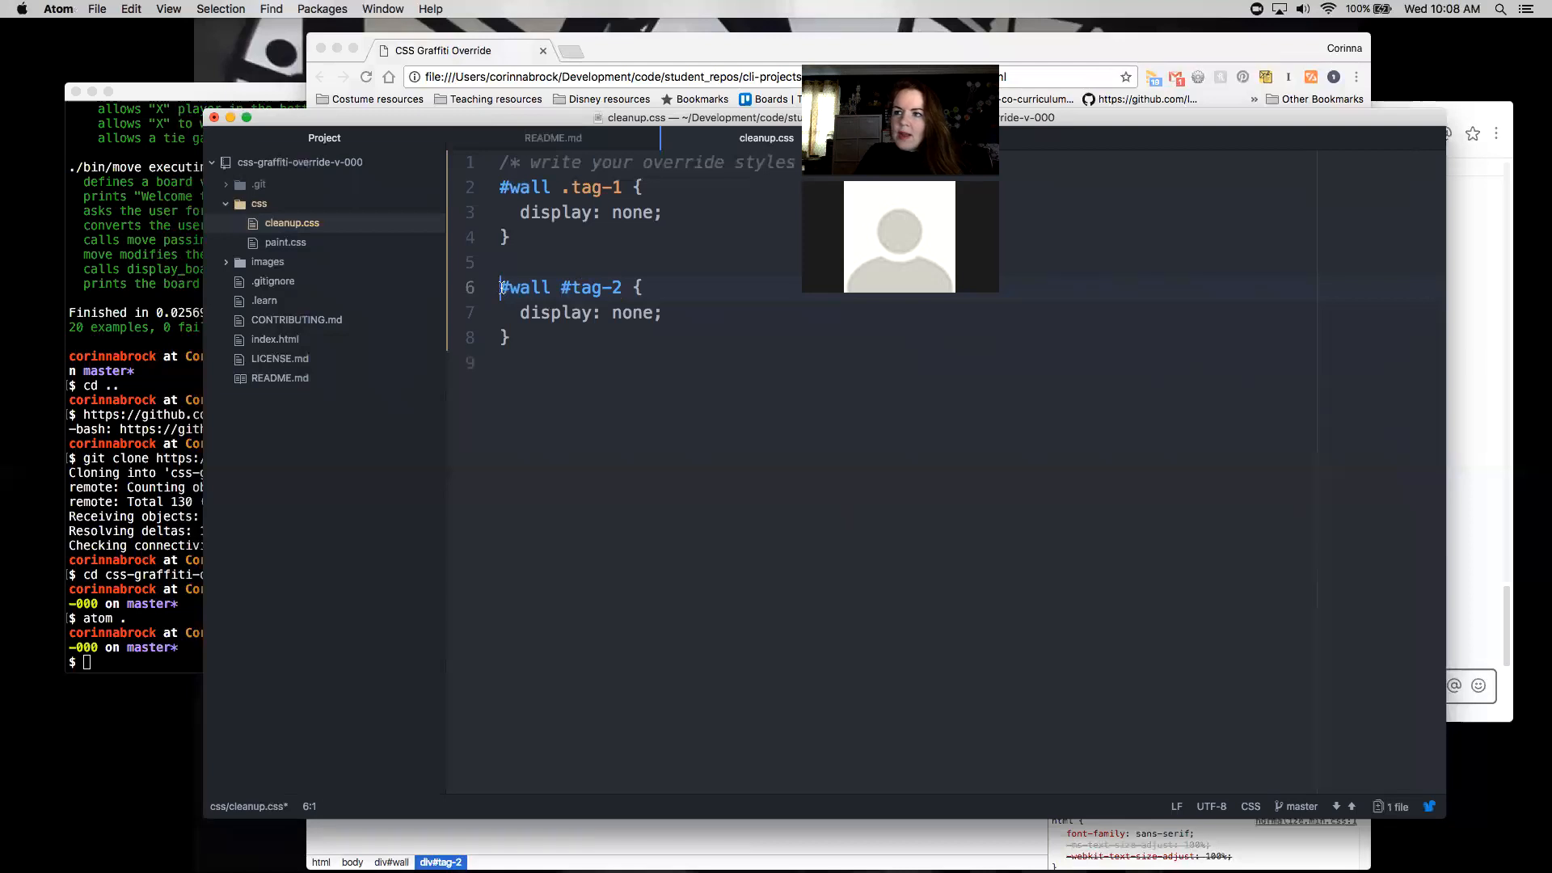
type("body")
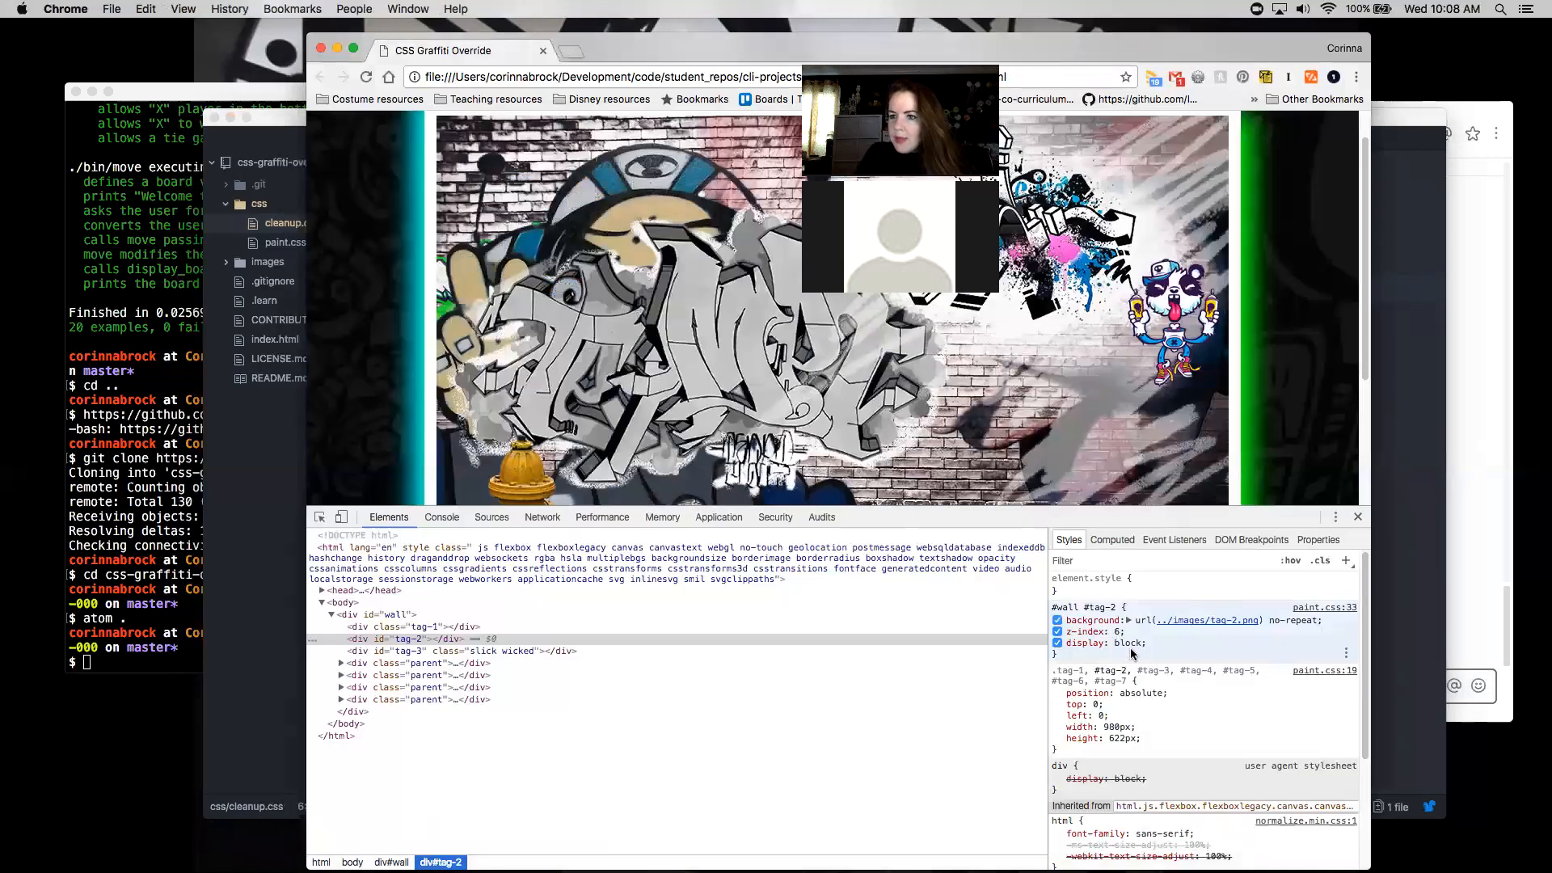
Reload the page to confirm tag-2 is hidden, then select the tag-3 div to inspect its styles.
left_click(1056, 631)
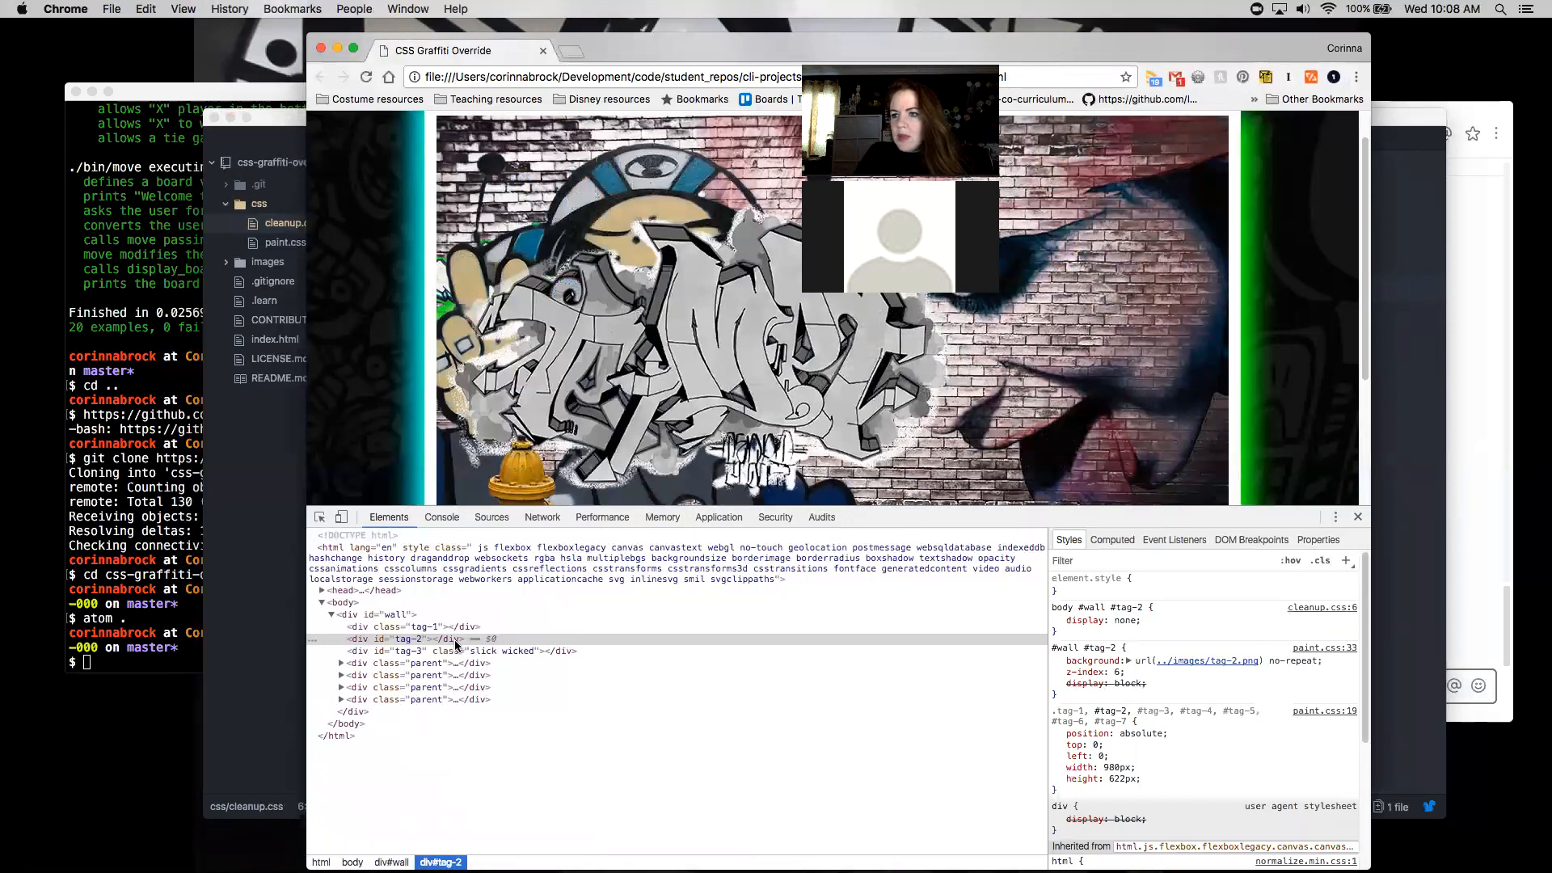
left_click(1058, 621)
type("div#wall #tag-3.slick{")
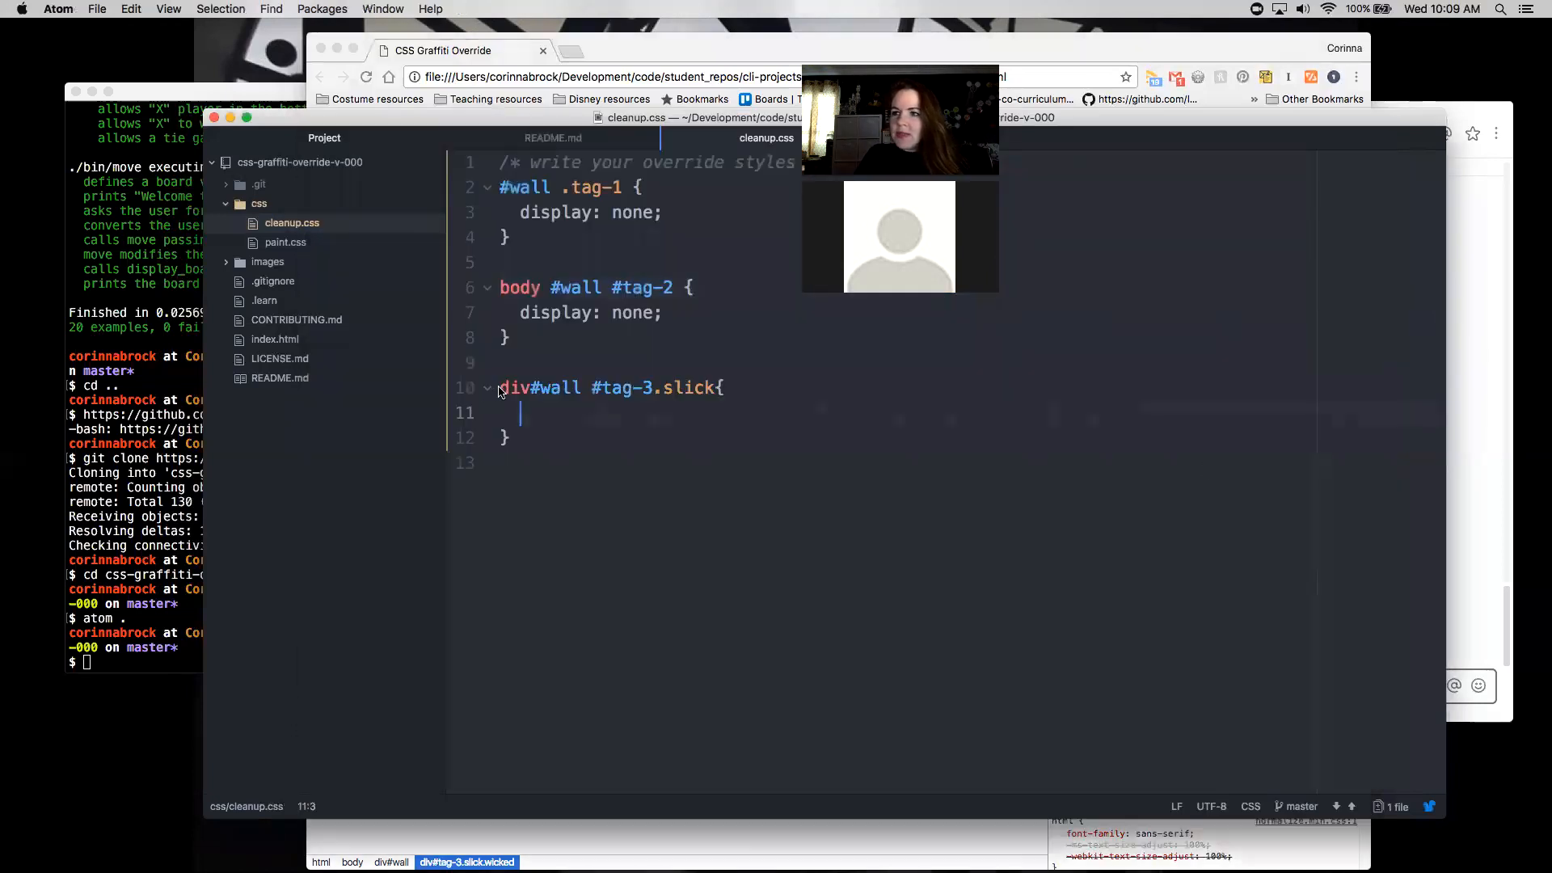
Give the tag-3 rule display:none and prefix its selector with body, reading body div#wall #tag-3.slick.
type("display")
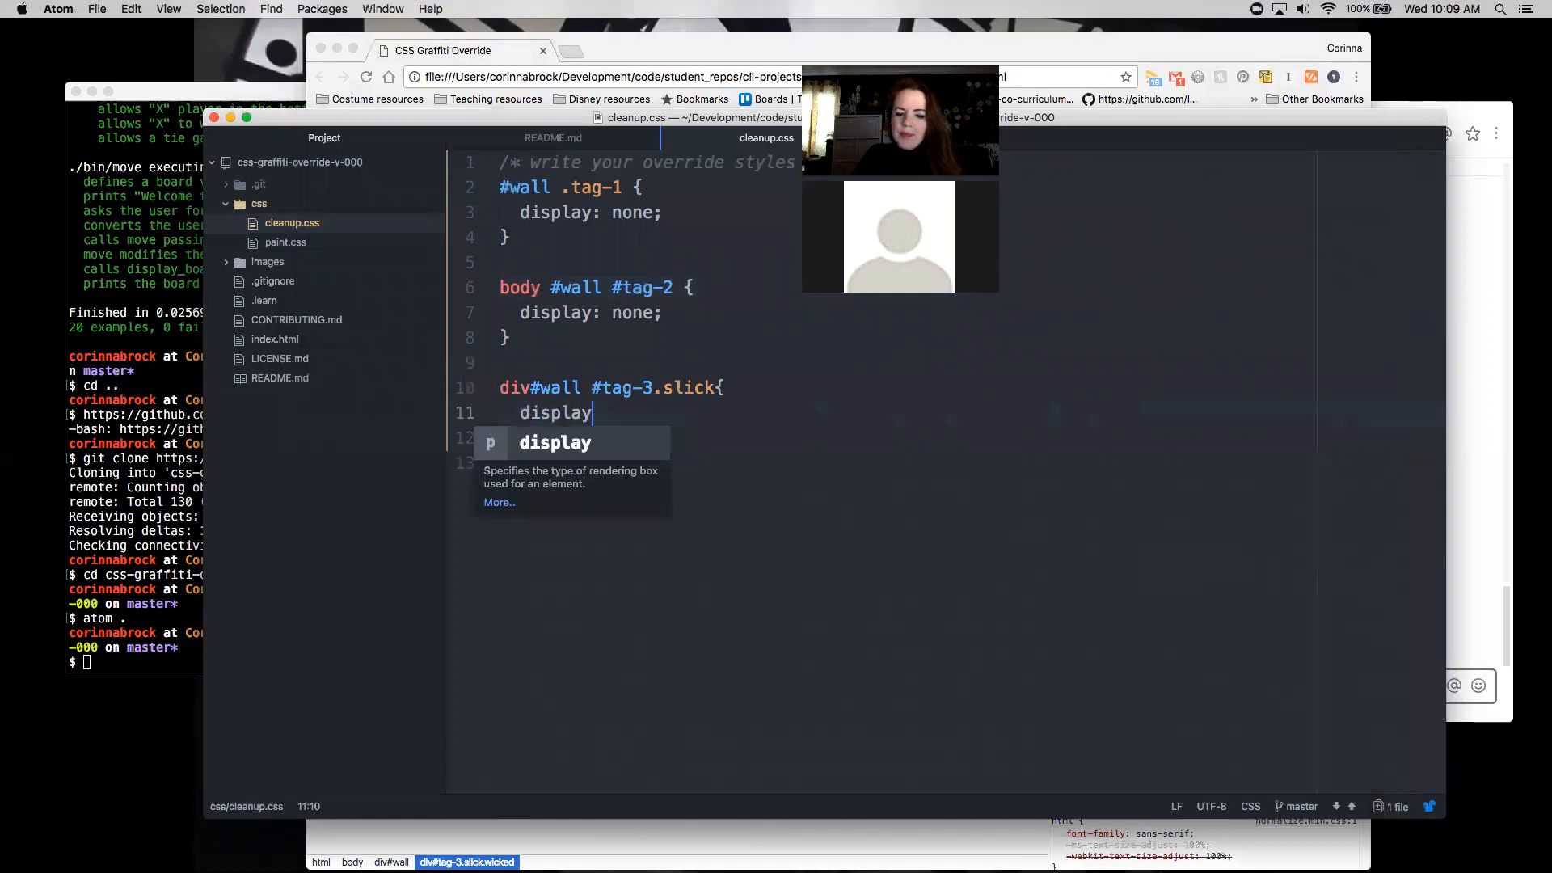
type(":none;")
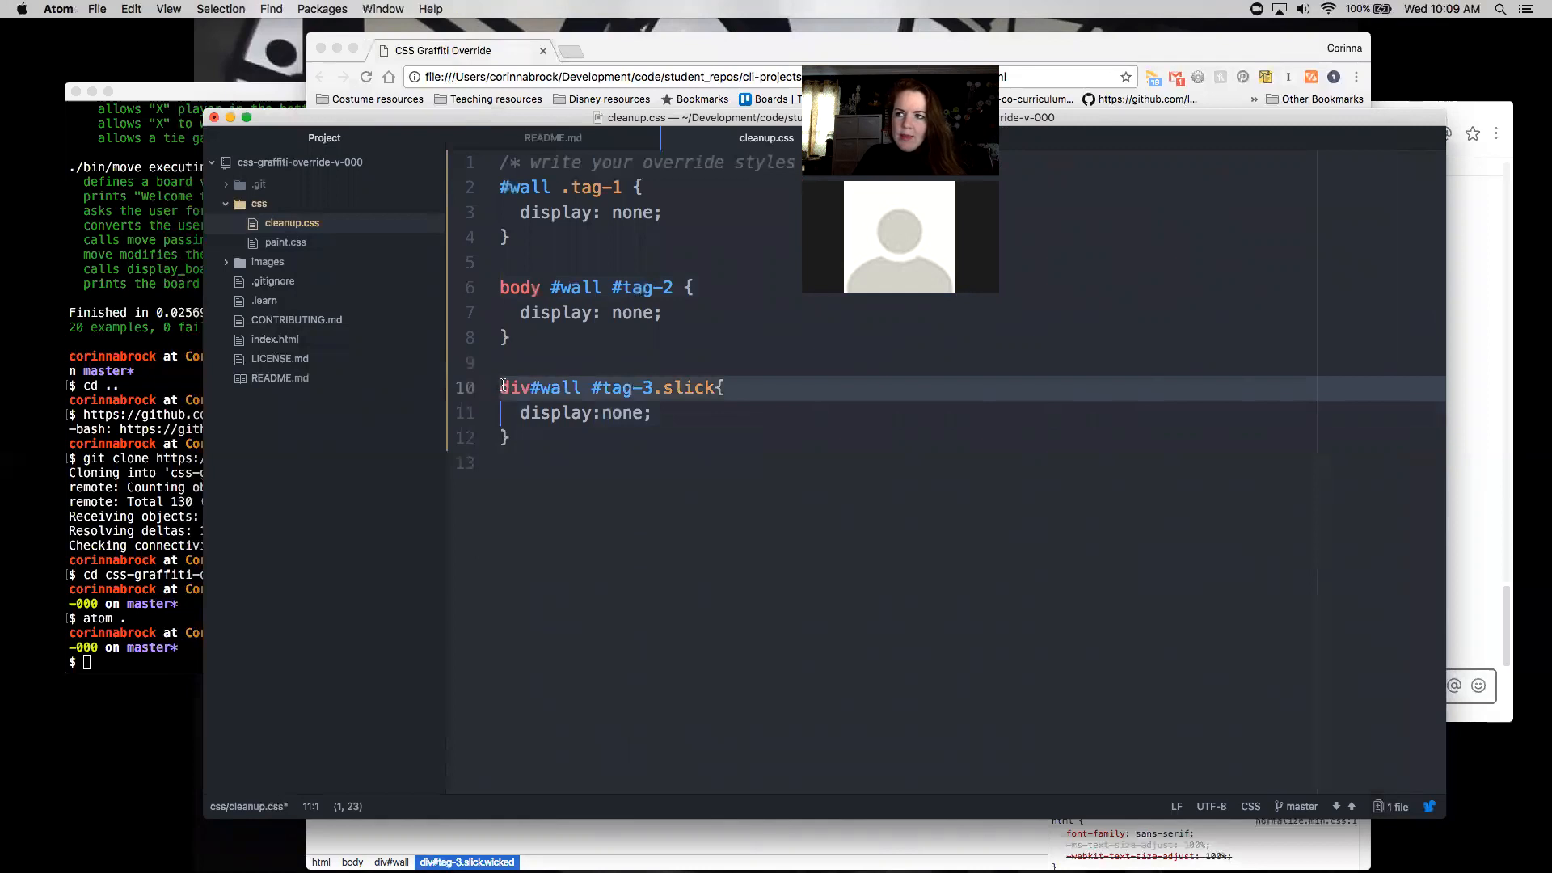
type("body")
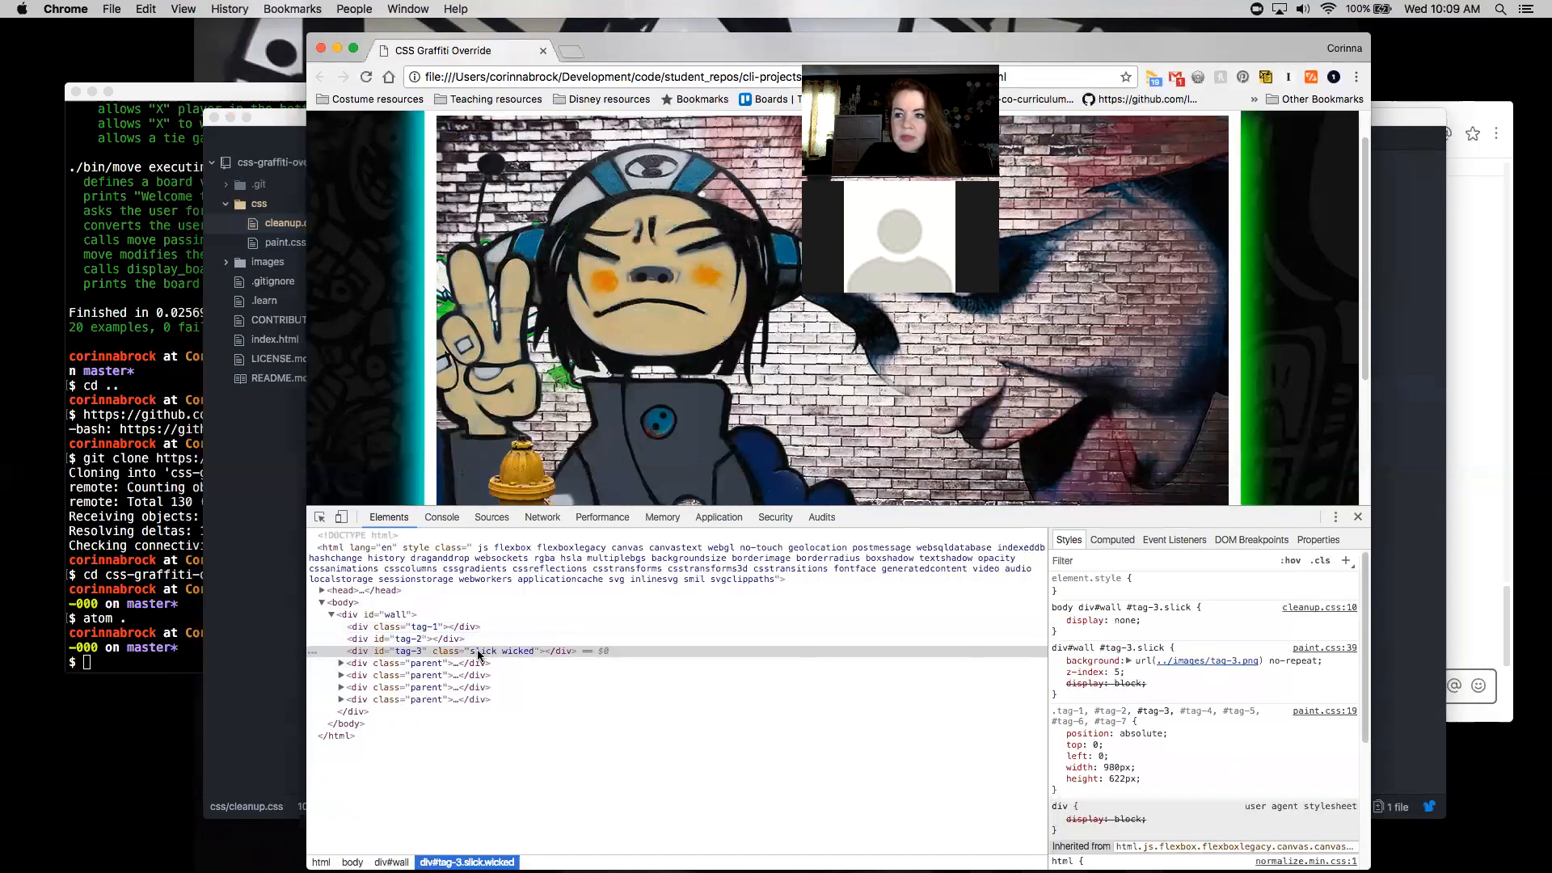
mouse_move(501, 656)
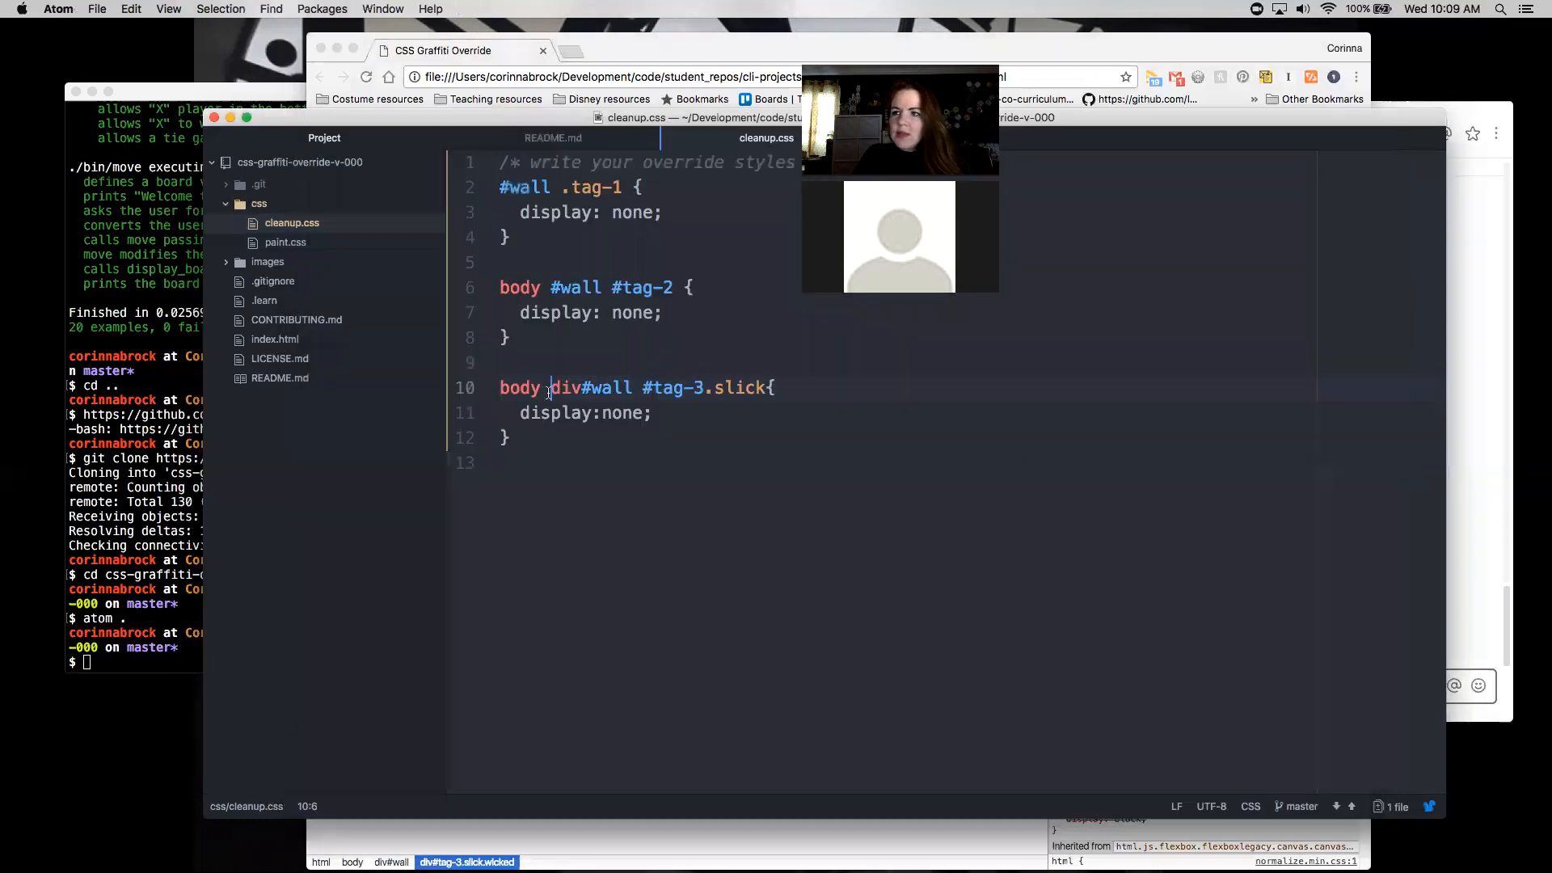
Drop the body prefix, extend the selector to div#wall #tag-3.slick.wicked, save and reload Chrome.
key("Backspace")
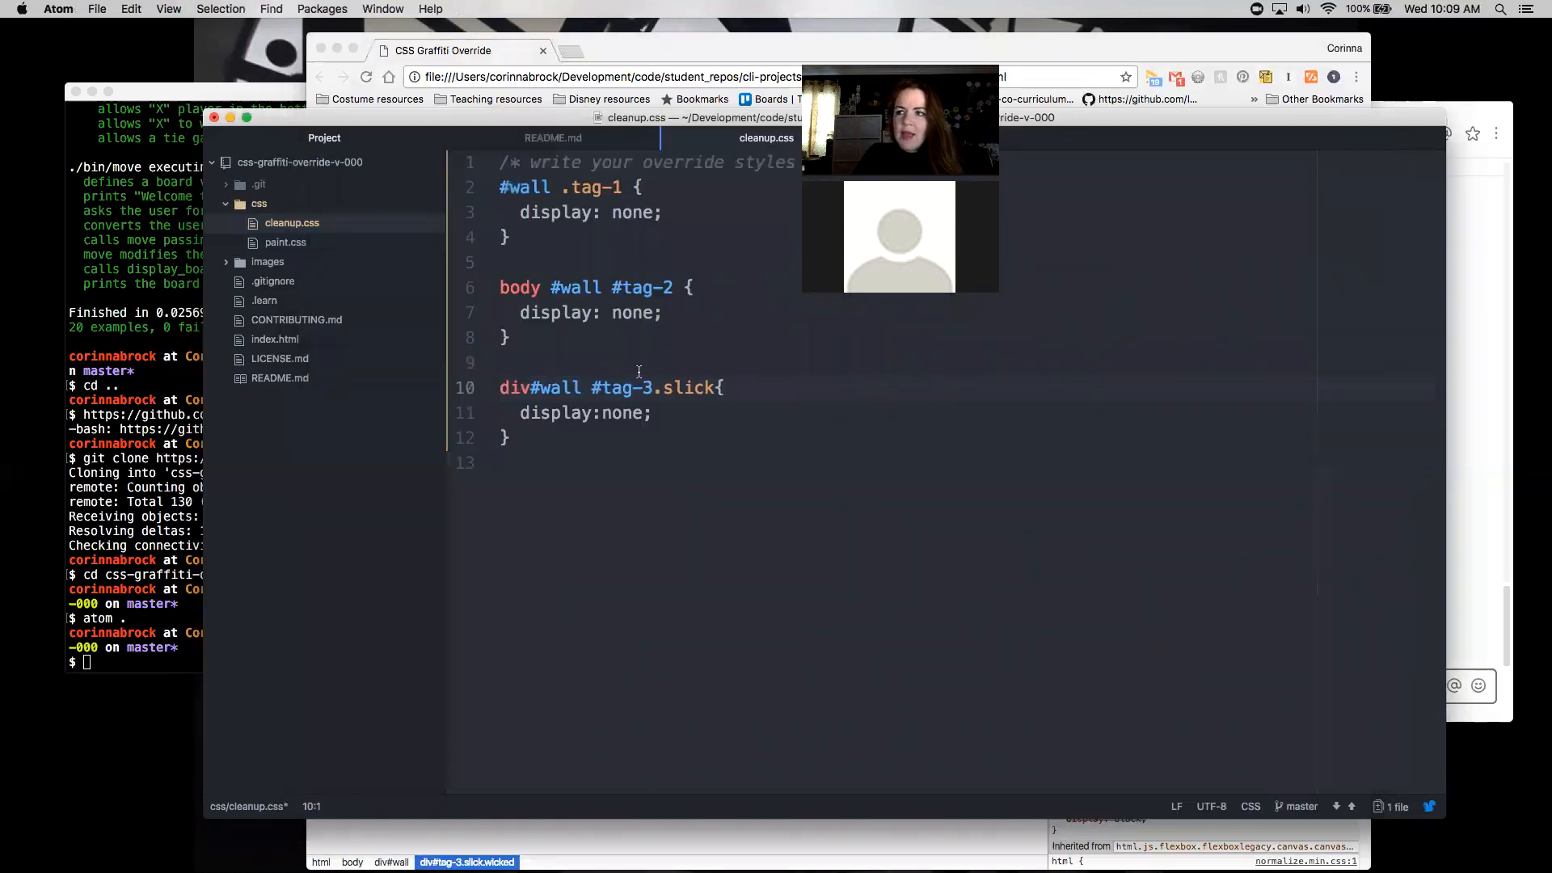
type(".w")
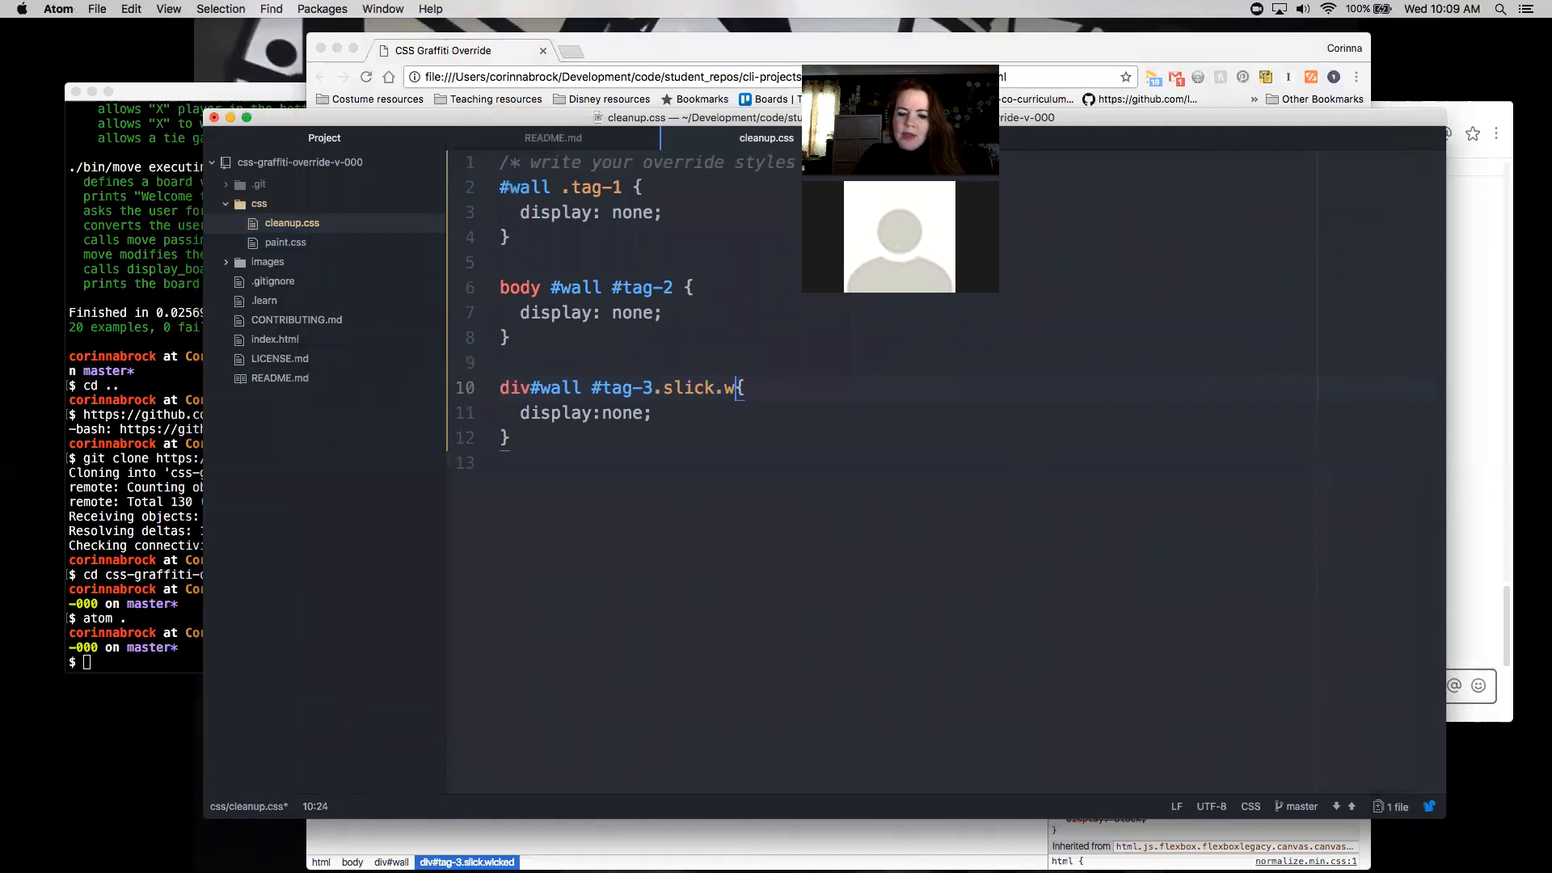
type("icked")
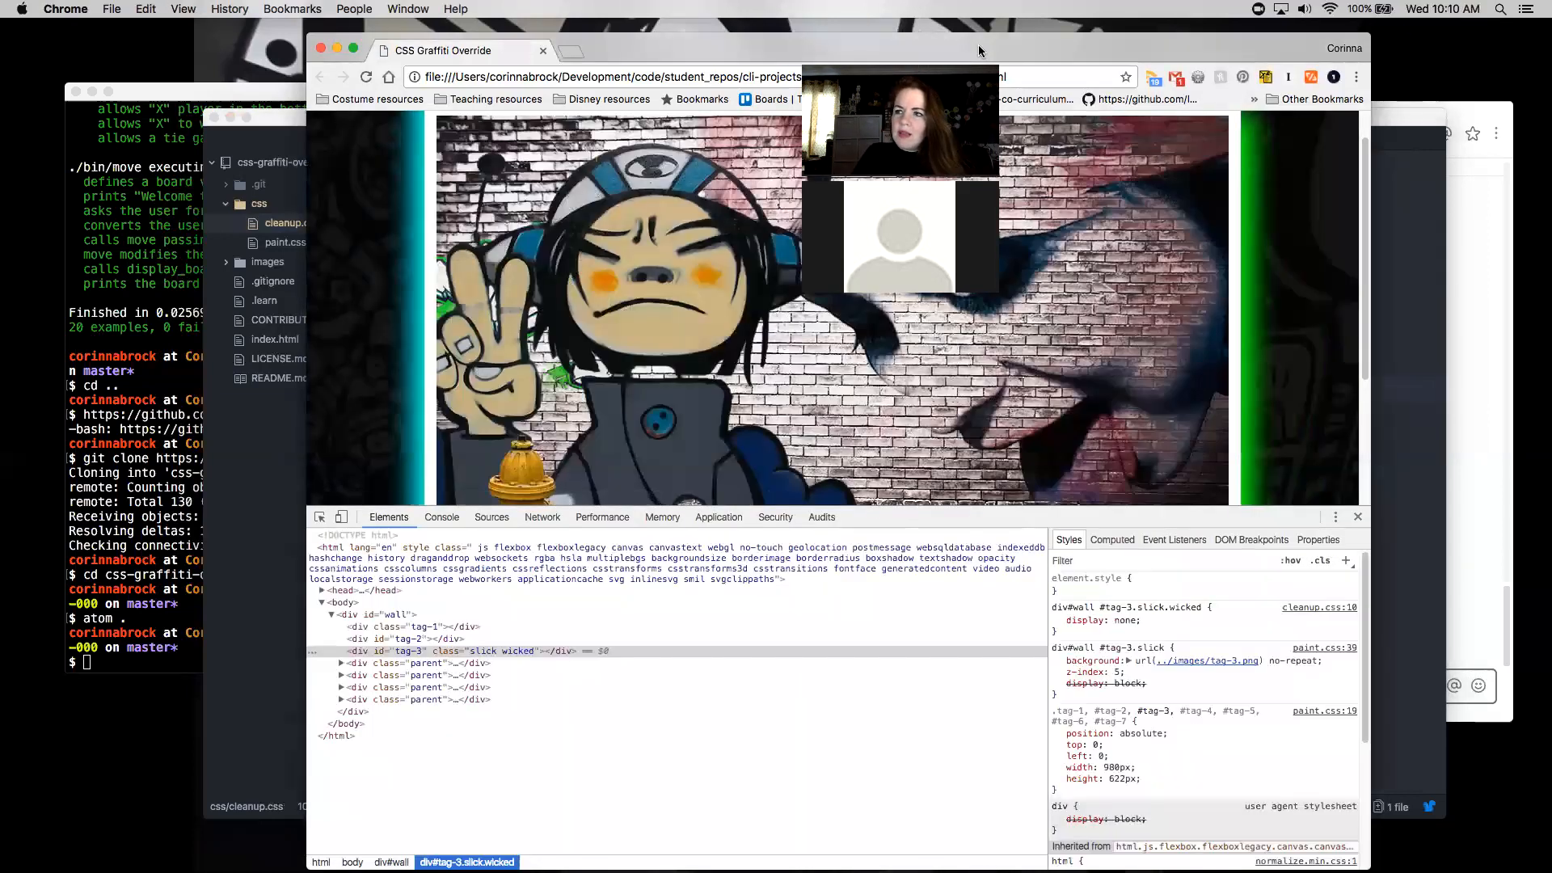
left_click(1056, 619)
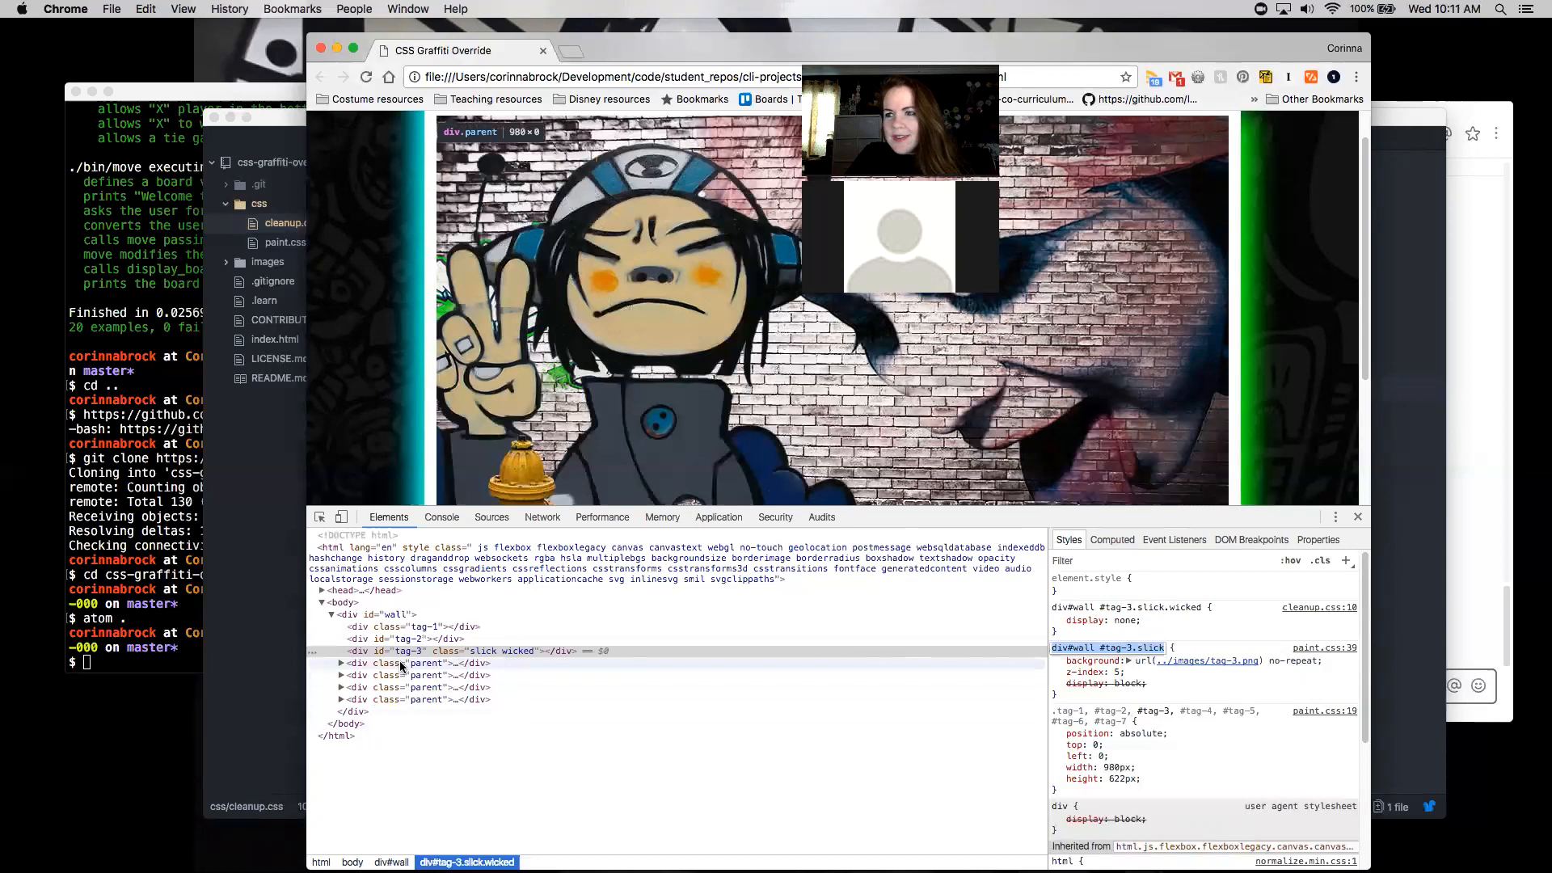
Expand the first div.parent in the Elements panel and inspect div#tag-4 inside it.
left_click(425, 663)
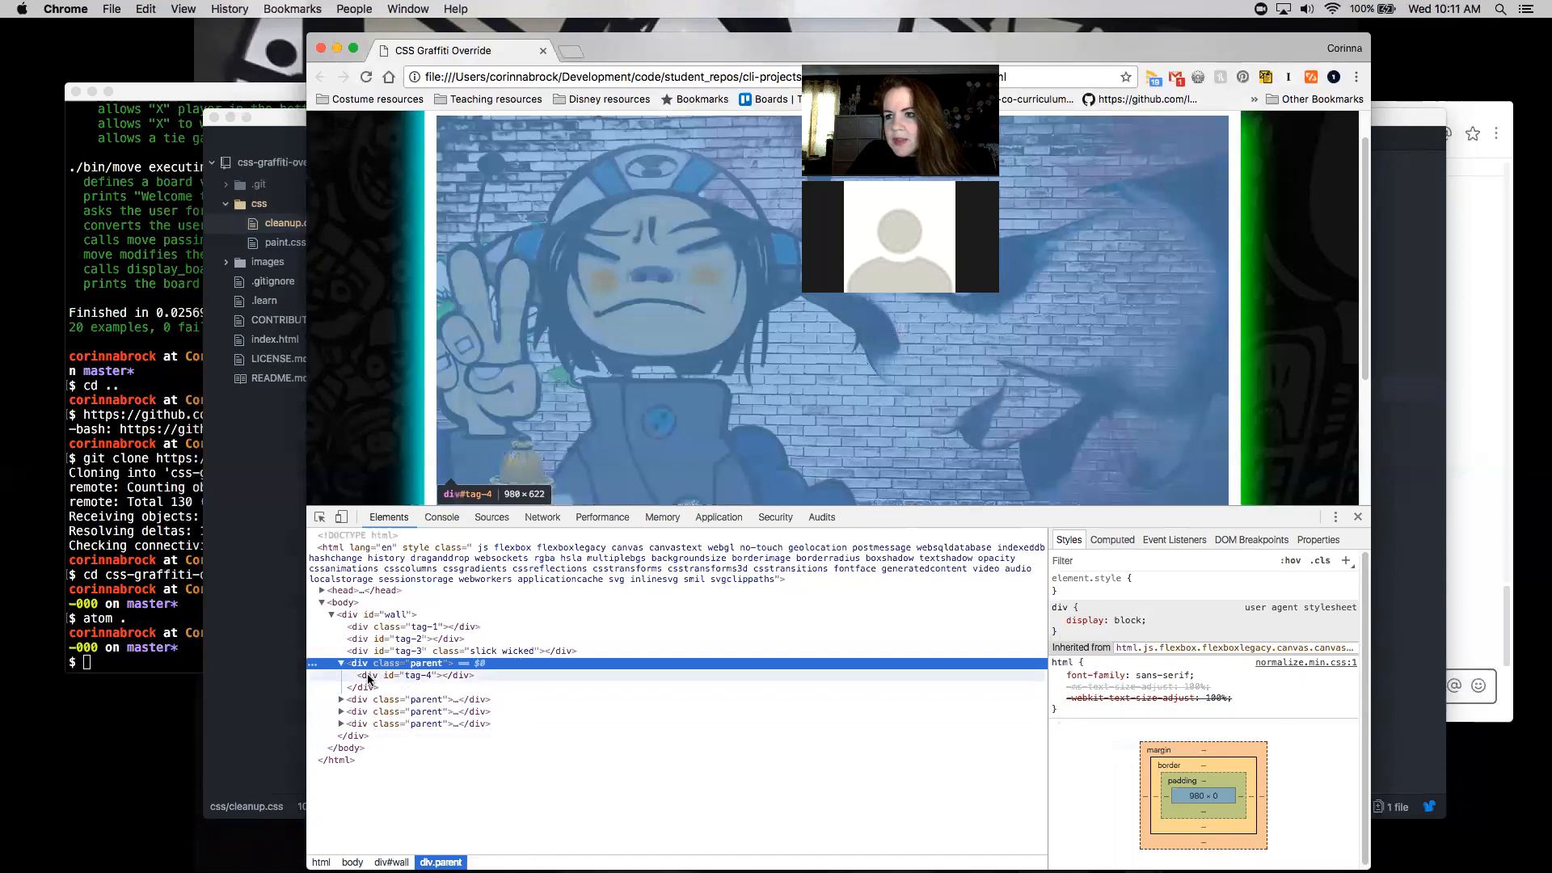
left_click(405, 676)
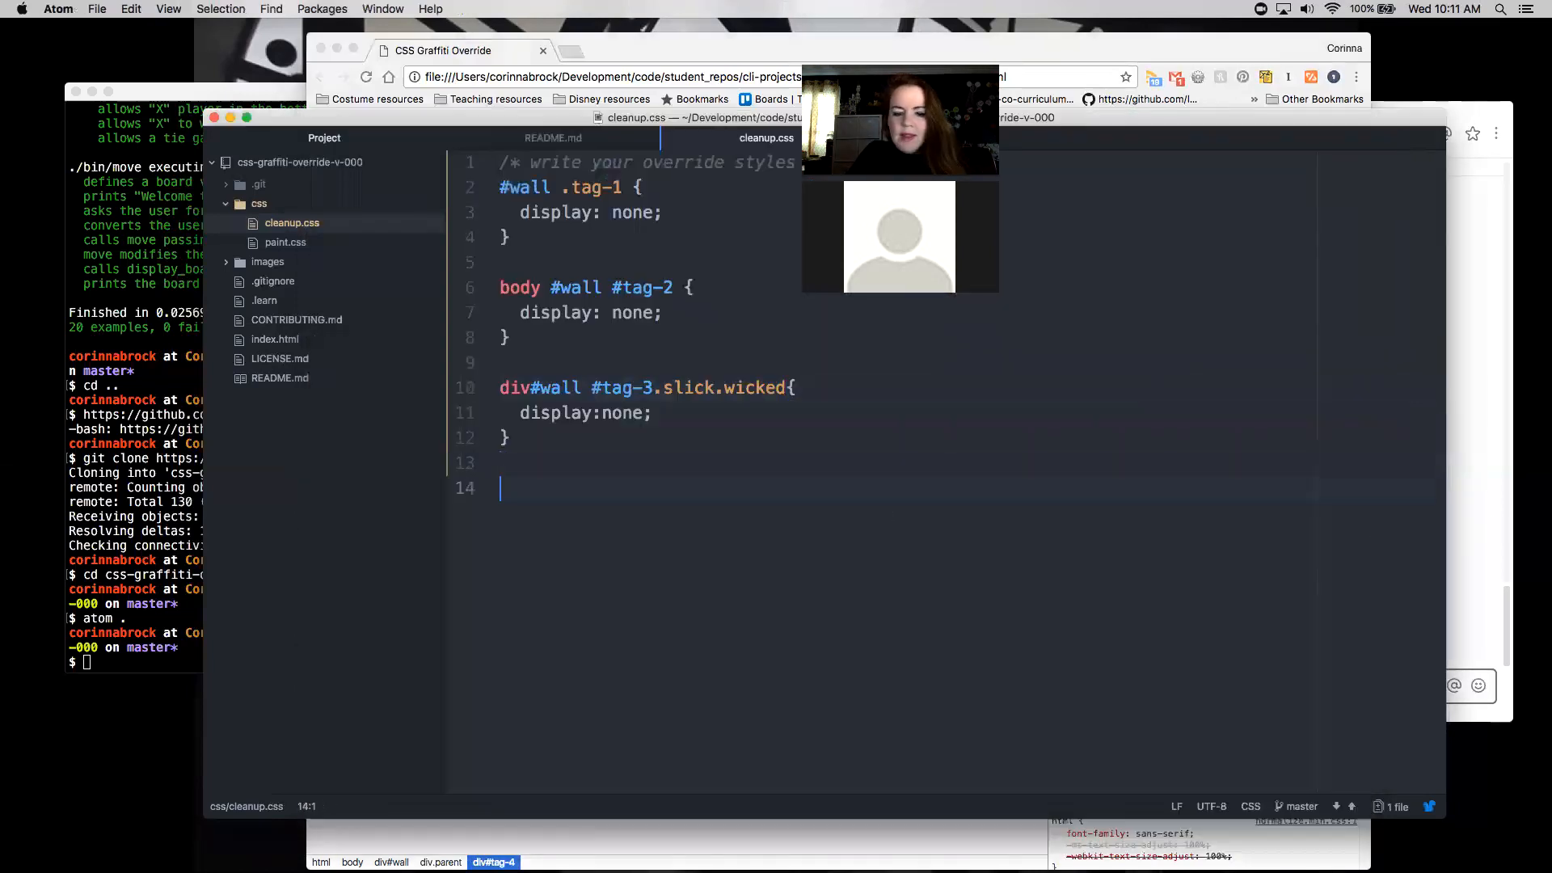
Add a #wall .parent #tag-4 { display:none; } rule to cleanup.css and save.
type("#wall #tag-4{}")
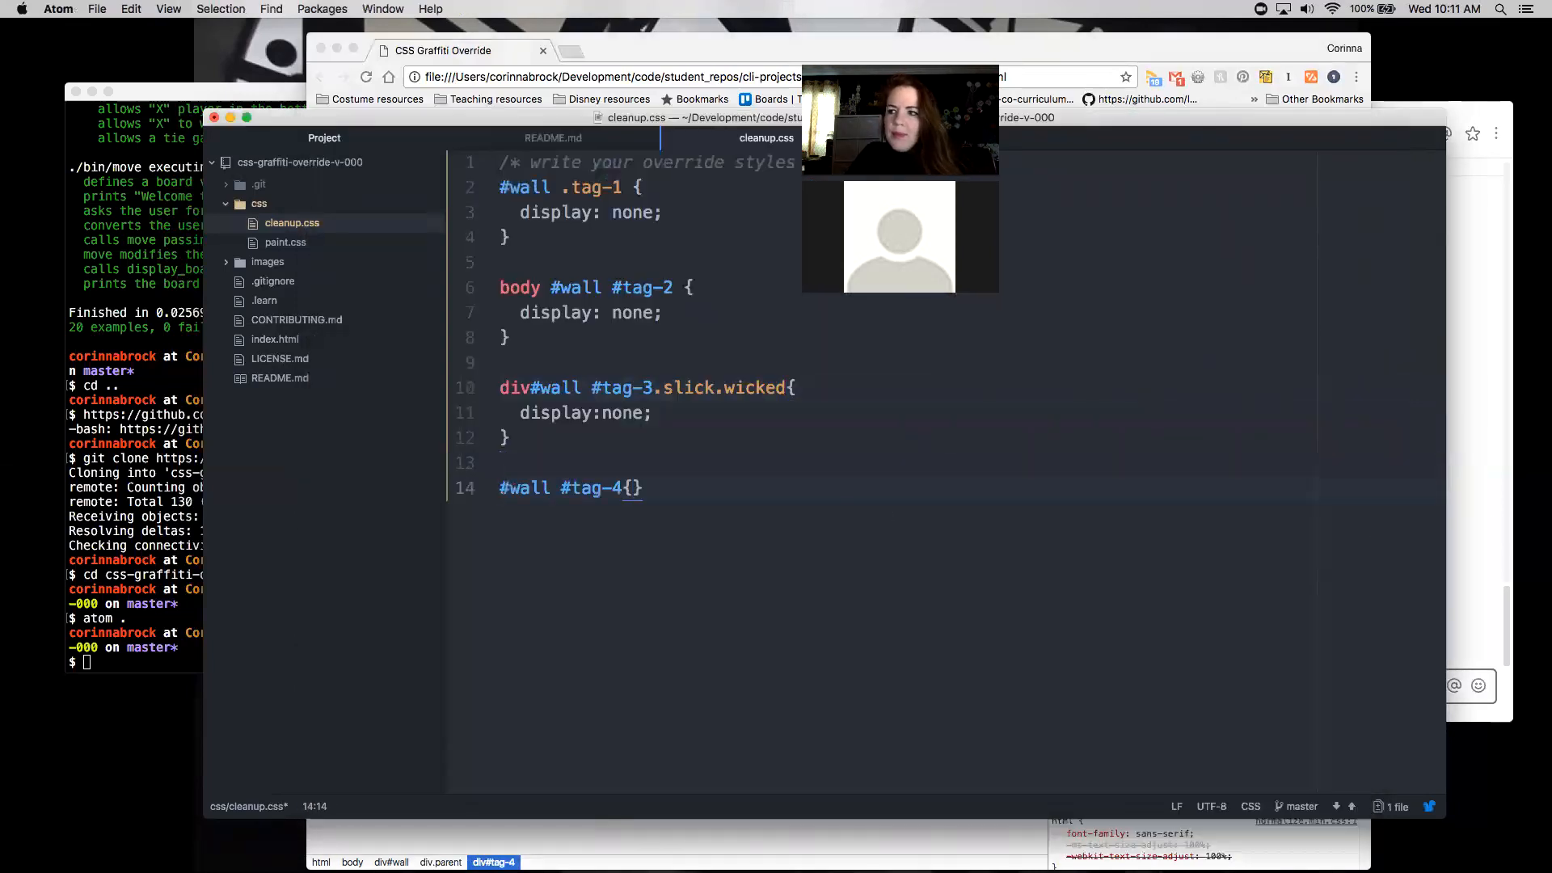
type("display:none;")
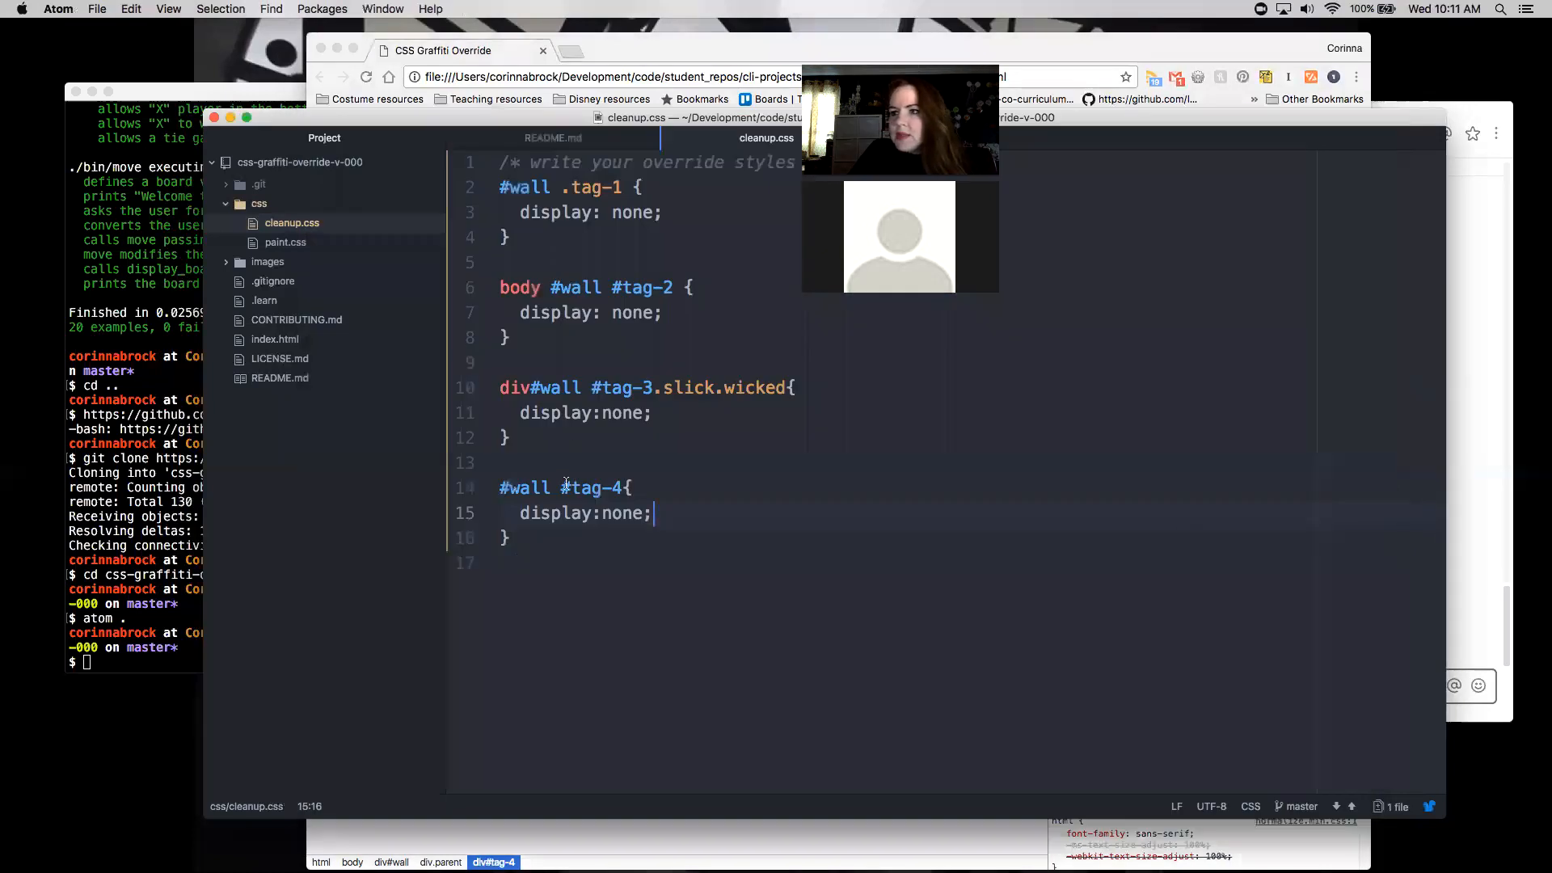
type(".pa")
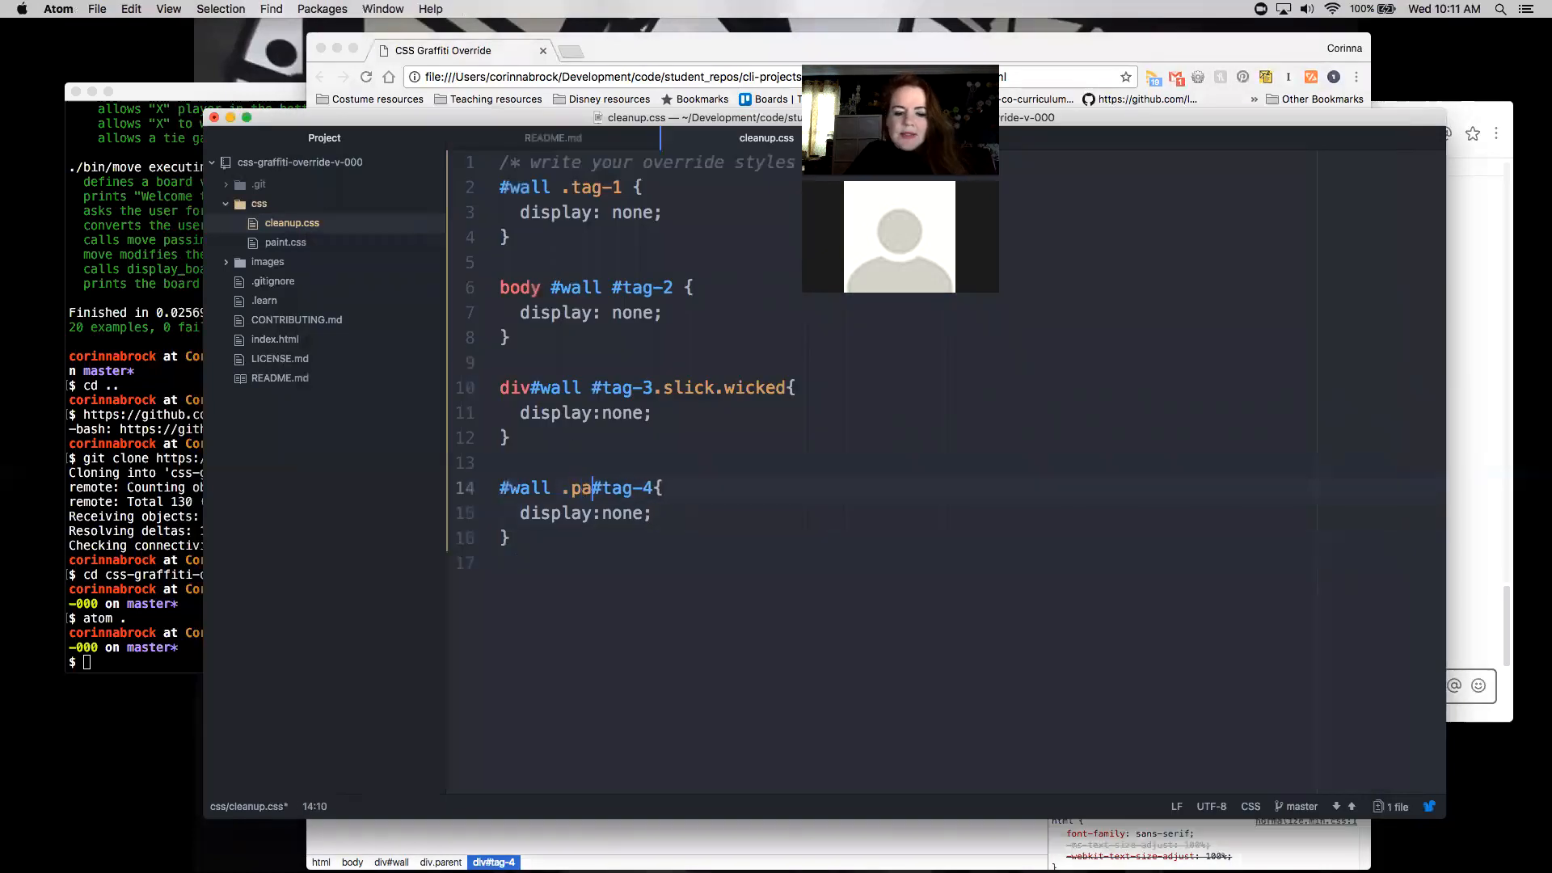
type("rent")
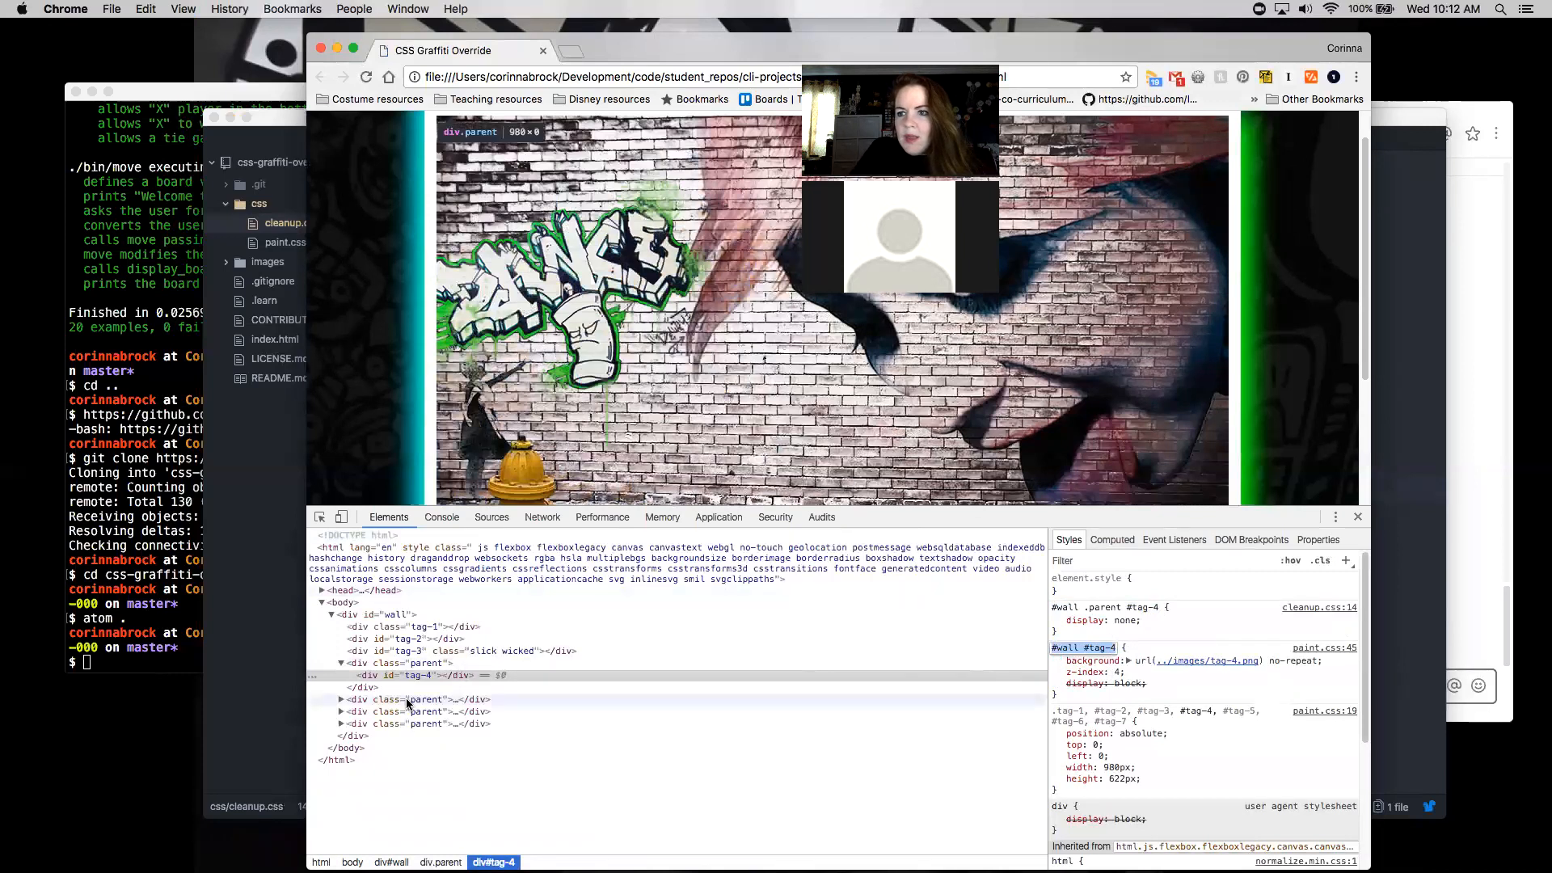
Inspect div#tag-5.slick nested inside its div.parent in the Elements panel.
left_click(425, 700)
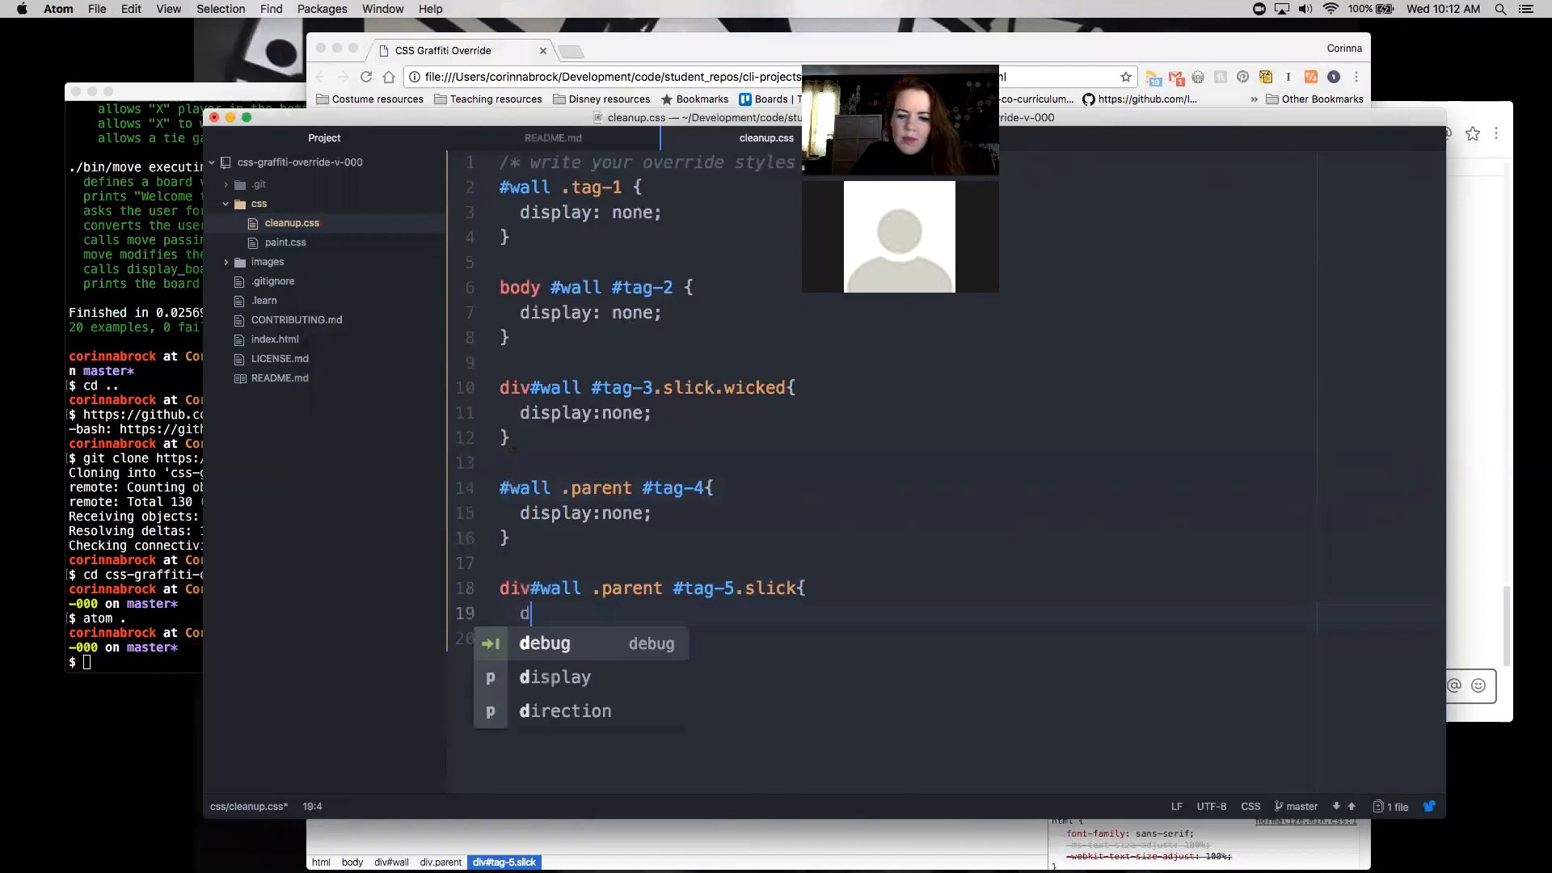
Finish the div#wall div.parent #tag-5.slick rule with display:none so the SLICK graffiti disappears.
type("isplay:none;")
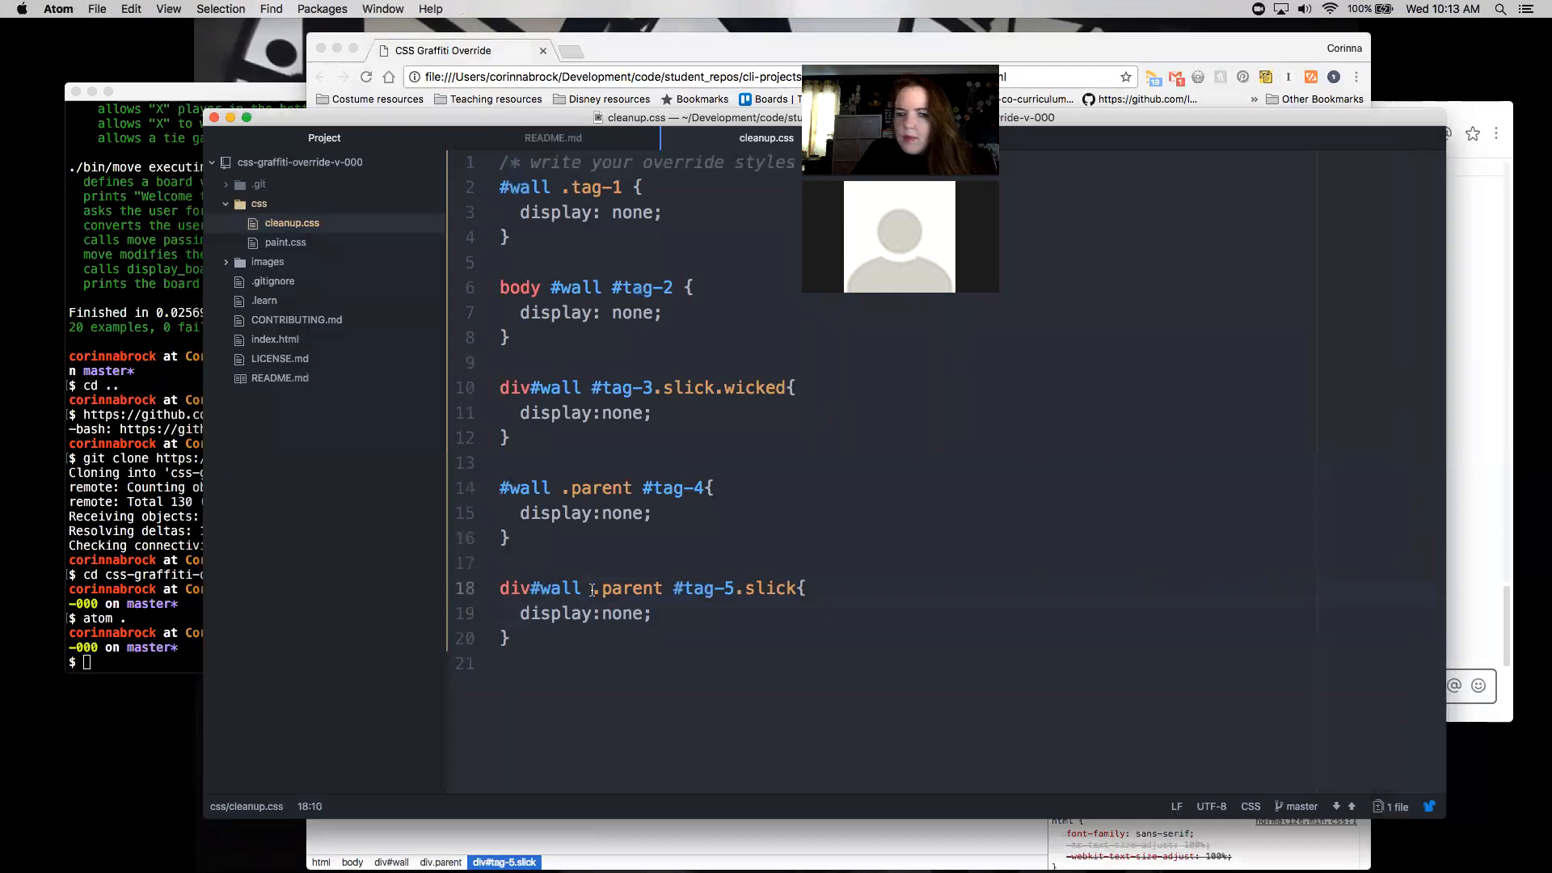
type("div")
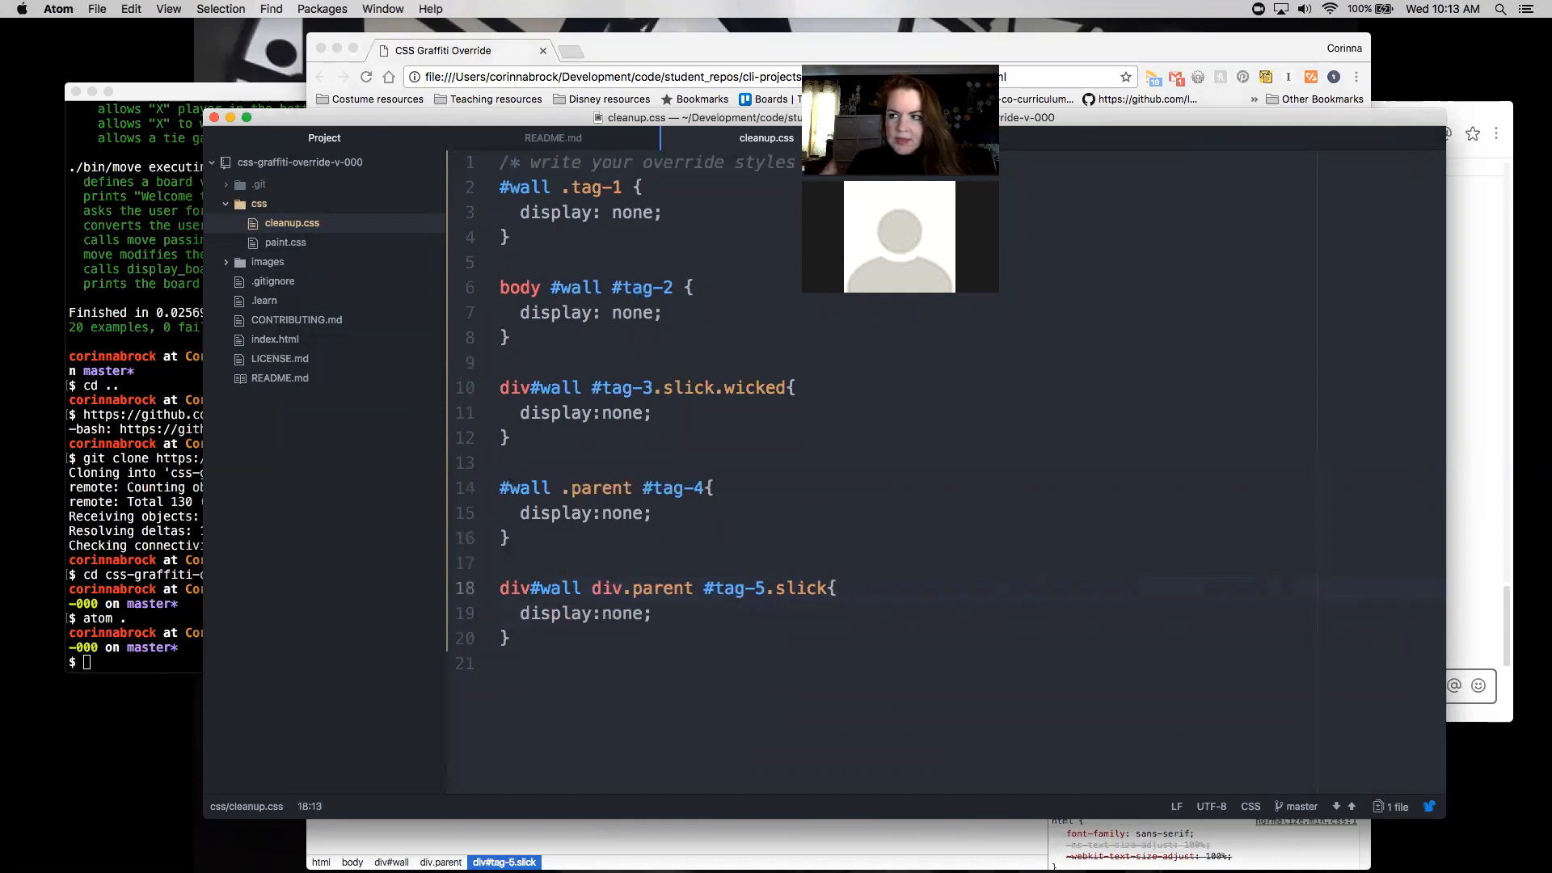
double_click(524, 489)
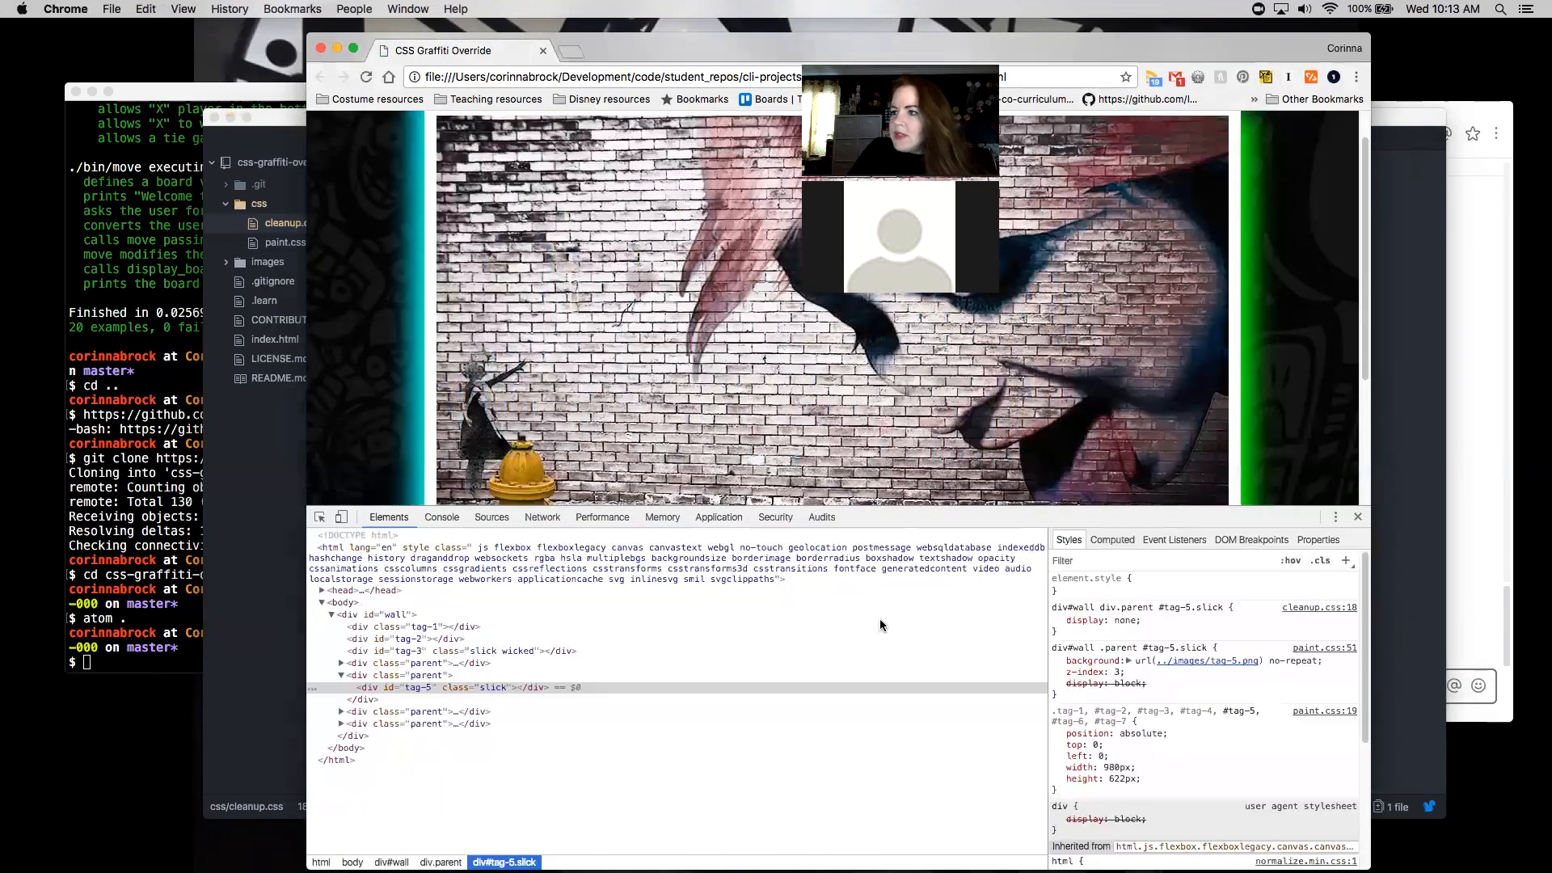
left_click(1056, 619)
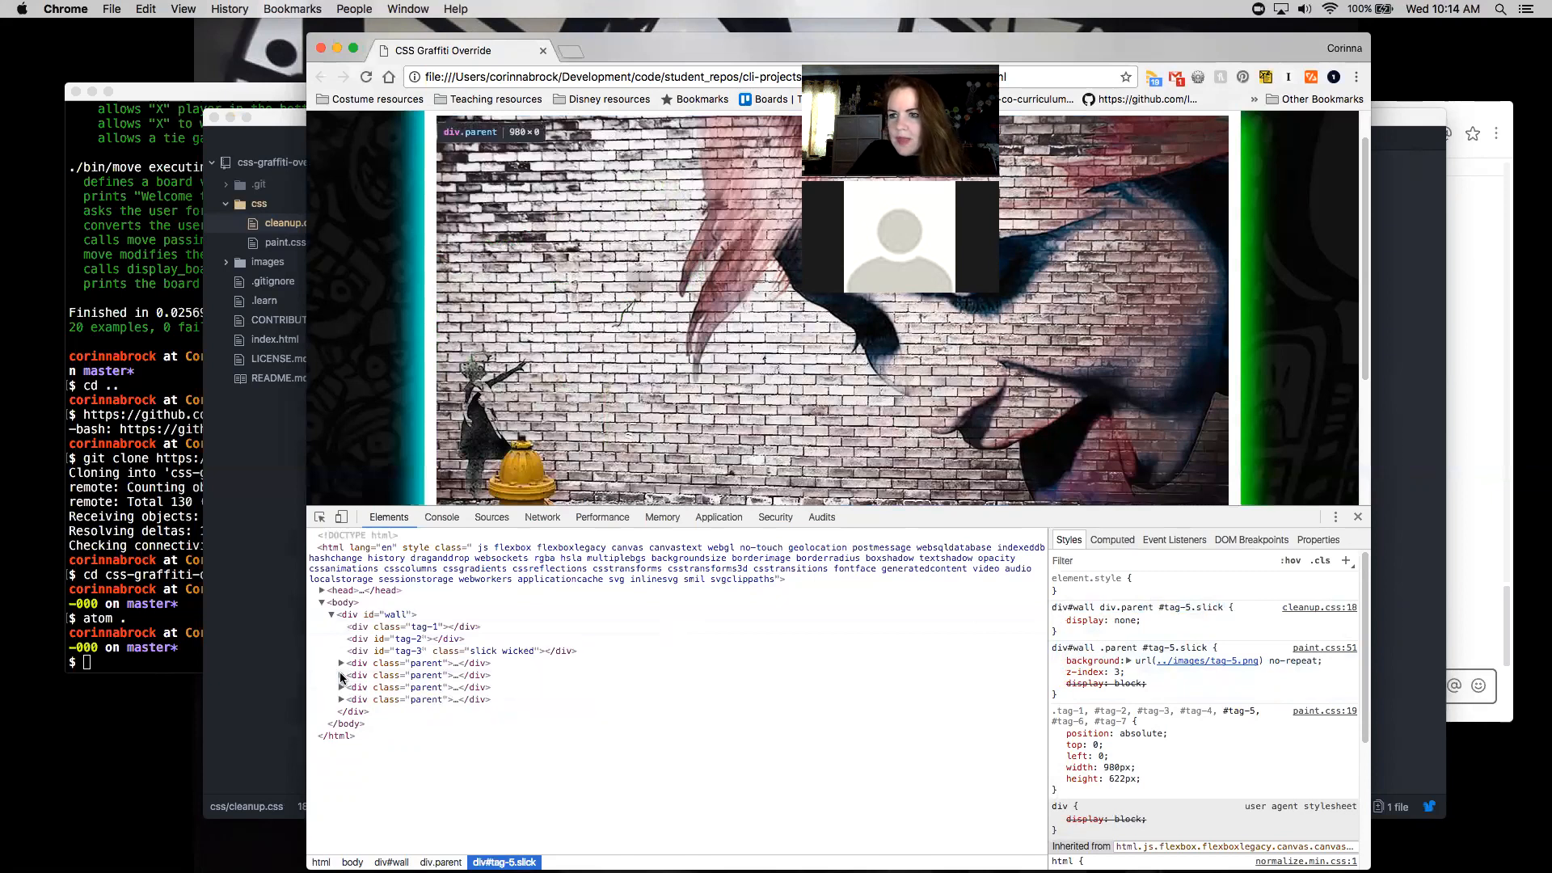
Expand the third div.parent and its last child div to inspect div#tag-6.
left_click(341, 687)
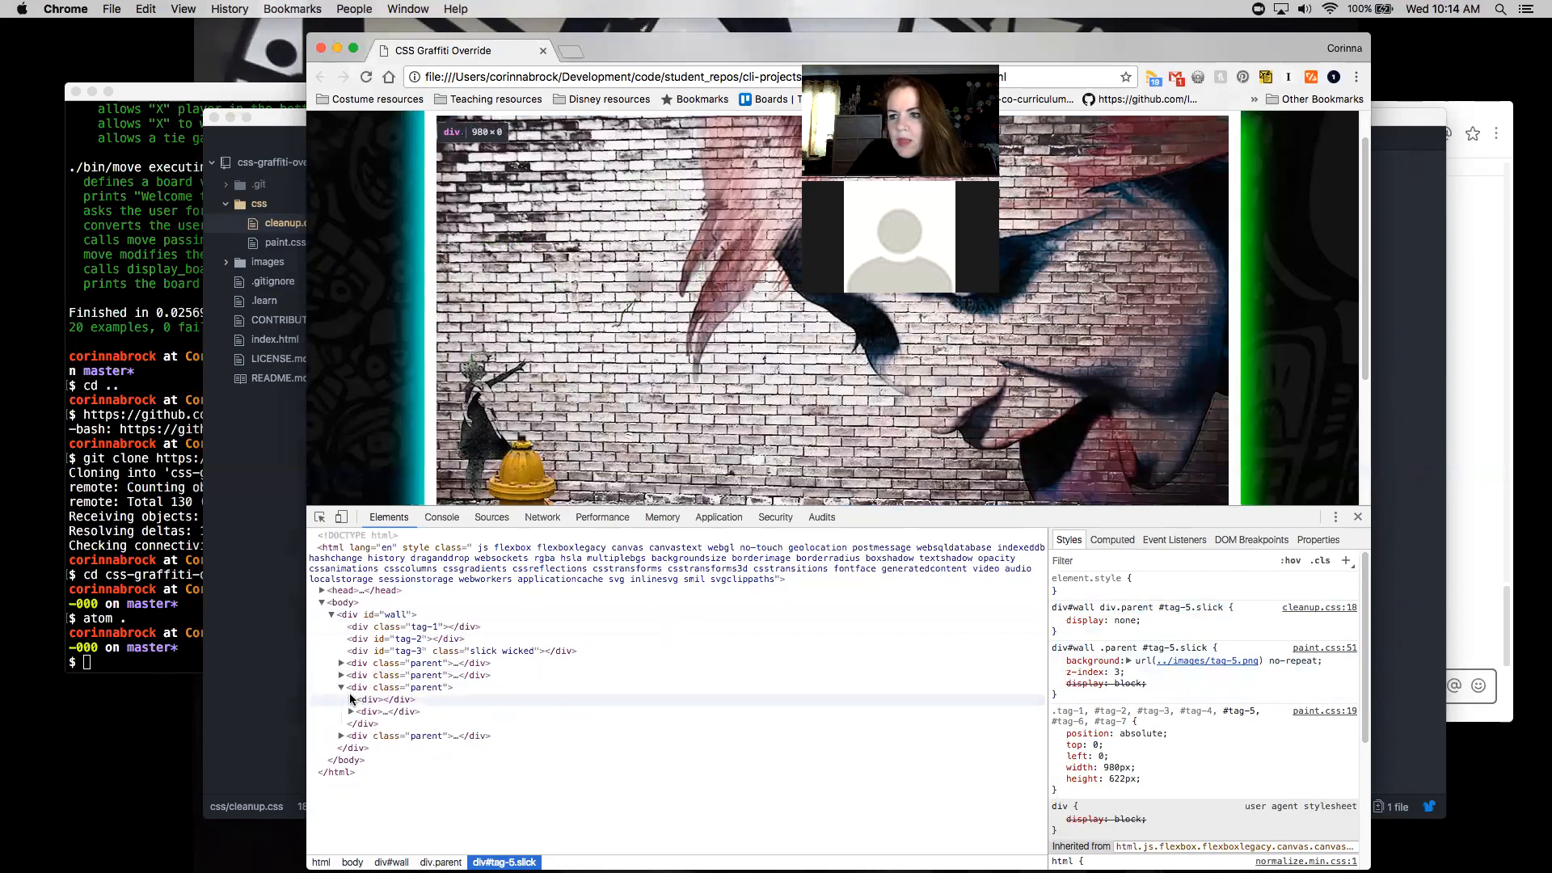
left_click(372, 700)
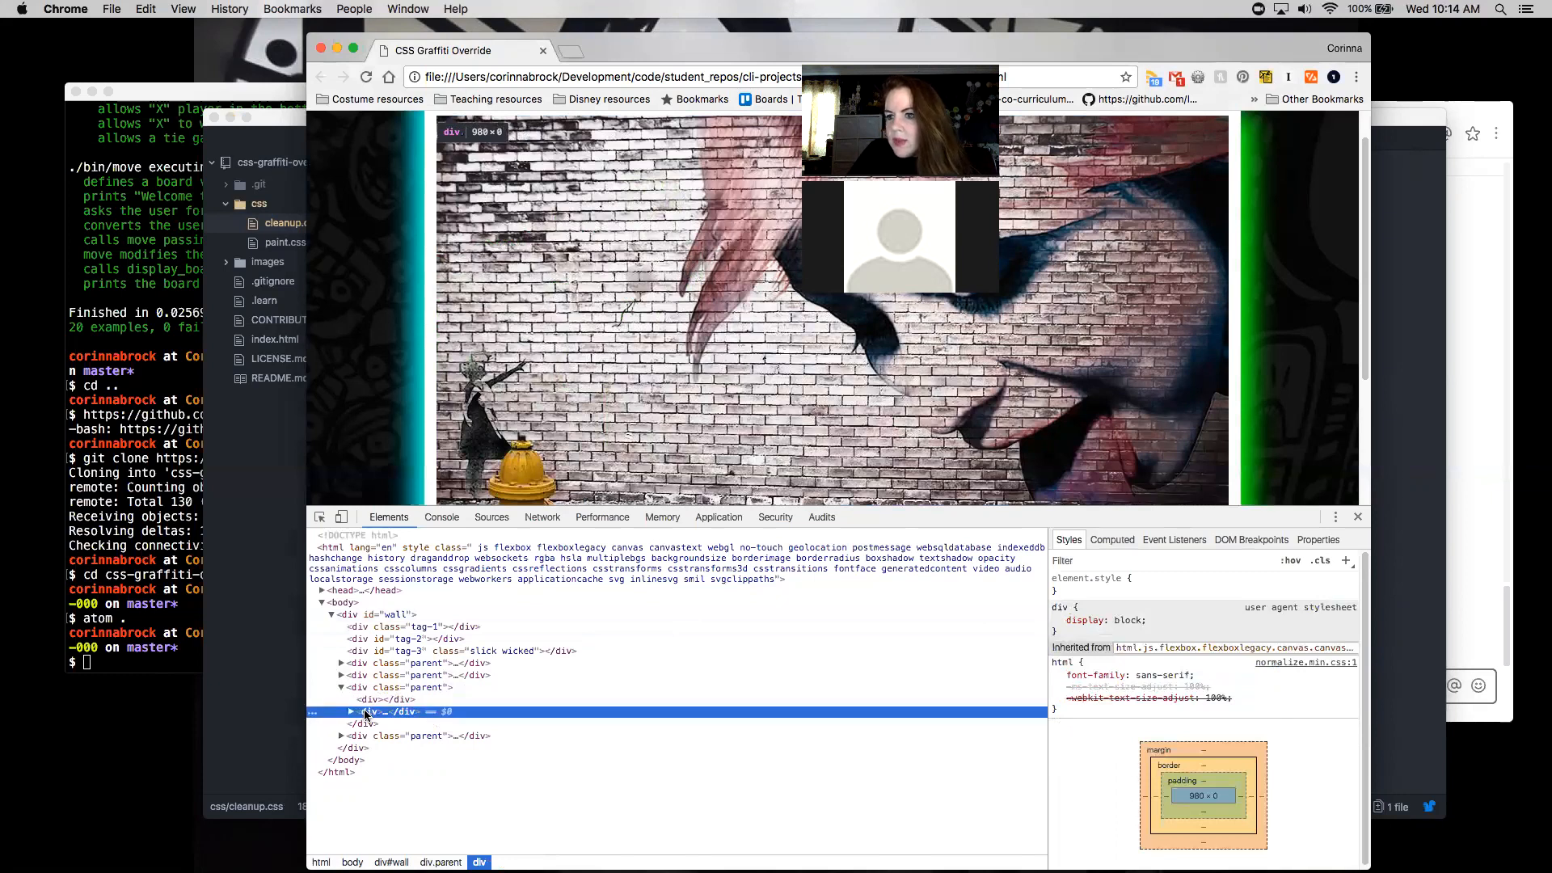
left_click(350, 711)
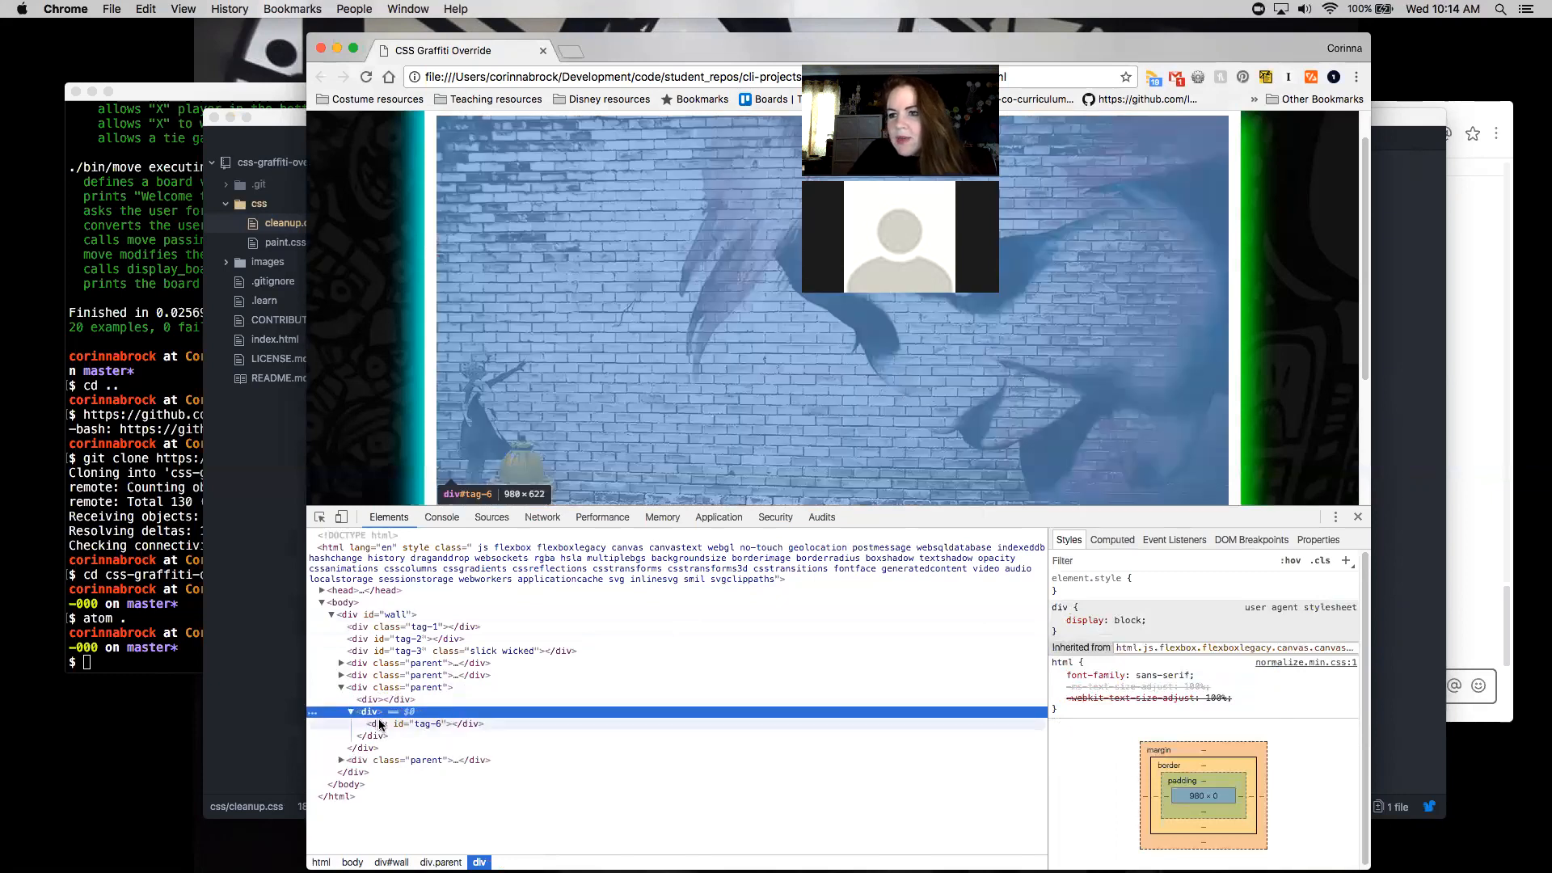
left_click(425, 724)
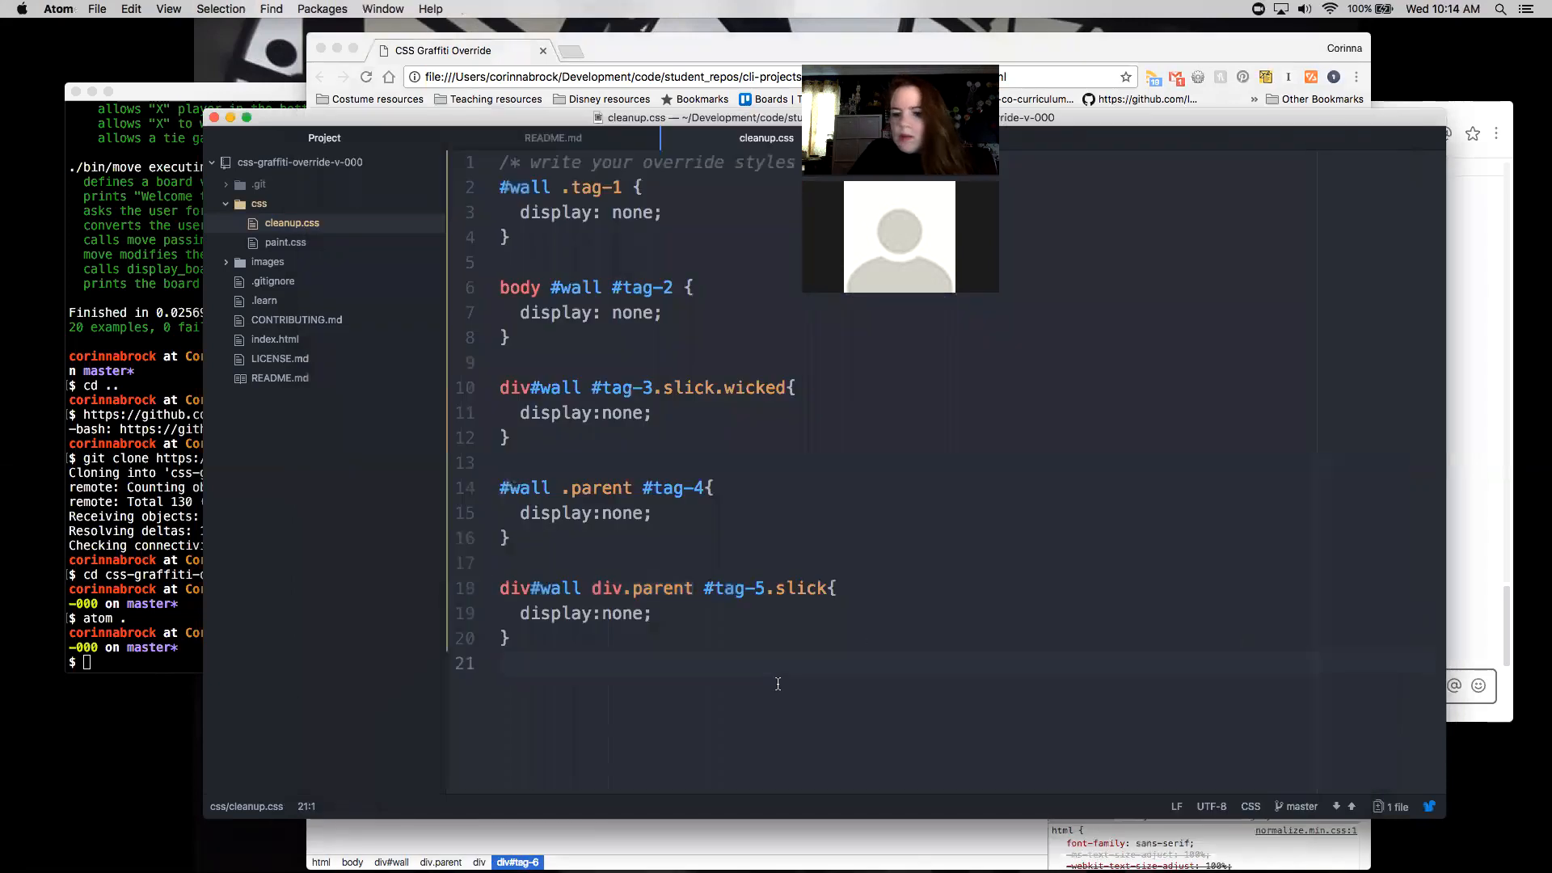
Start the rule div#wall div.parent div:last-child div#tag-6{ and begin its display declaration.
type("div#wall div.parent div:last-child div#tag-6{")
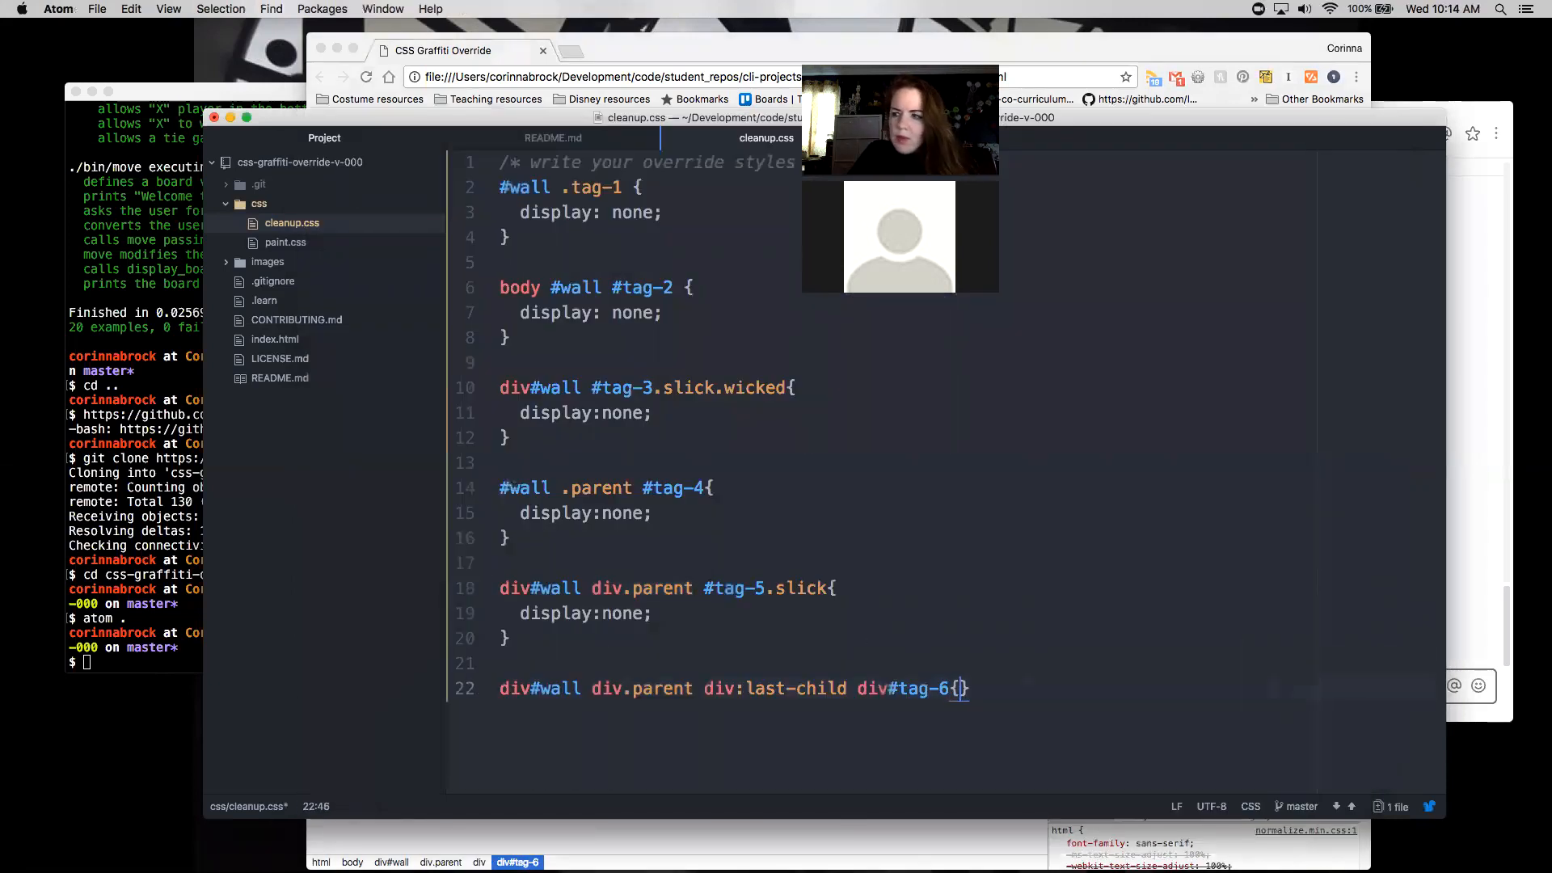
type("dis")
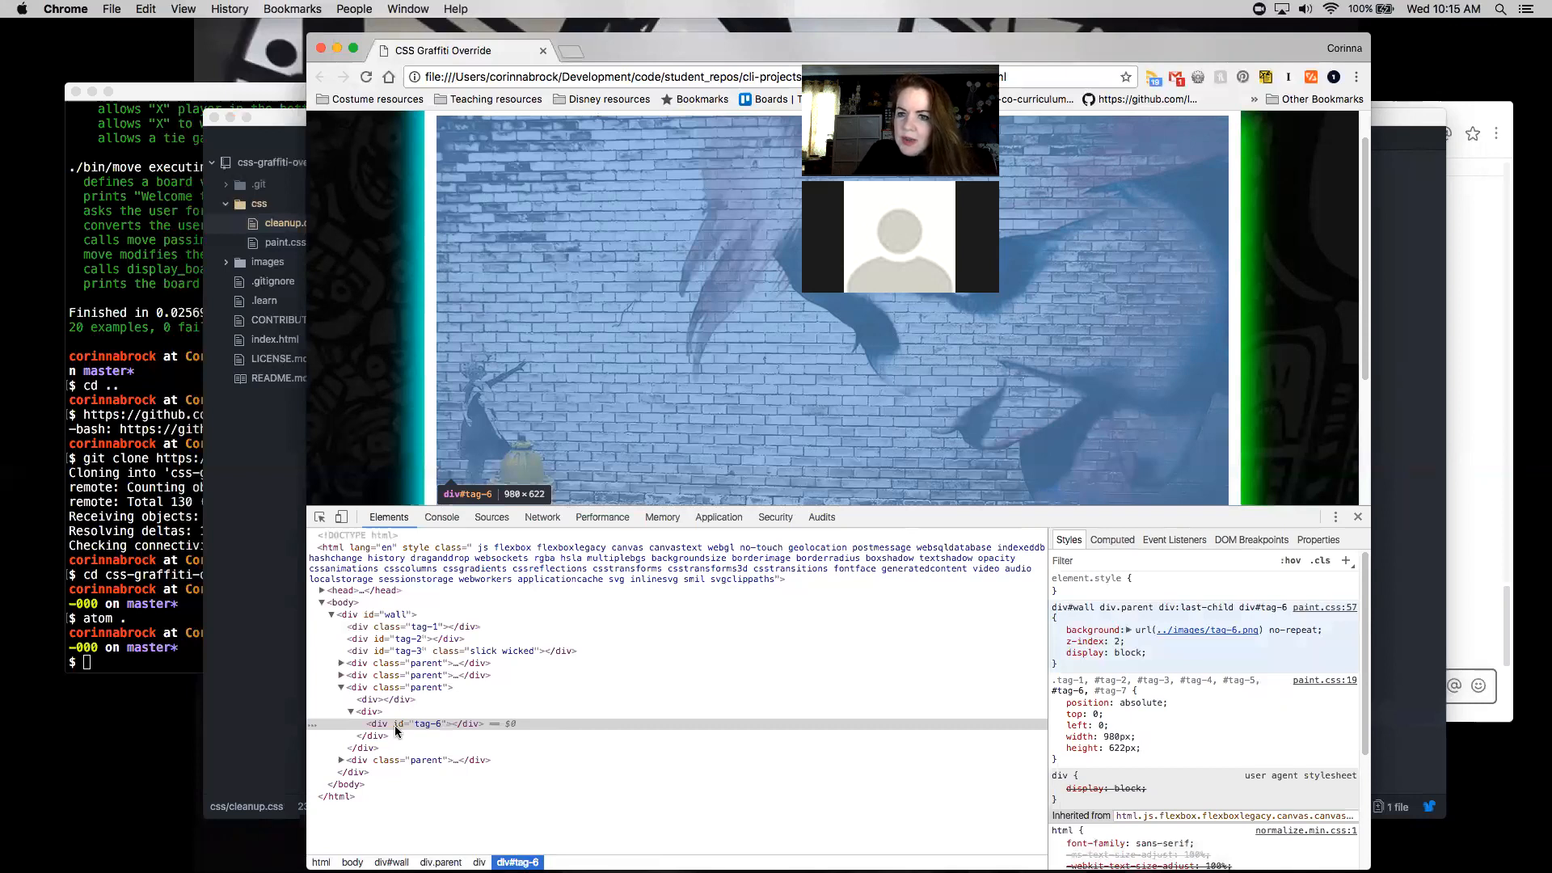
Bring up the context actions for the div#tag-6 node to browse its Copy options.
right_click(379, 725)
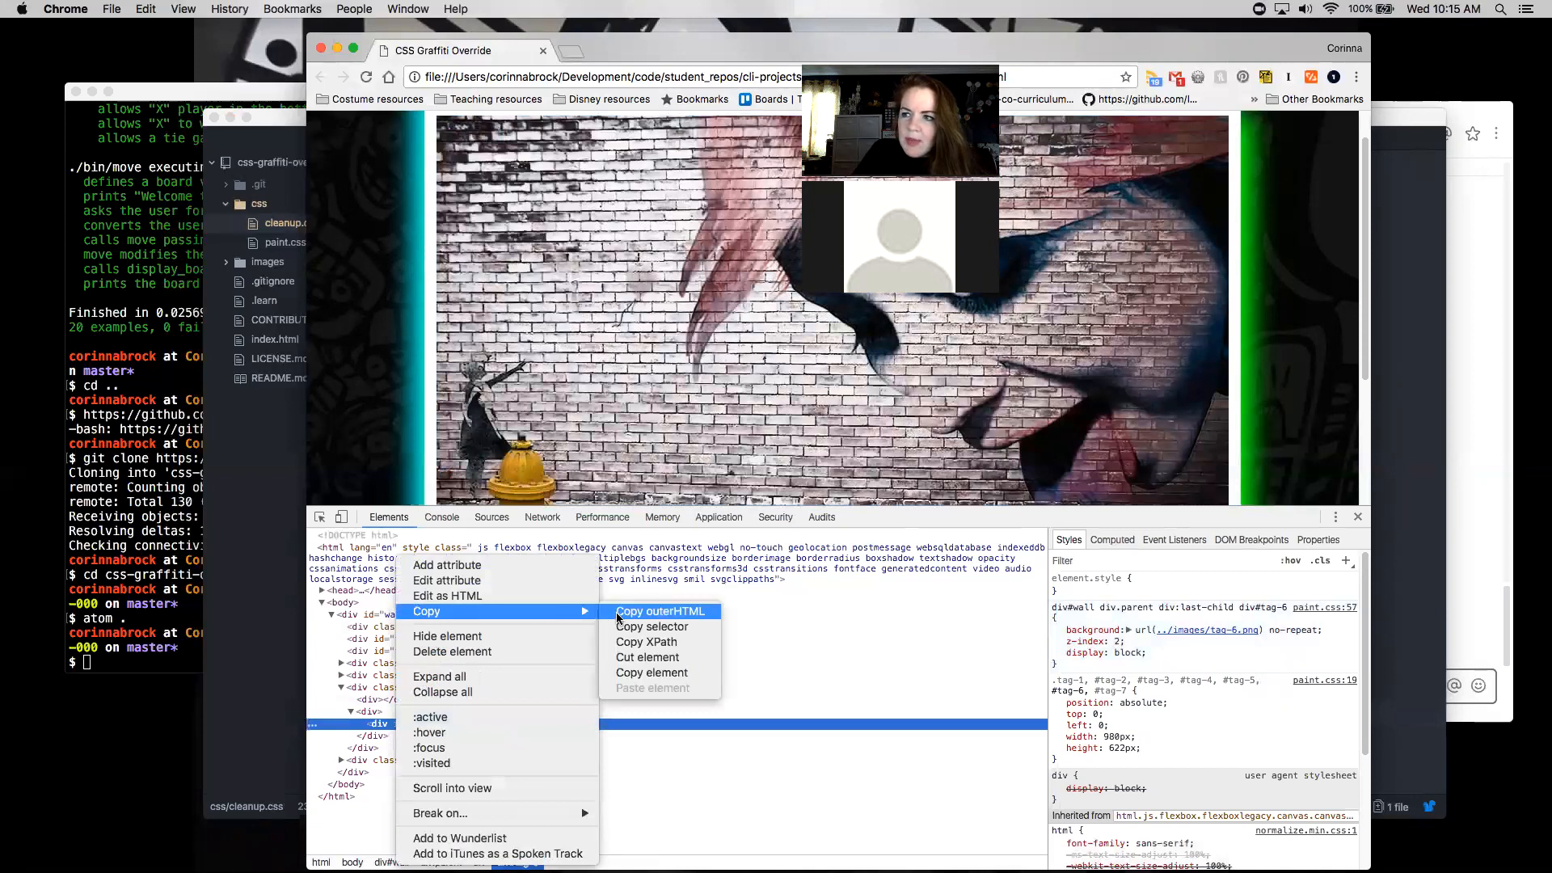
mouse_move(645, 642)
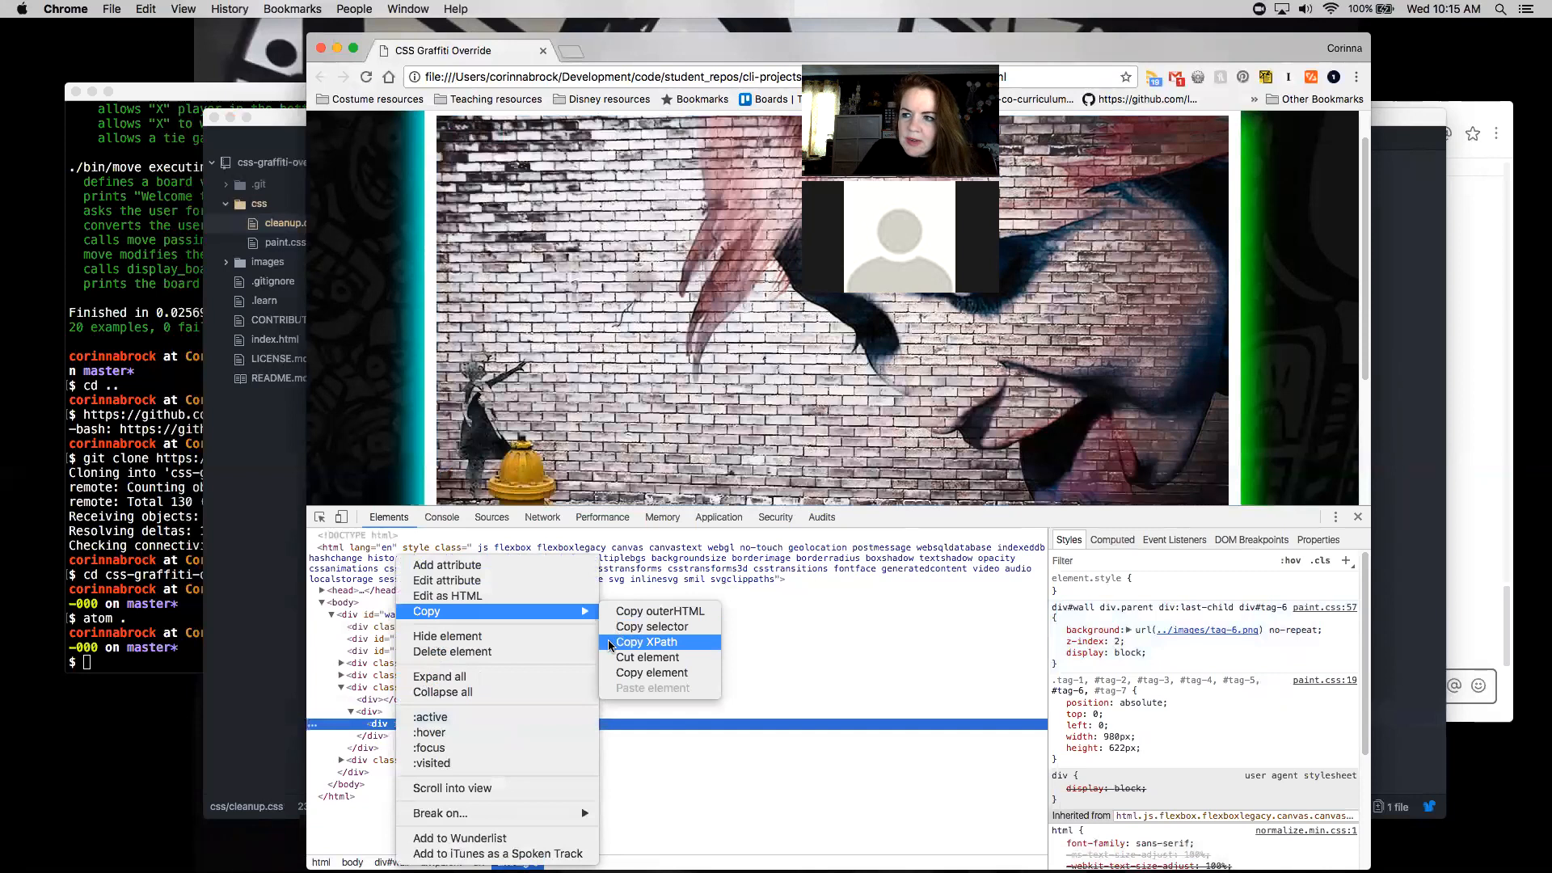
mouse_move(651, 673)
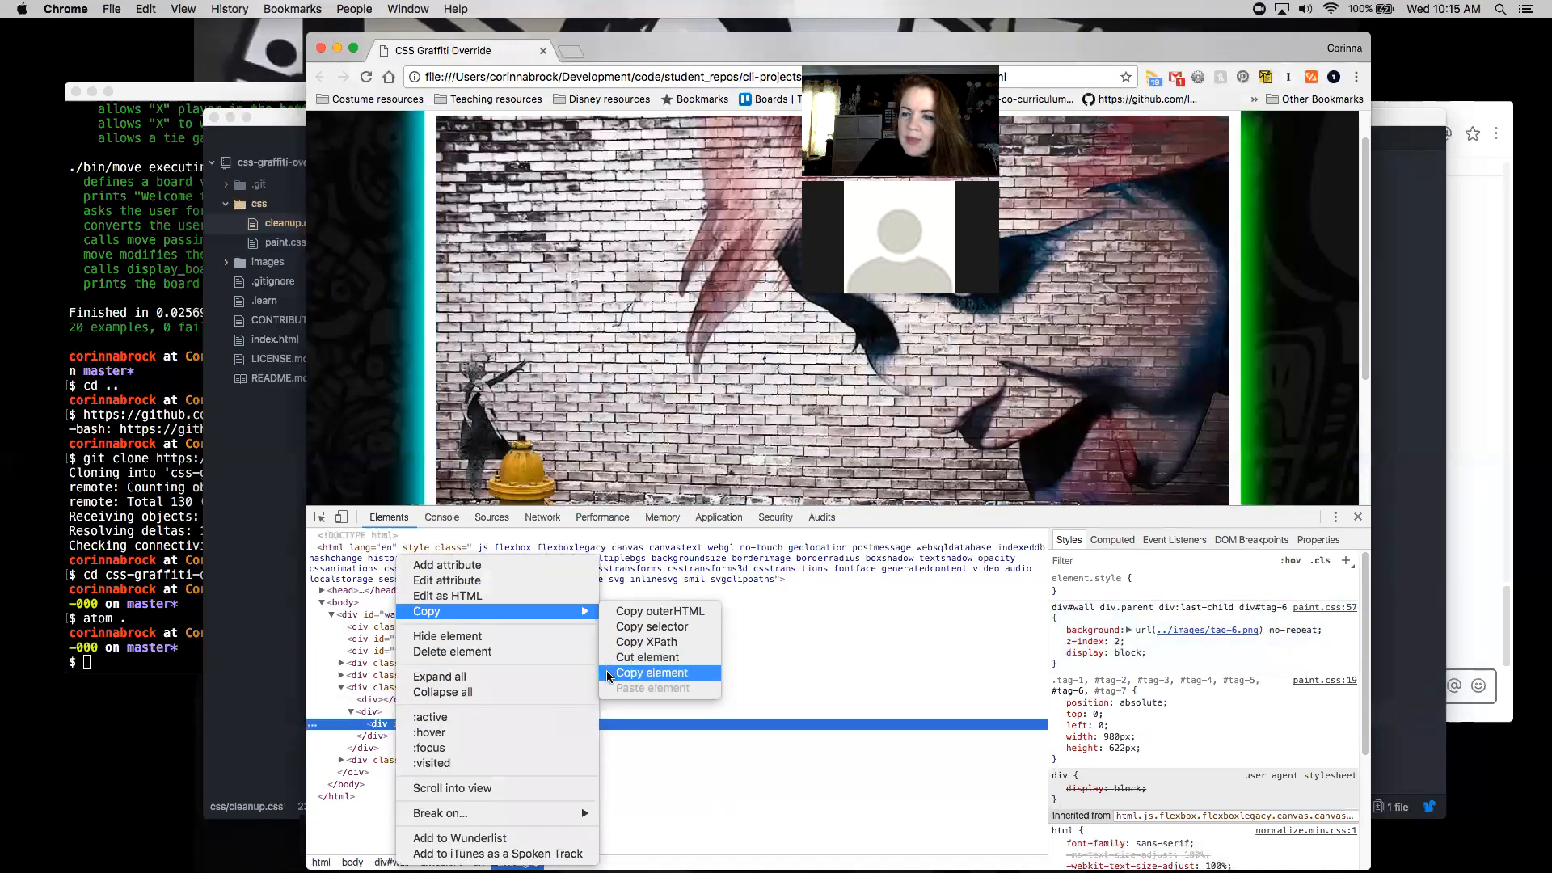
mouse_move(647, 658)
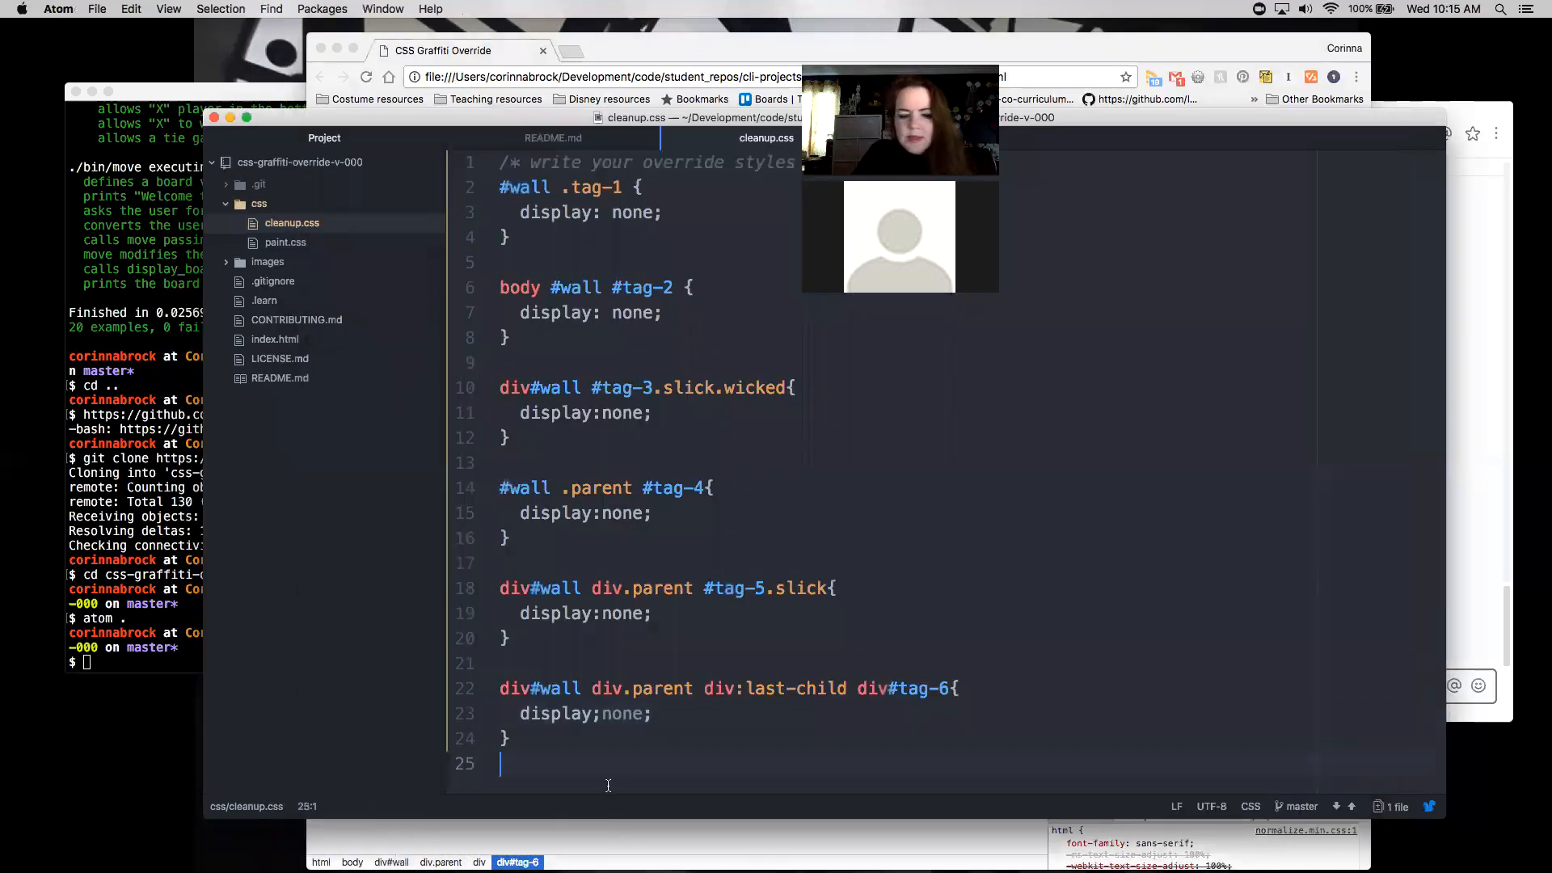
Remove the stray #tag-6 line and prefix the tag-6 selector with 'body'.
type("#tag-6")
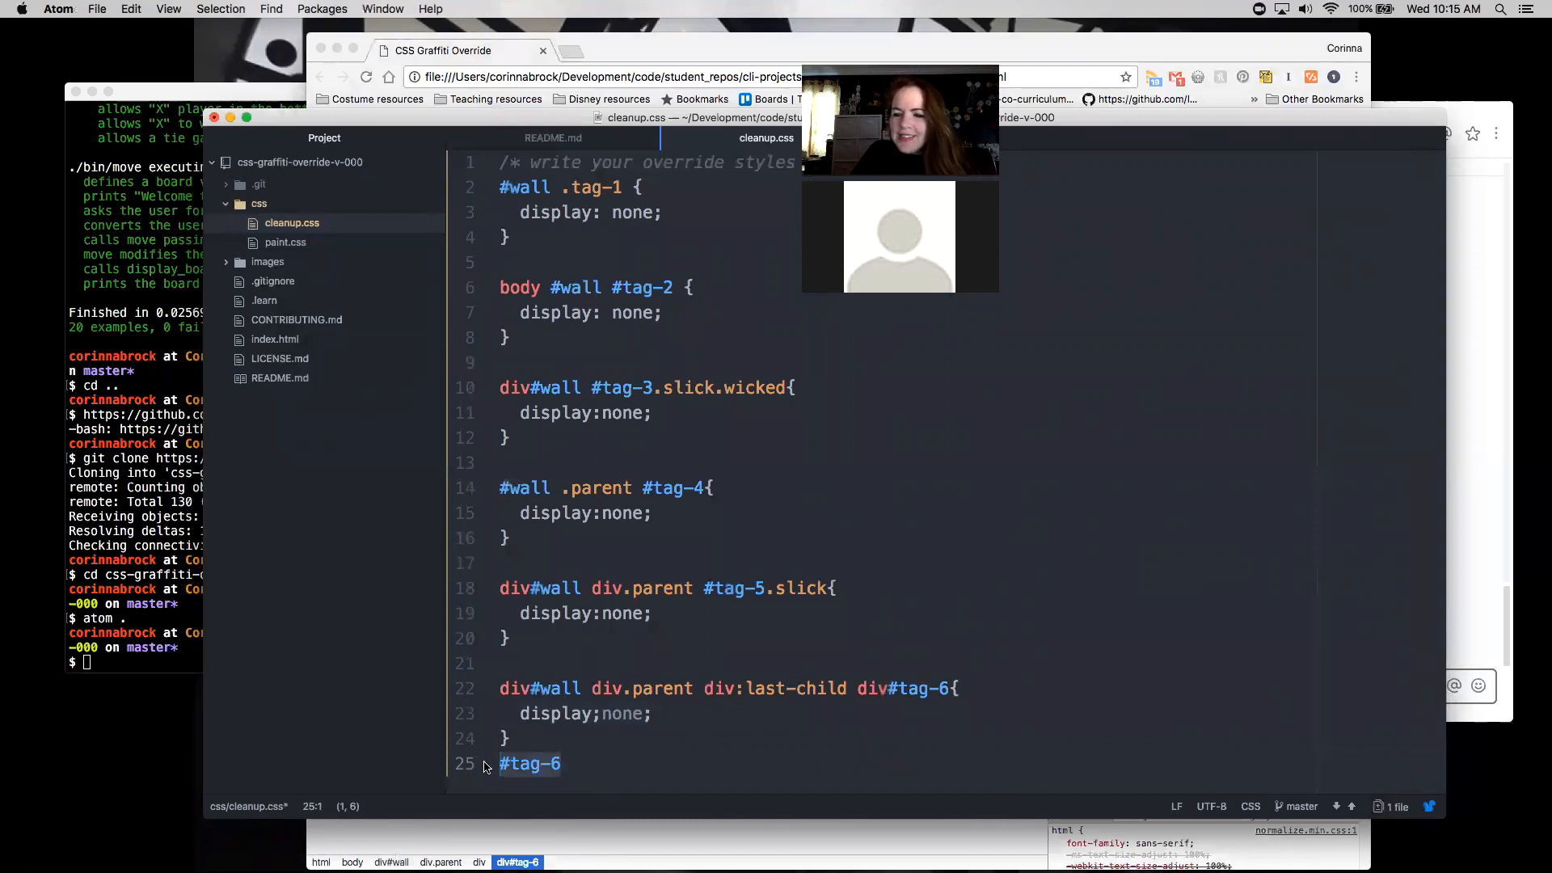
key("Backspace")
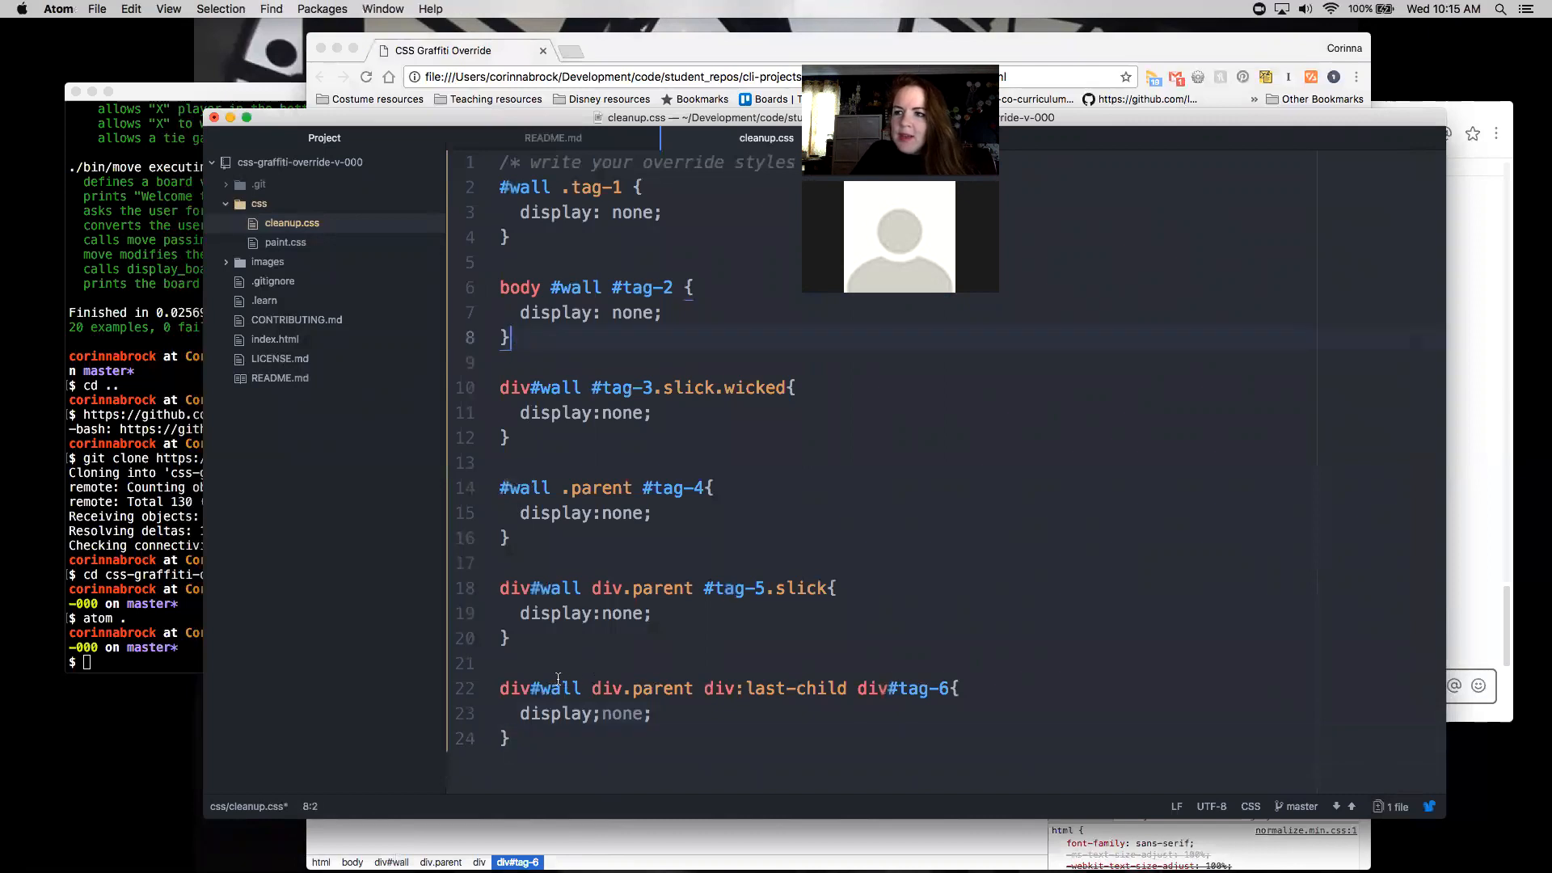
left_click(503, 689)
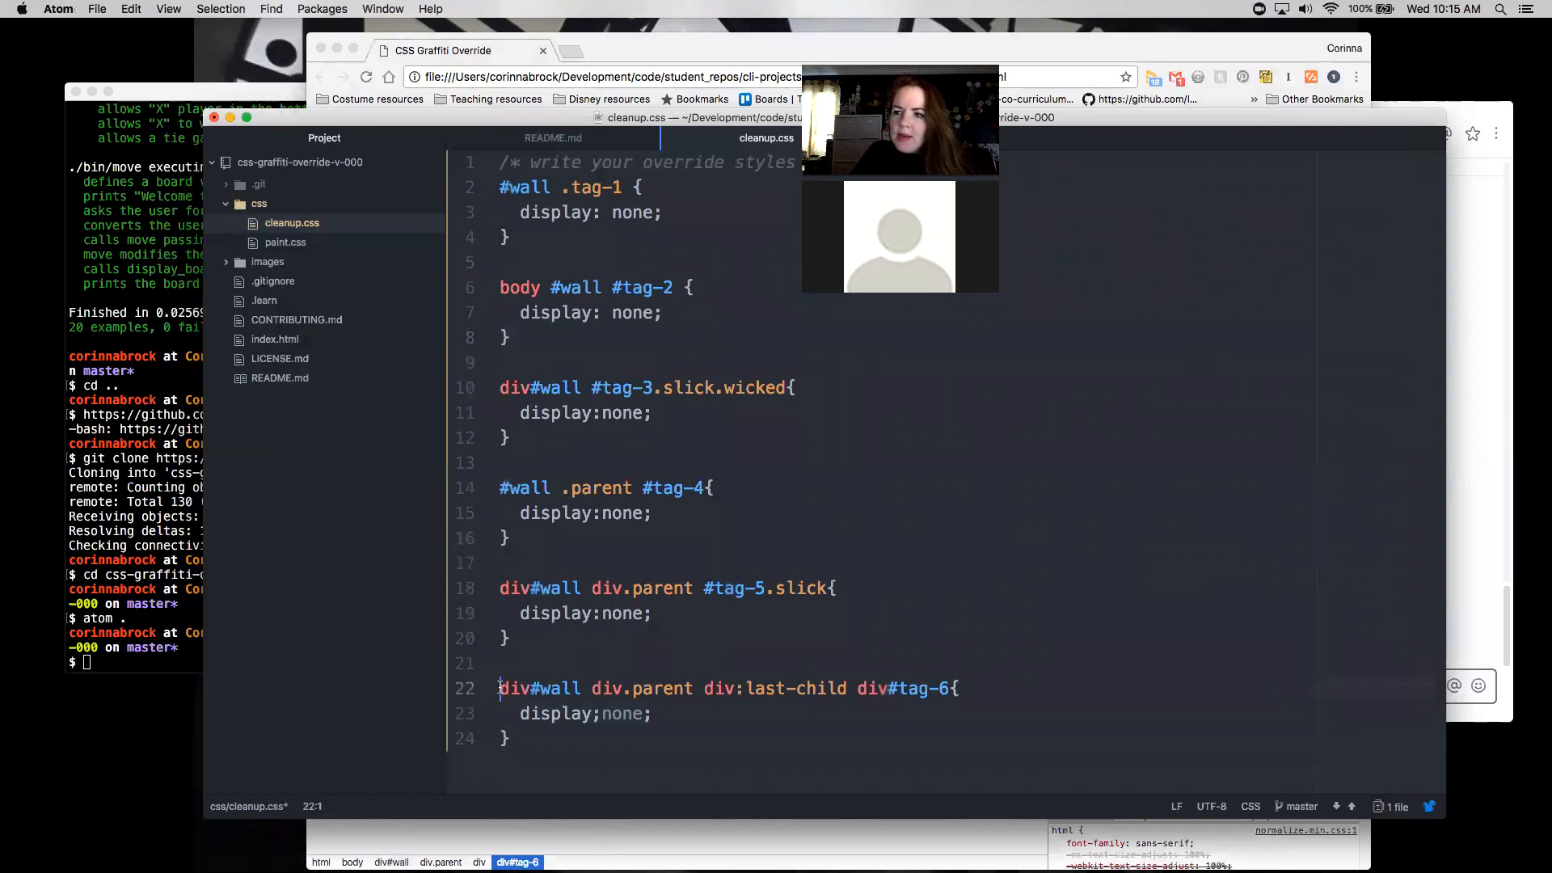
type("body")
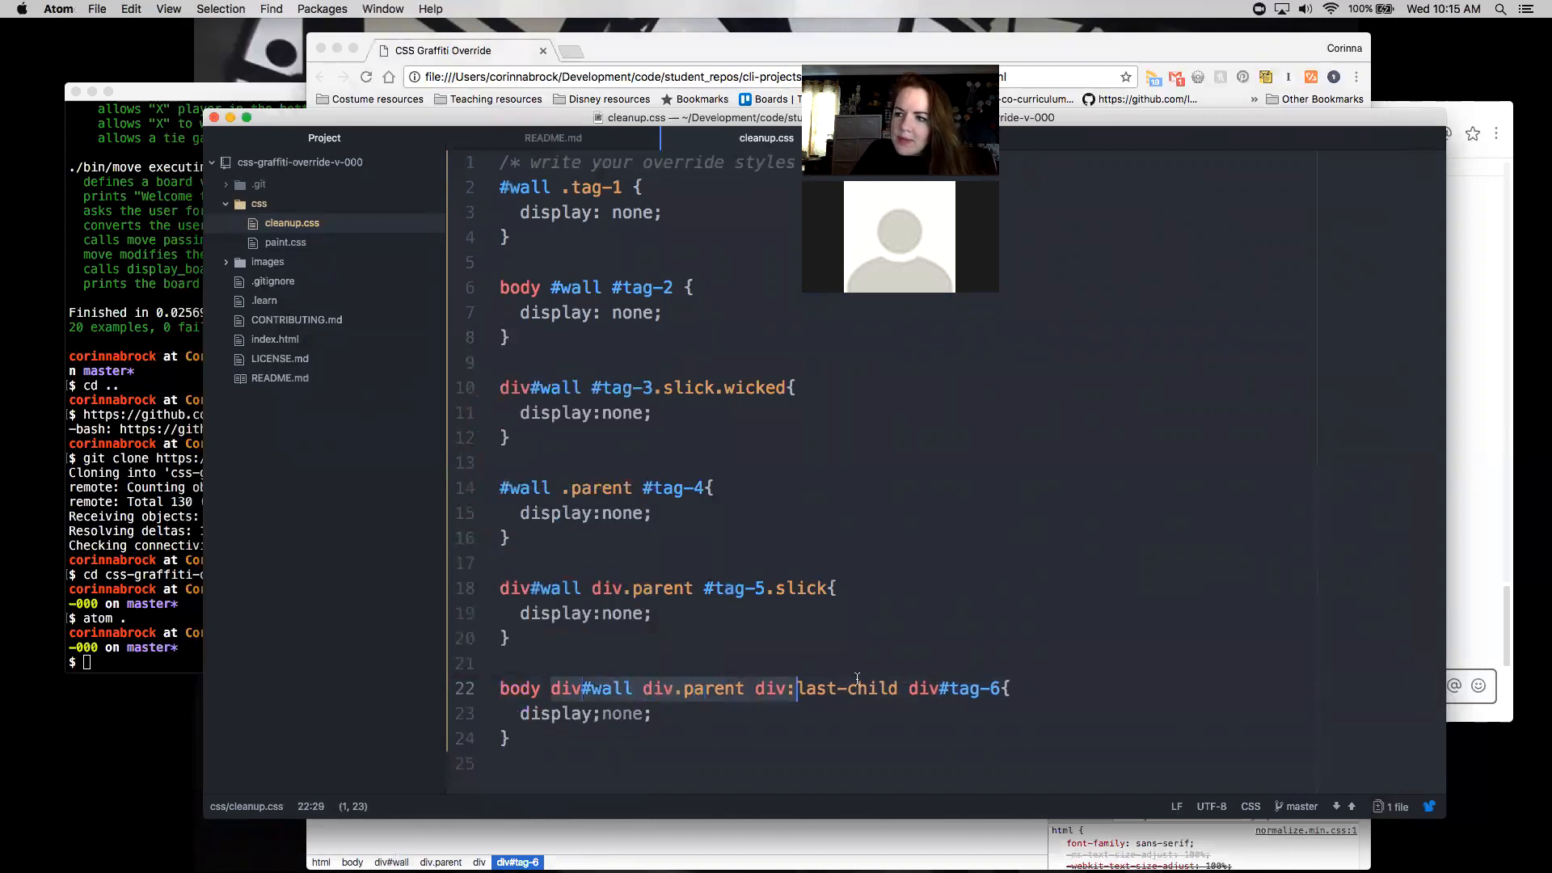
left_click_drag(798, 688, 1002, 689)
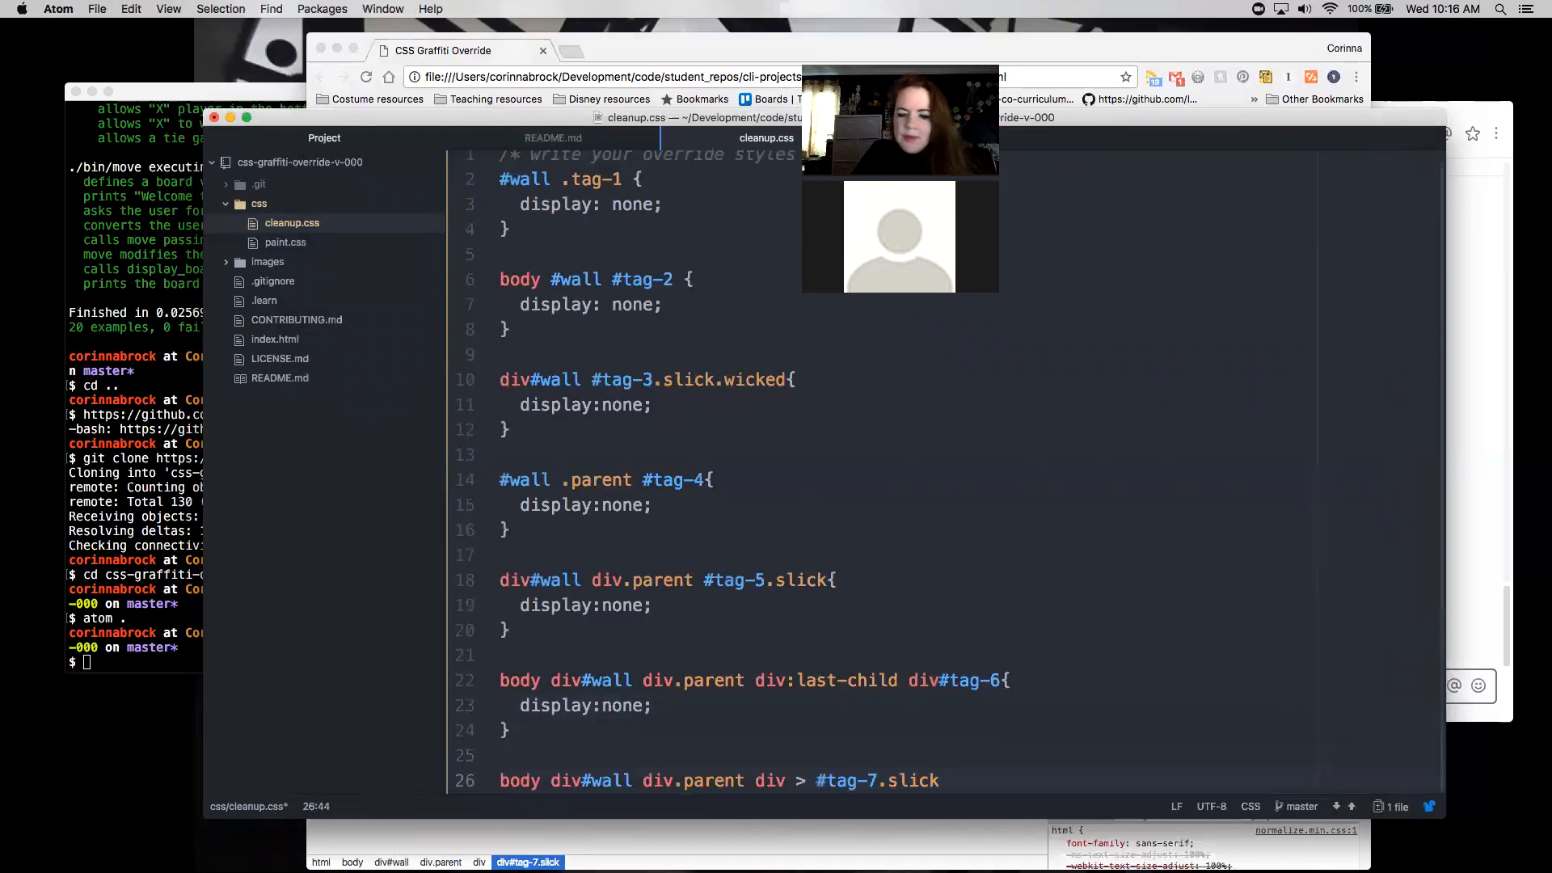
Begin the rule body div#wall div.parent div > #tag-7.slick { on line 26.
type("{")
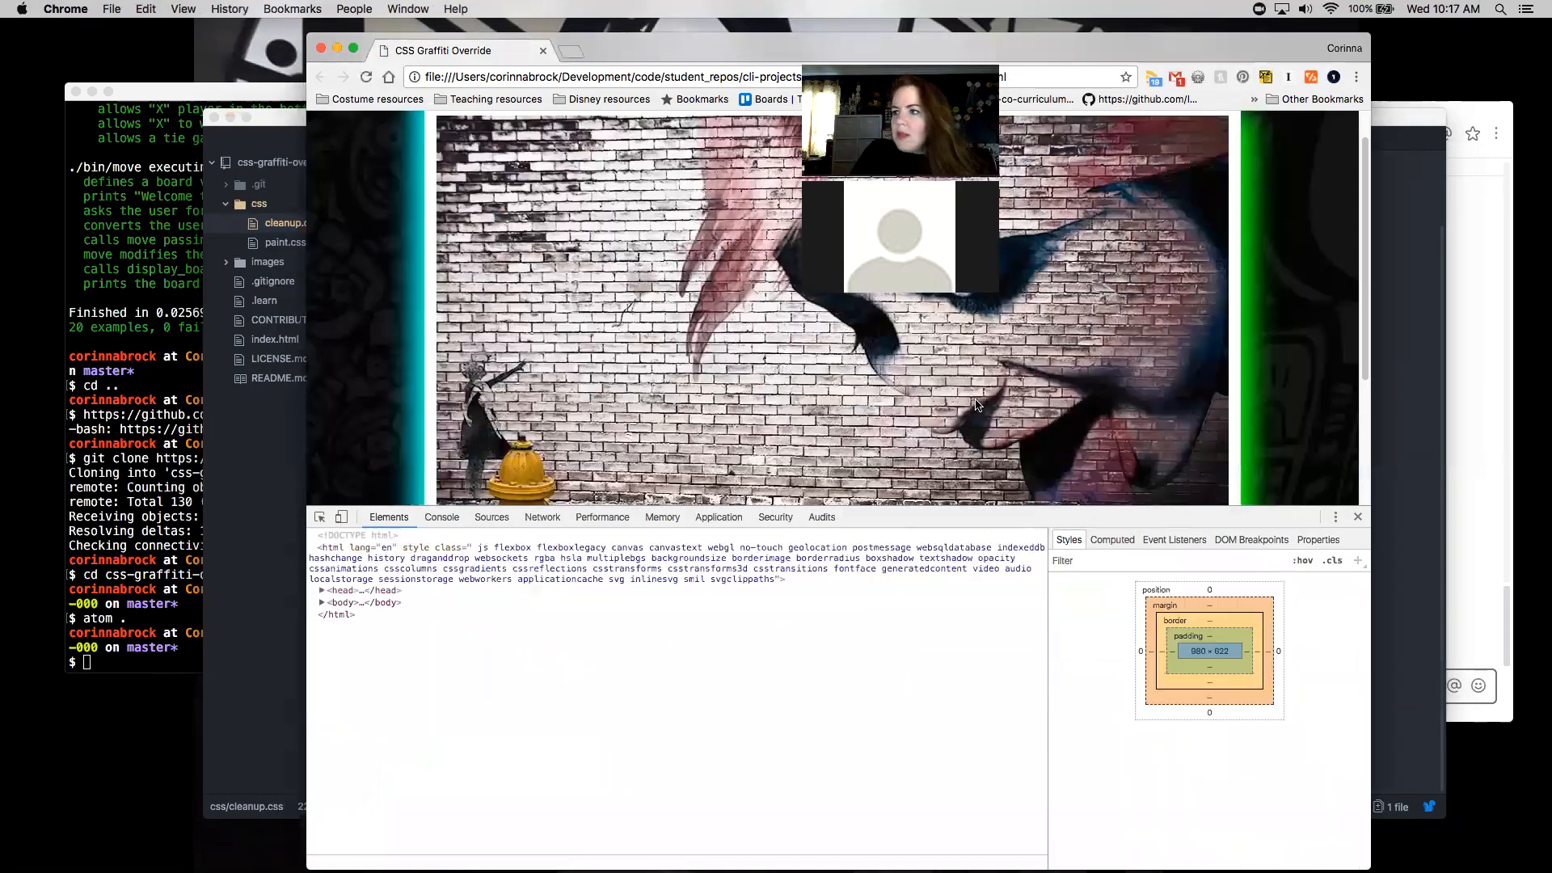
Make the tag-6 selector use div:last-child > div#tag-6 and inspect #tag-7 in Chrome.
left_click(446, 725)
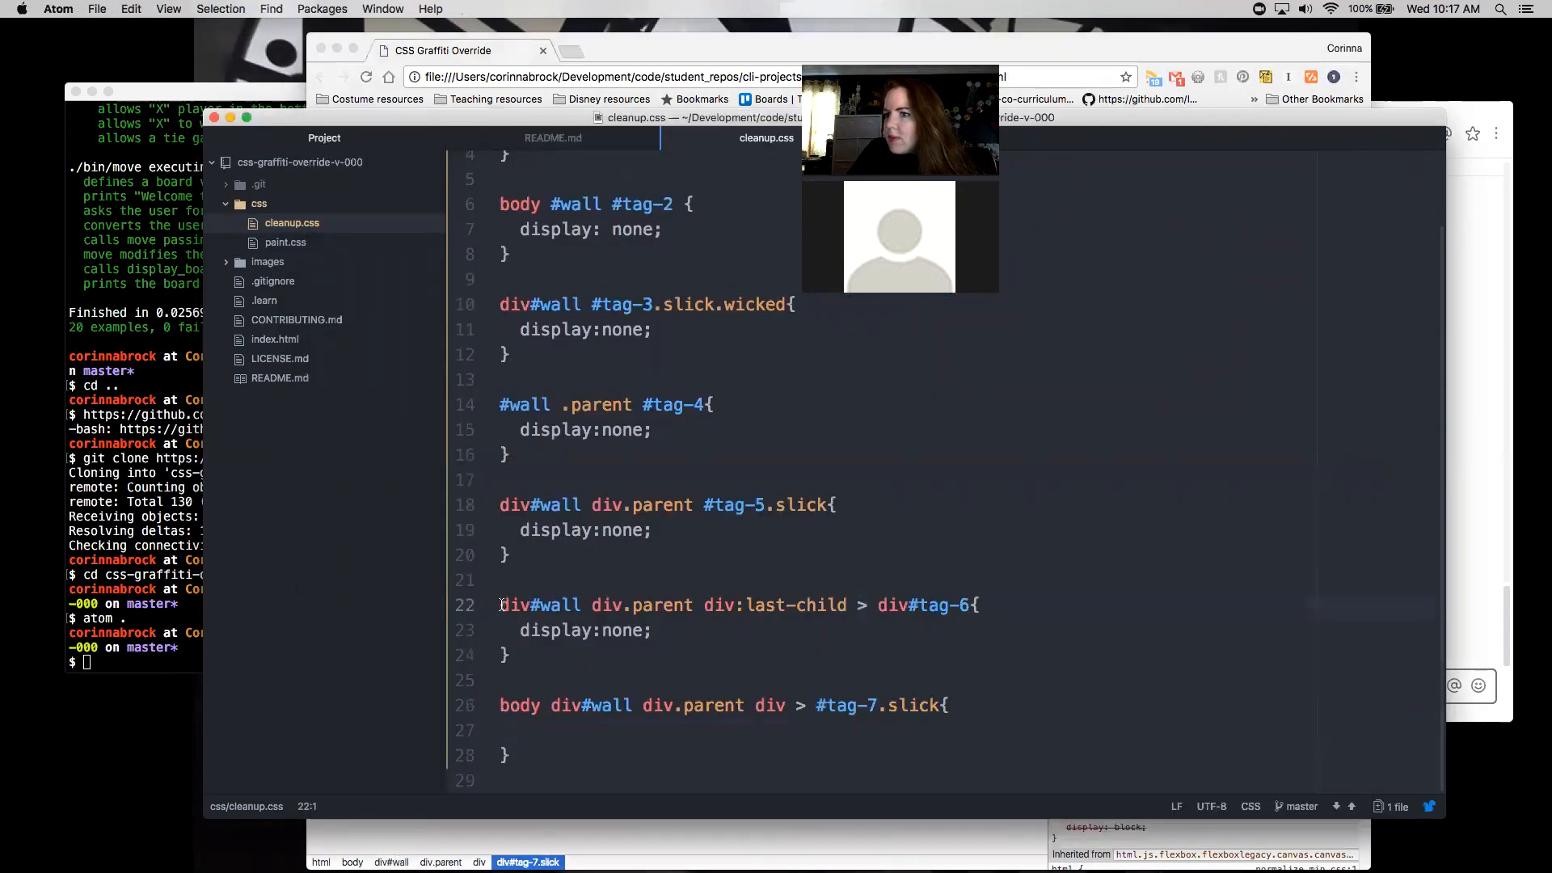
type("body")
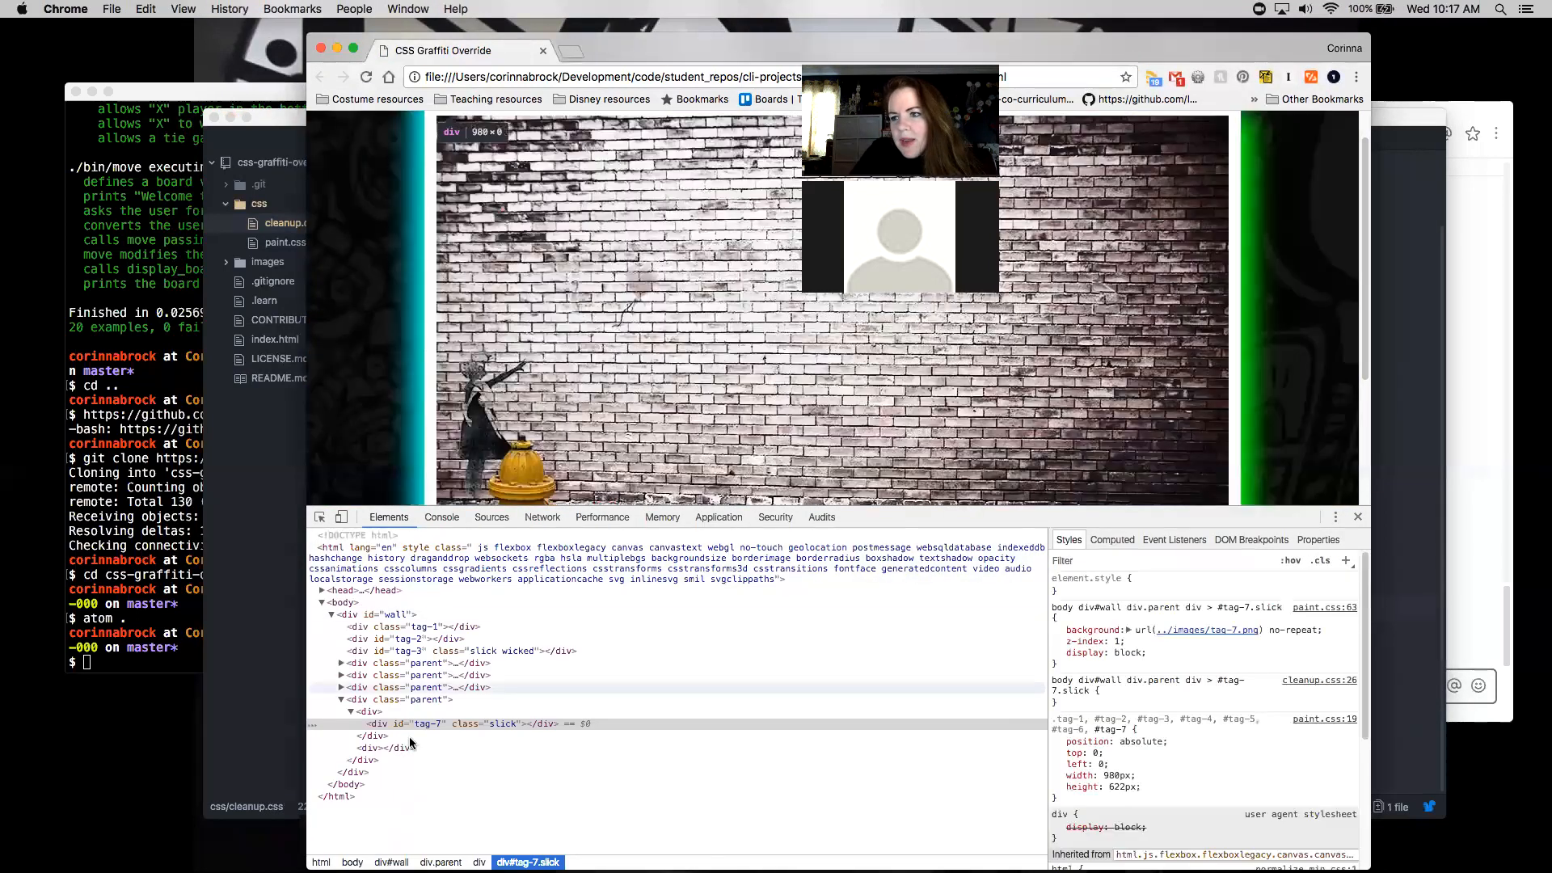
left_click(426, 724)
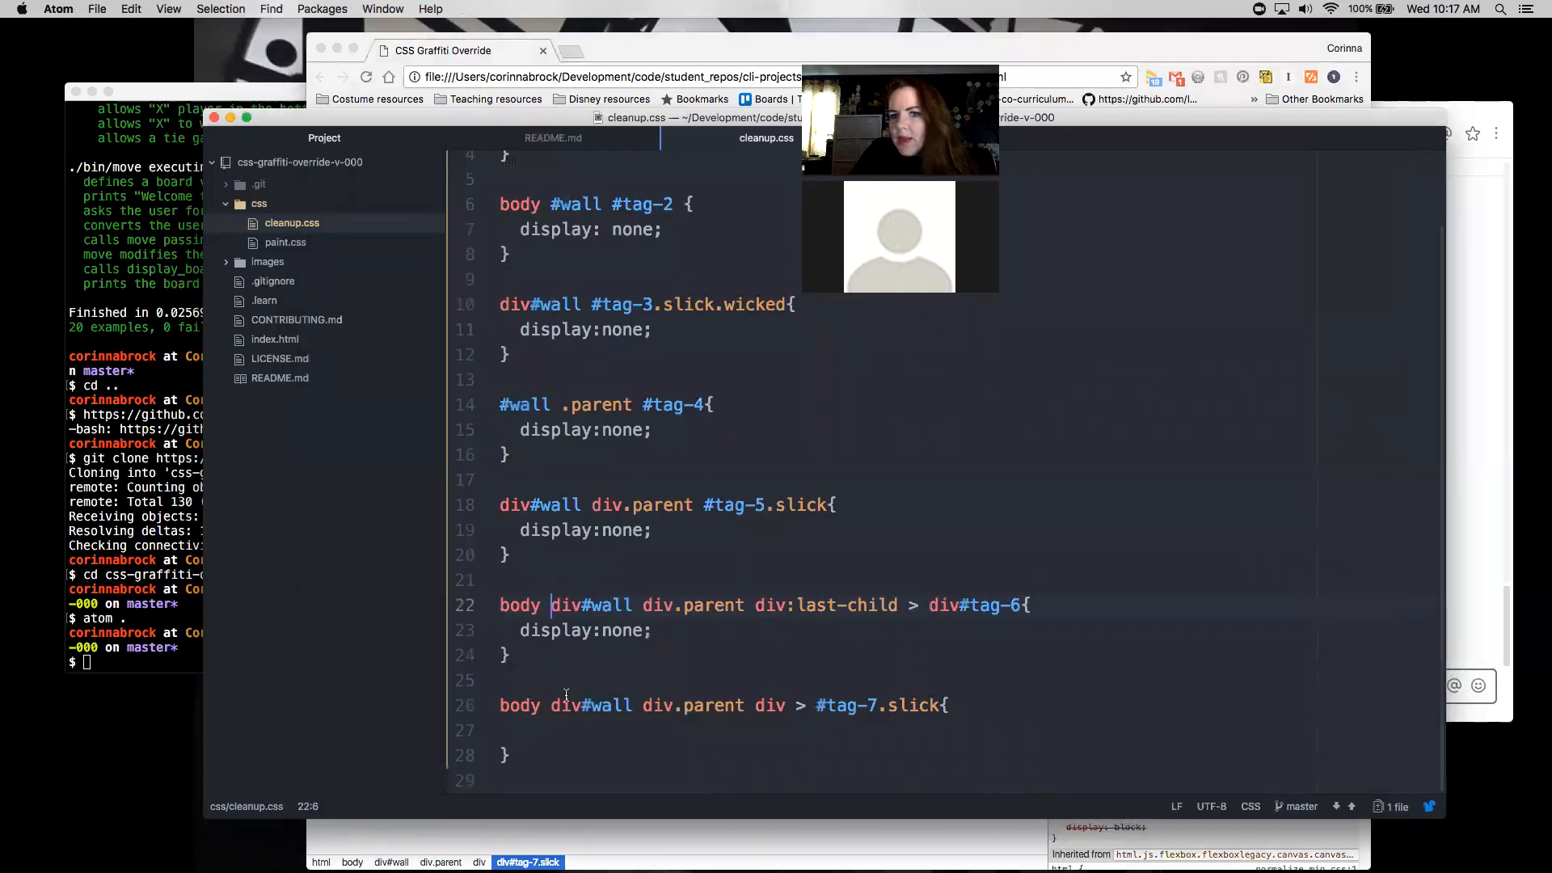
mouse_move(625, 841)
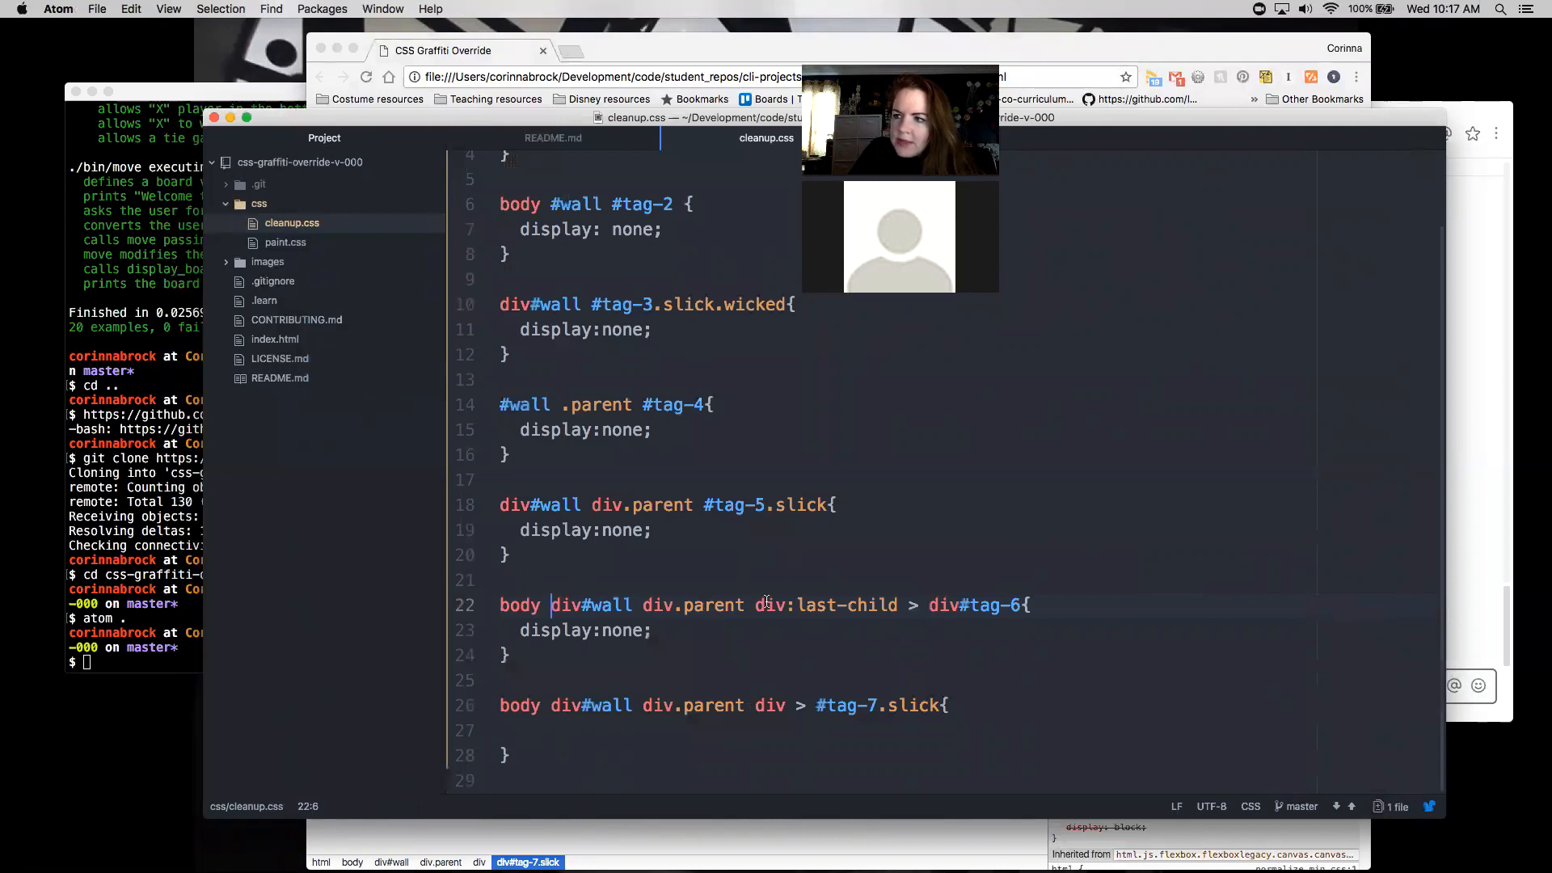
double_click(826, 604)
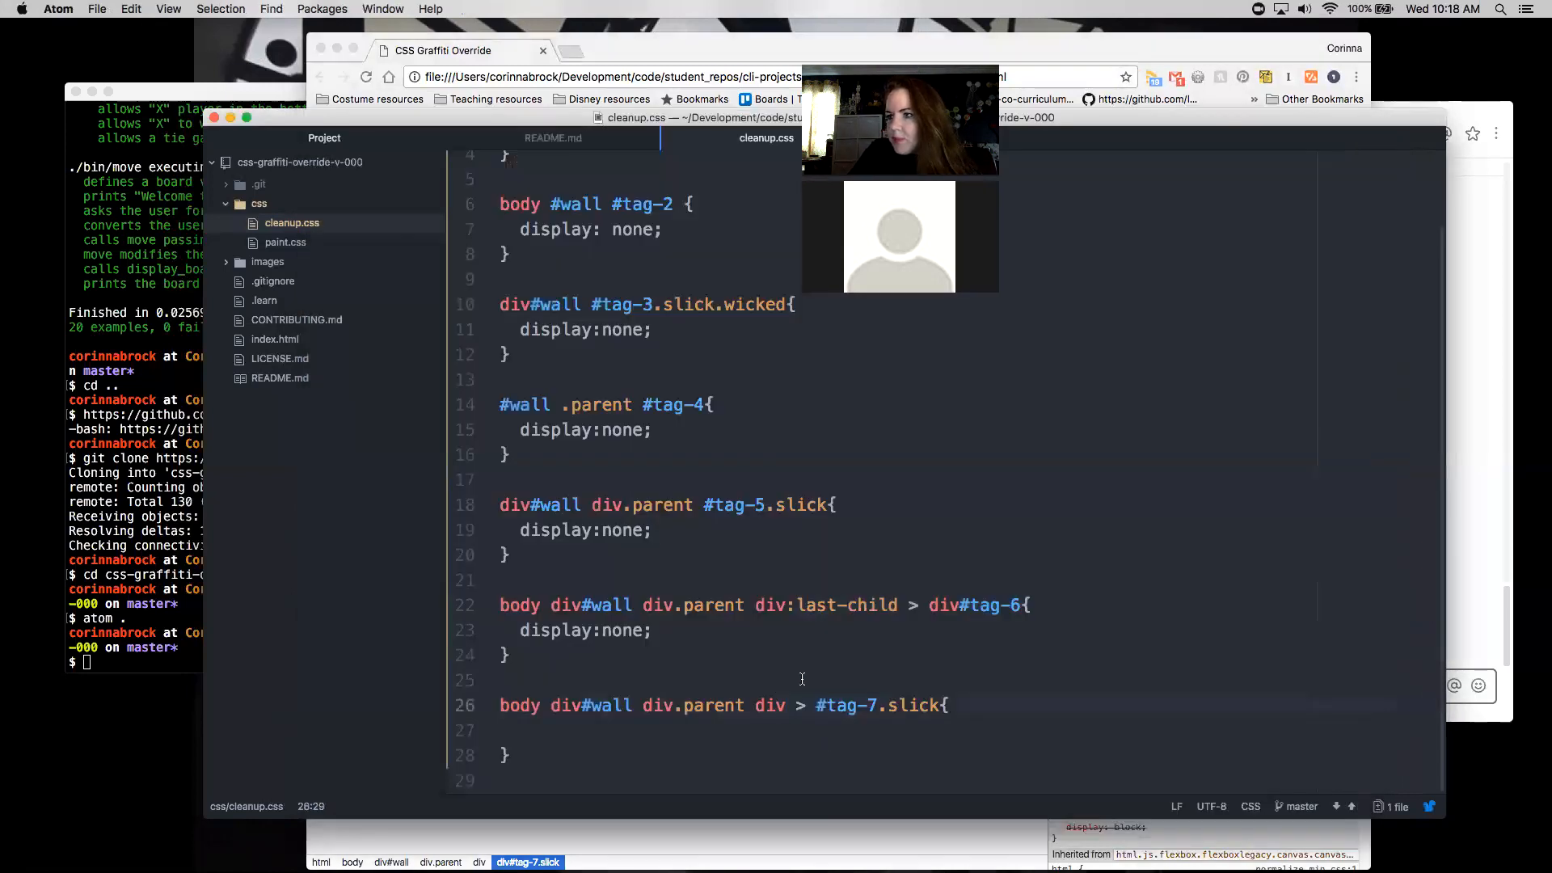
Target div:first-child > #tag-7.slick and hide it with display: none.
type(":fi")
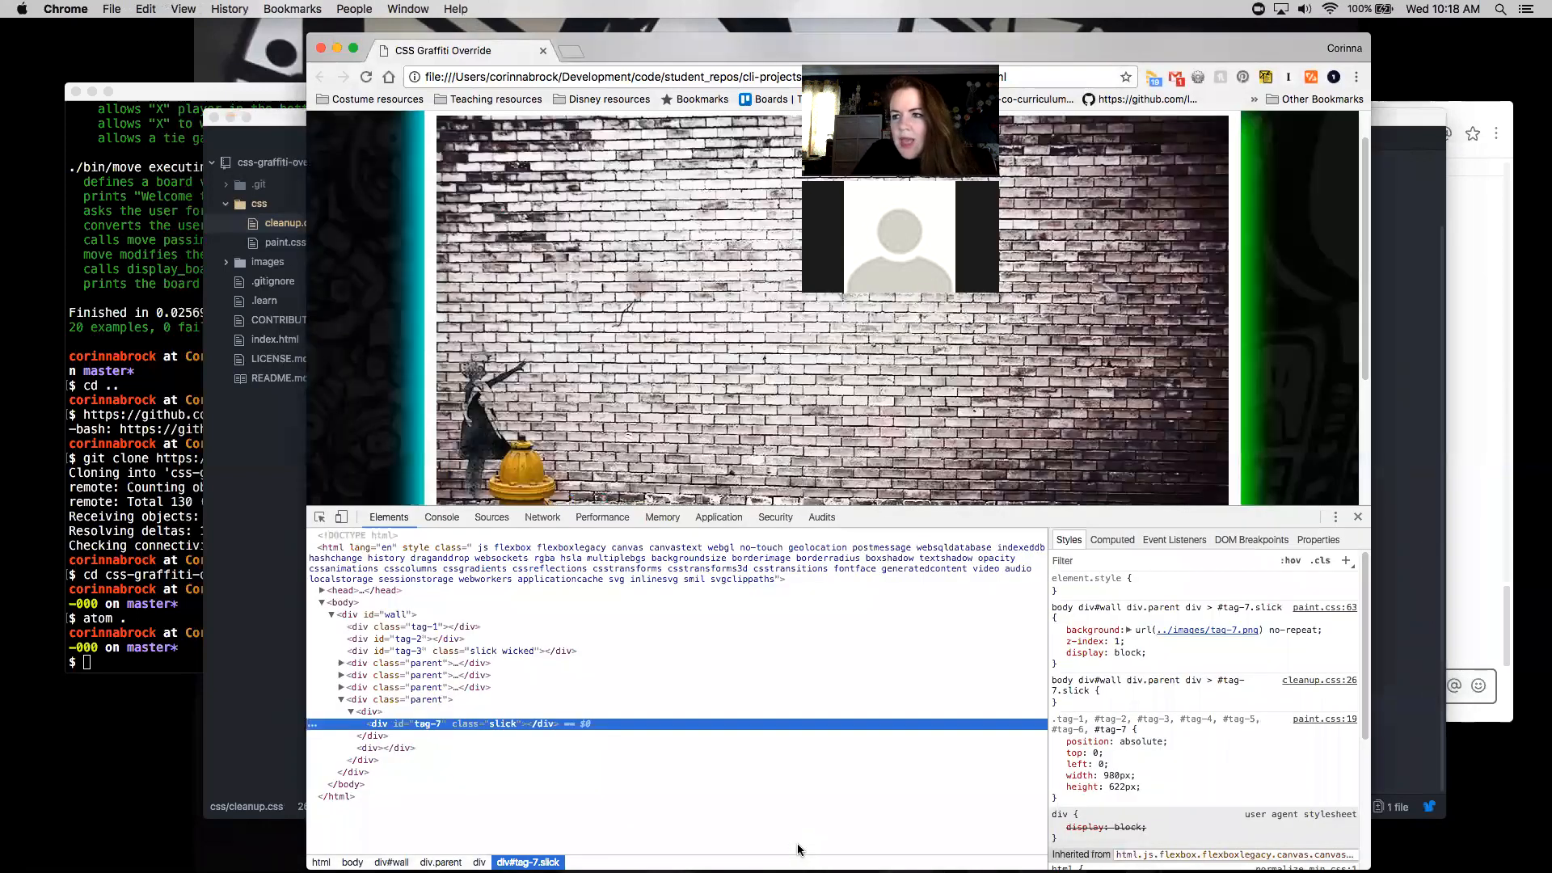
mouse_move(426, 700)
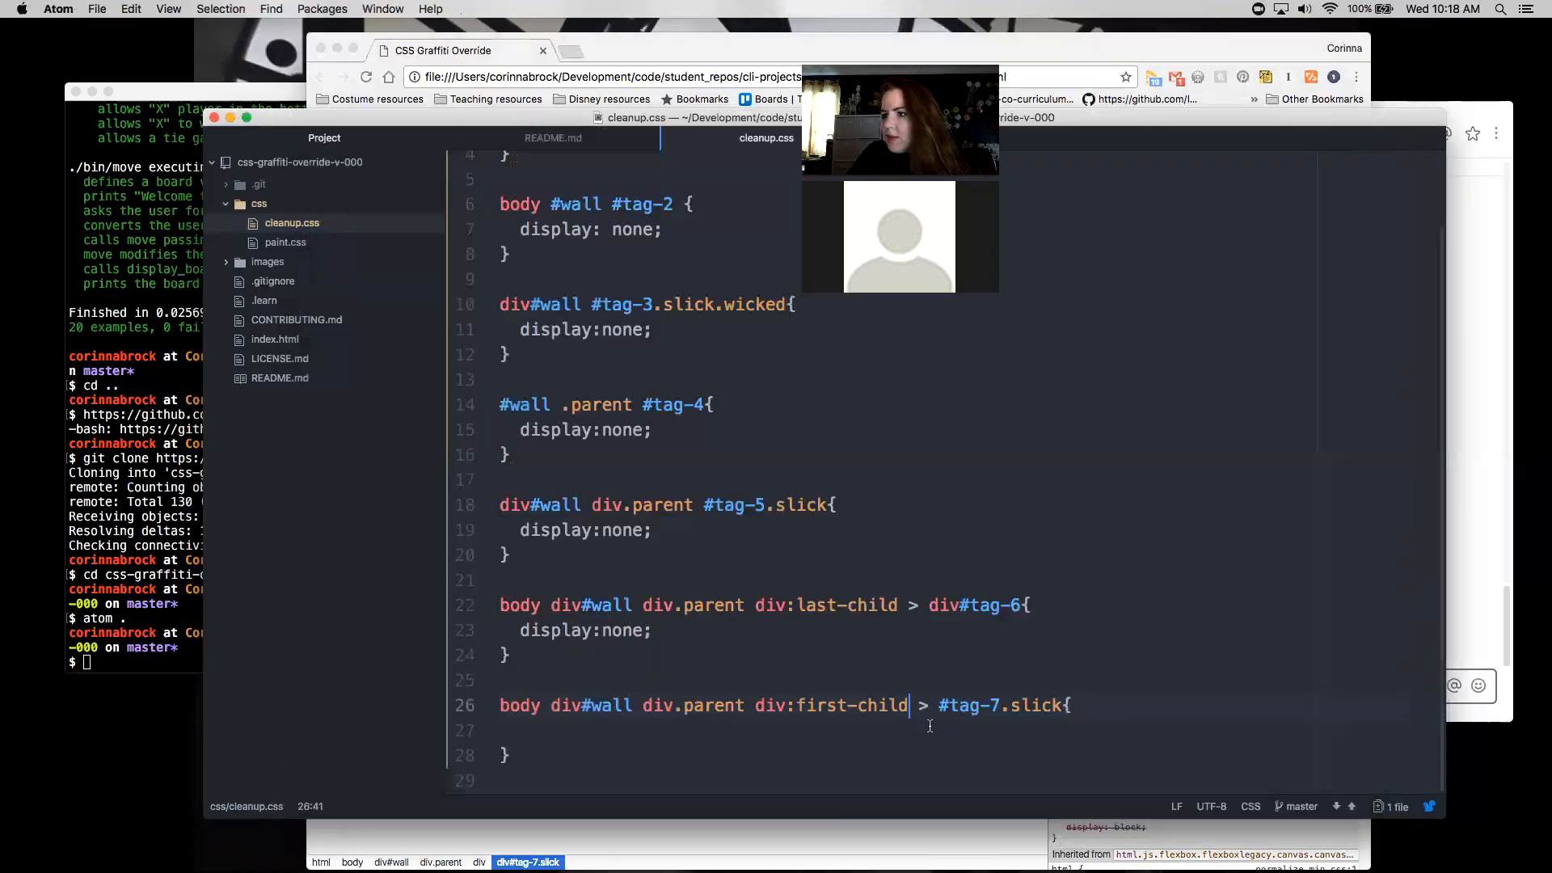
type("dis")
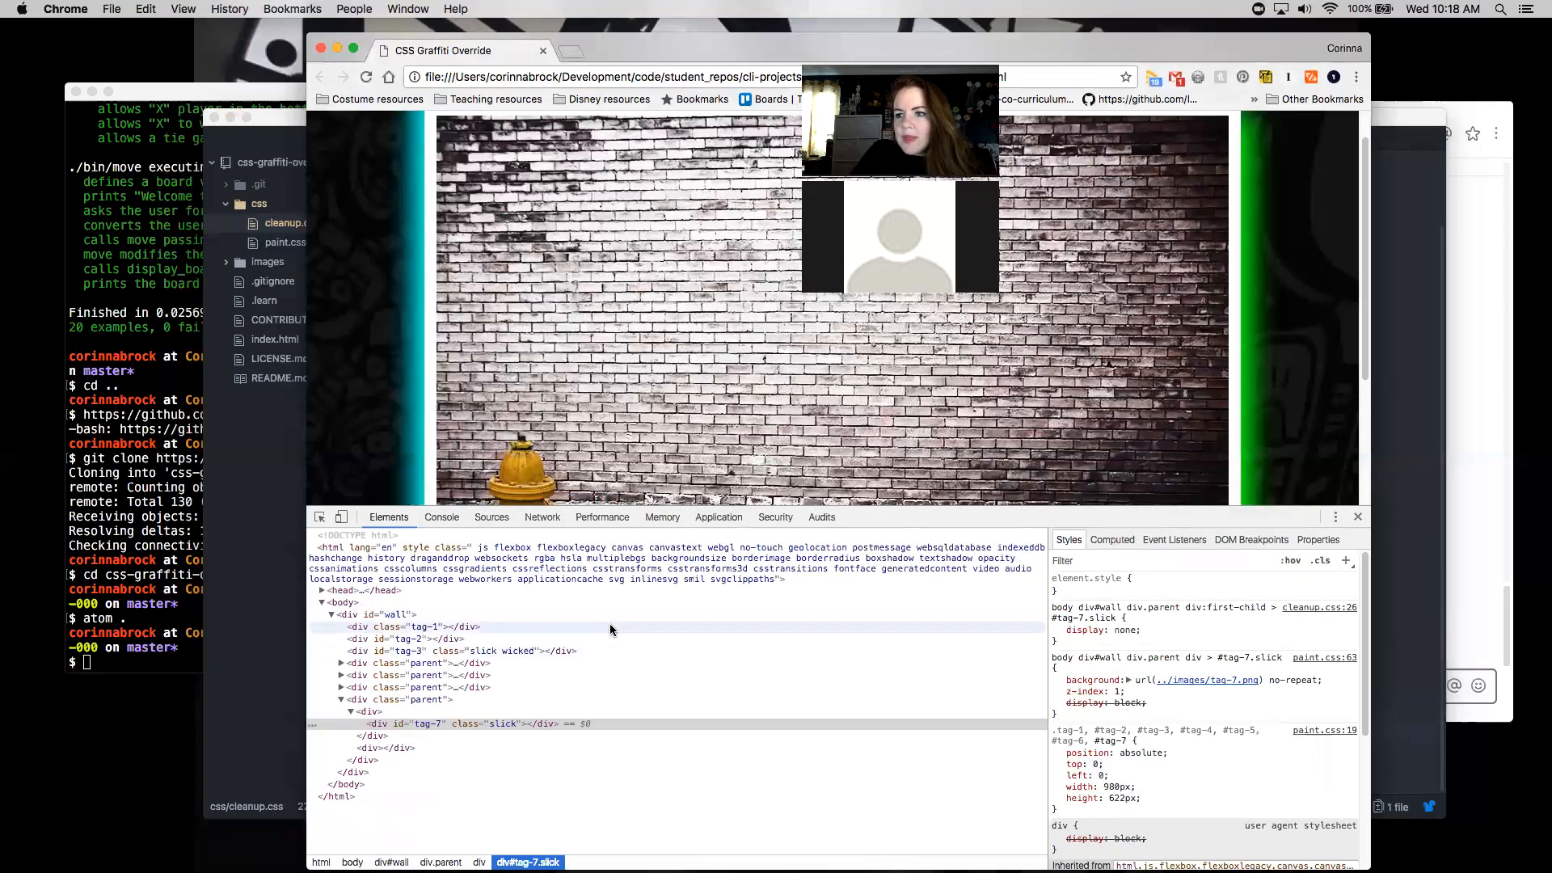
left_click(485, 725)
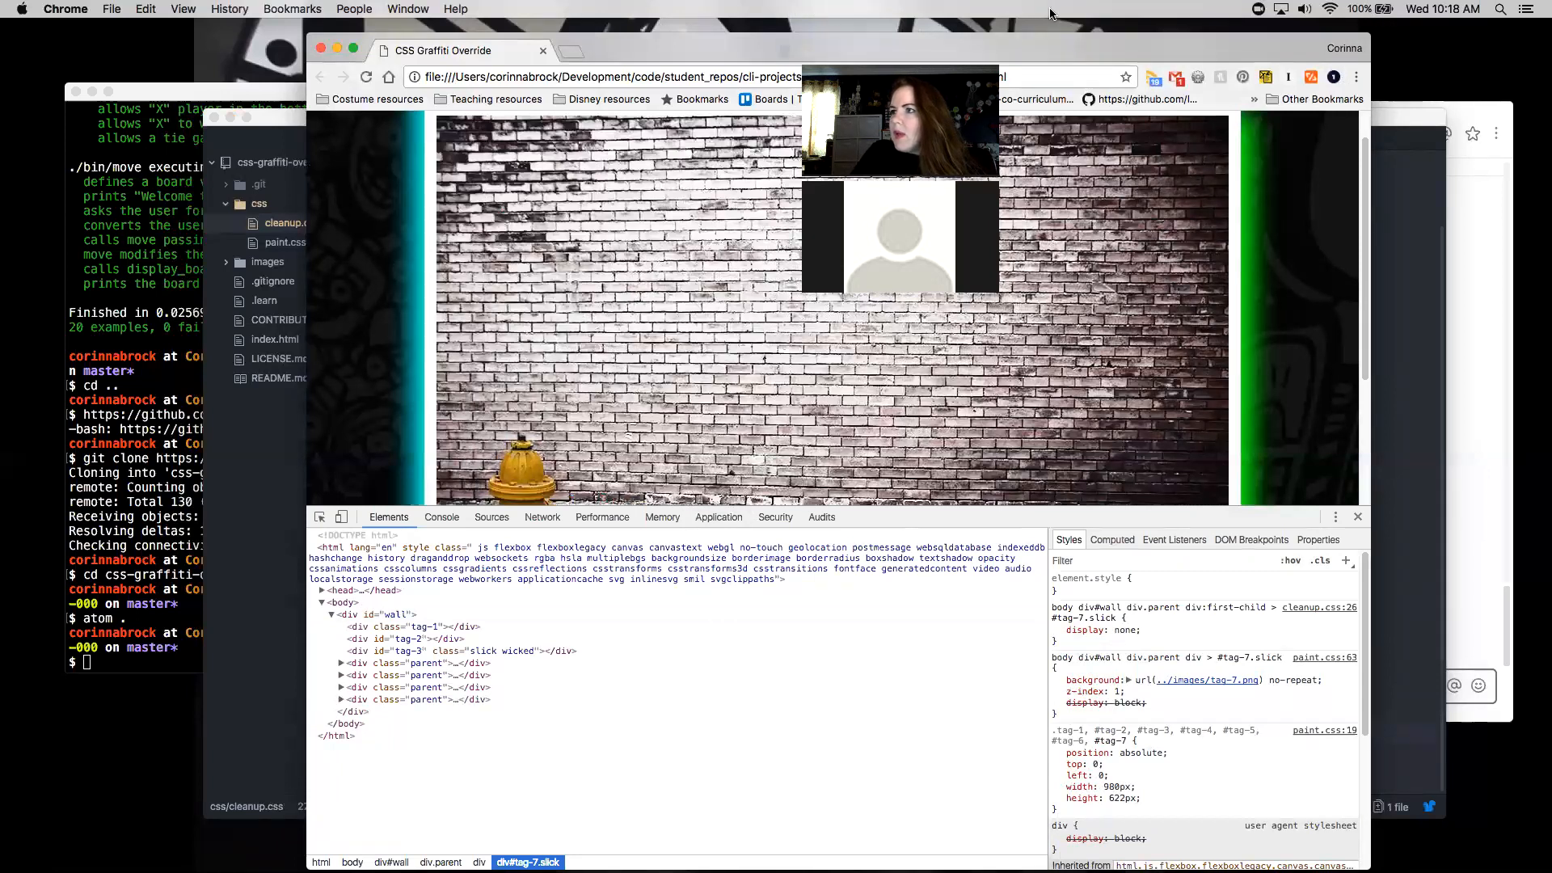
mouse_move(1054, 151)
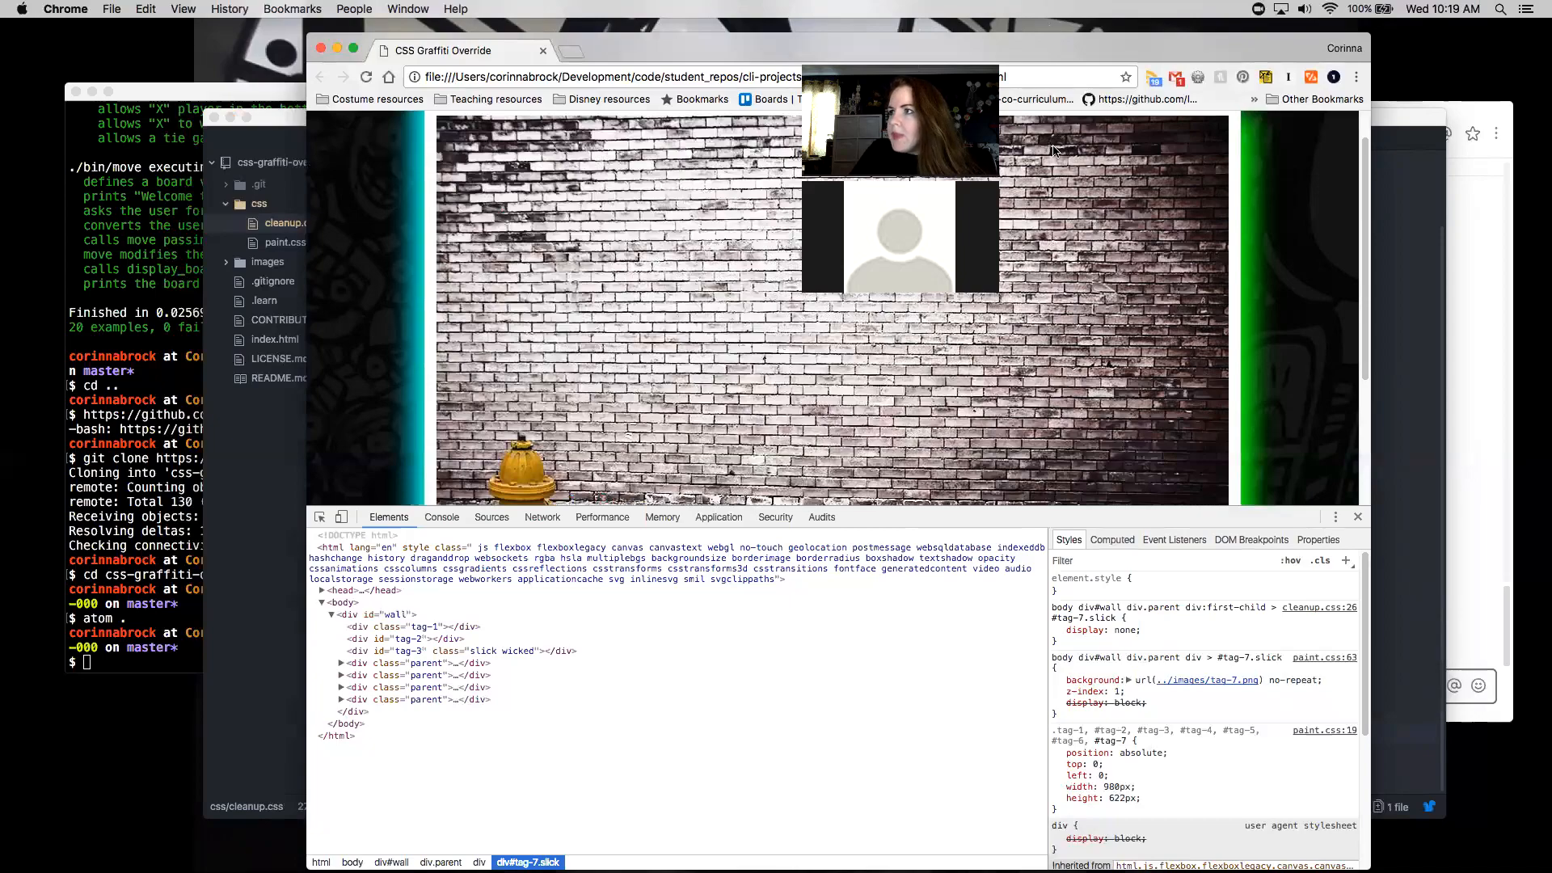